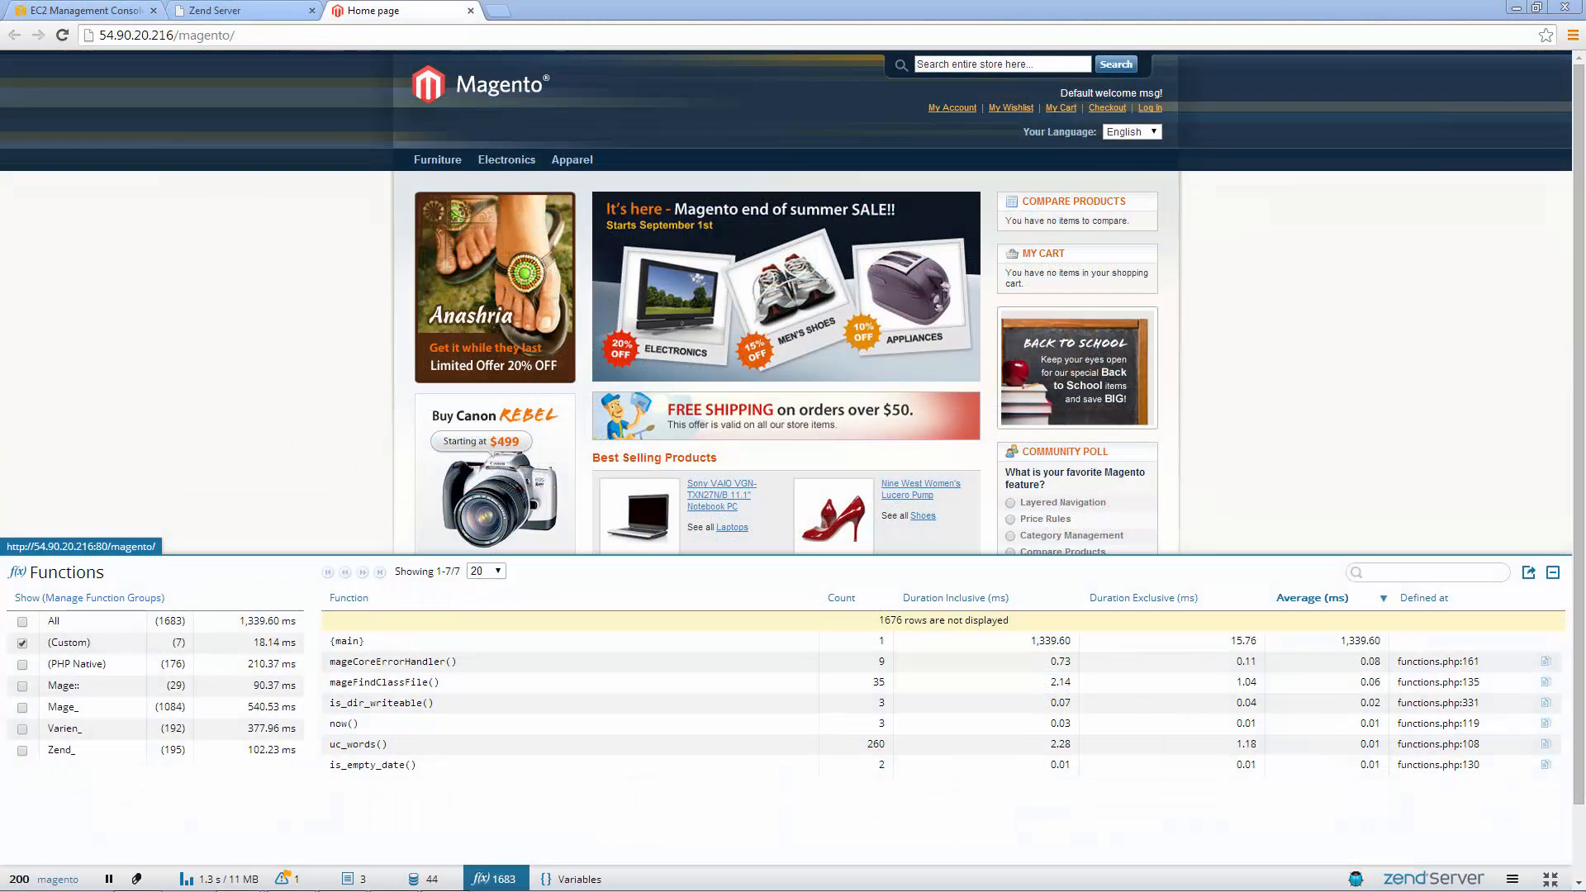
View a slow Magento request's code trace with per-function memory usage shown
click(243, 12)
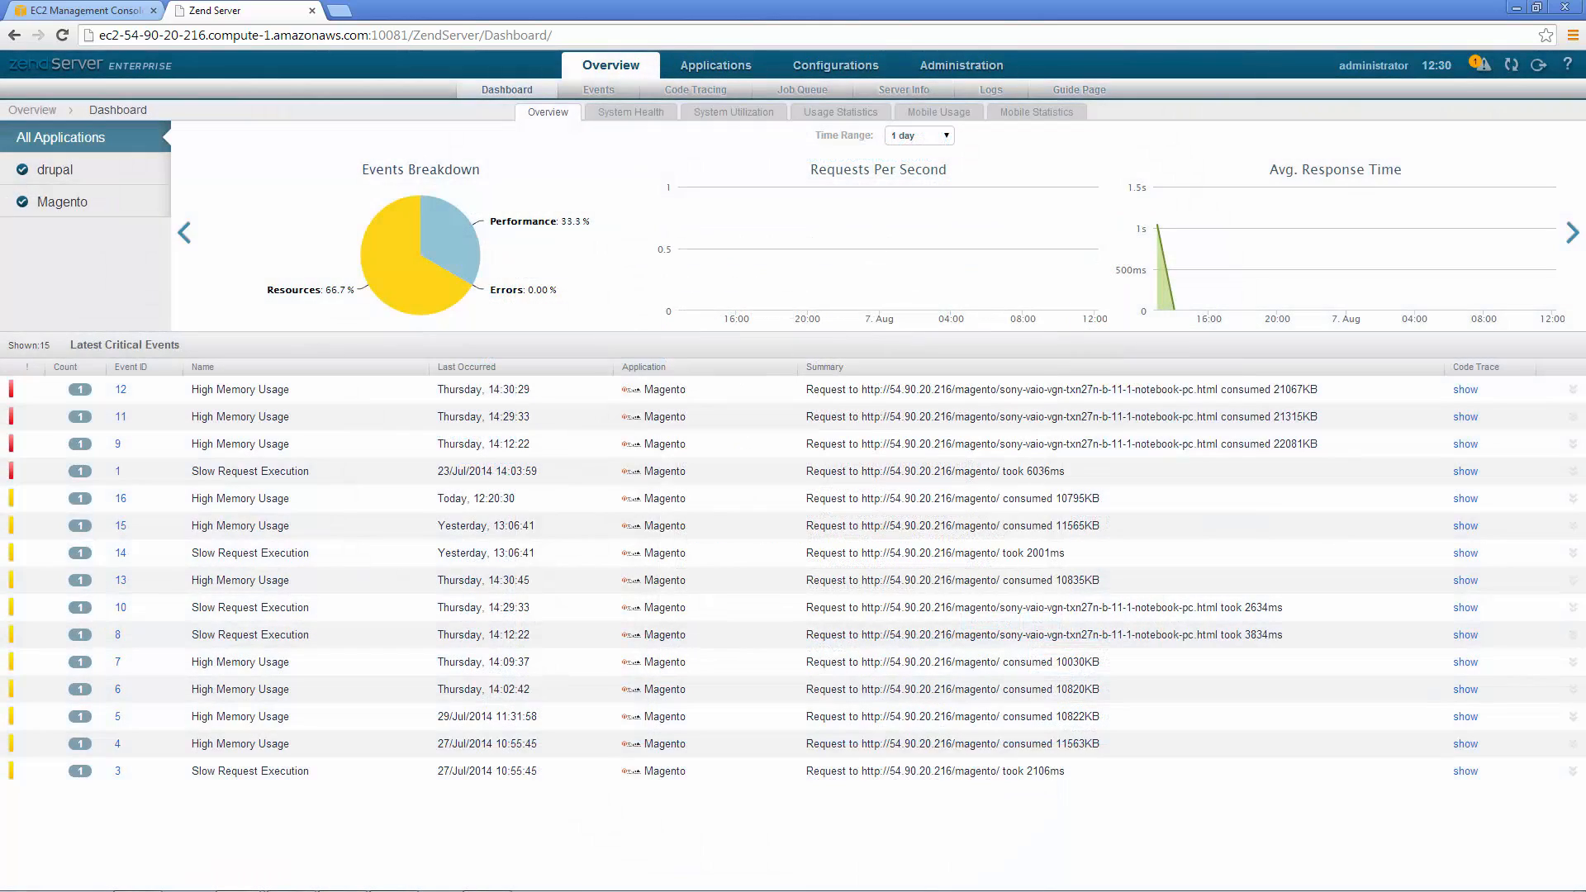
click(1464, 772)
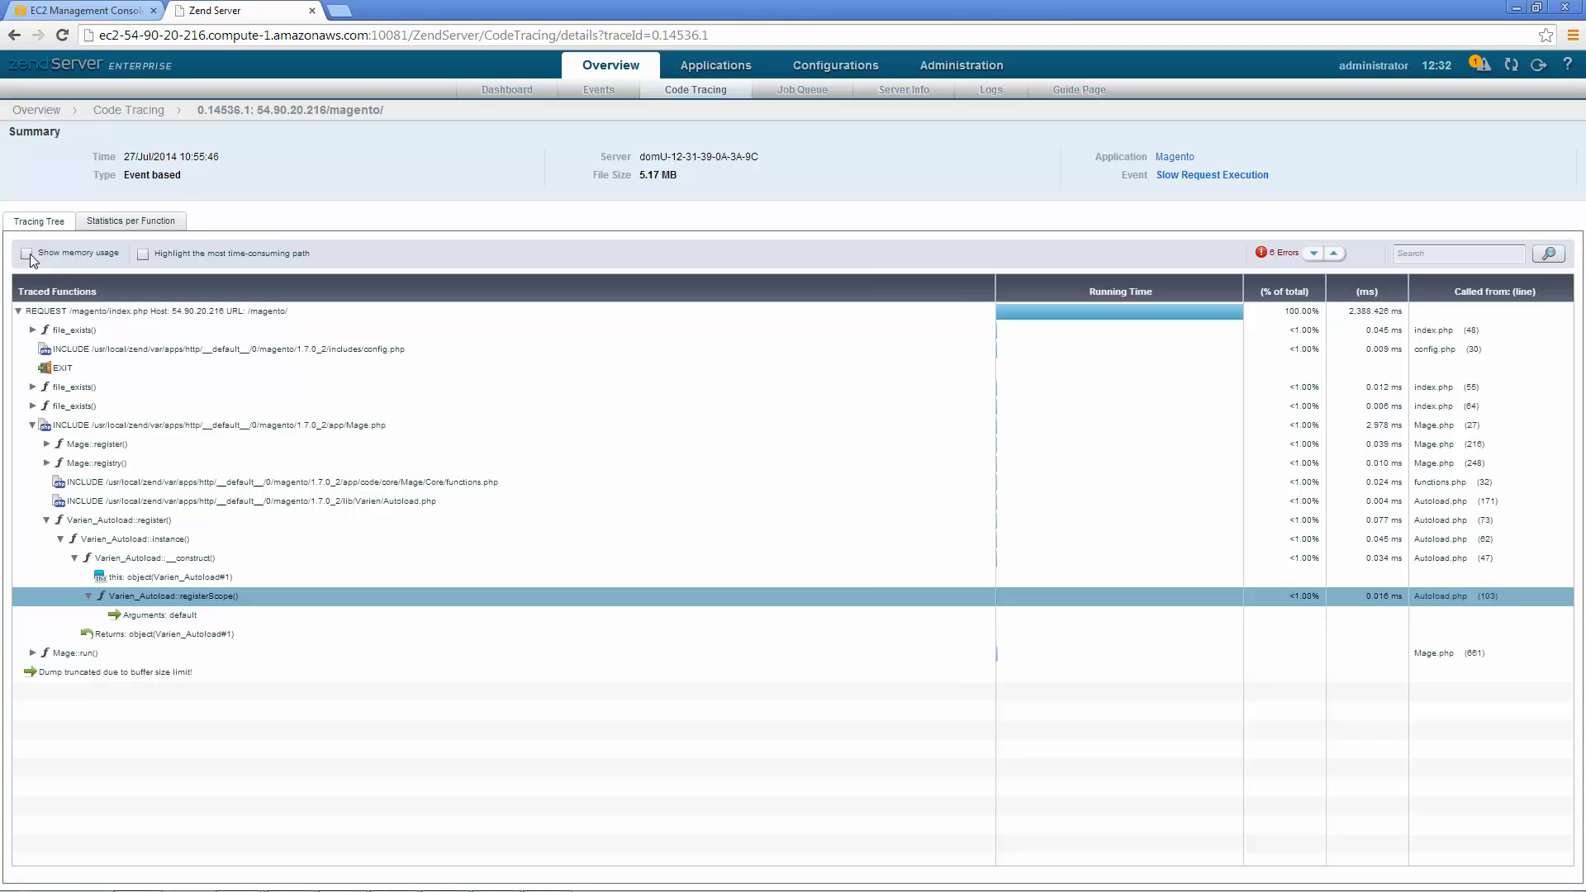
click(28, 253)
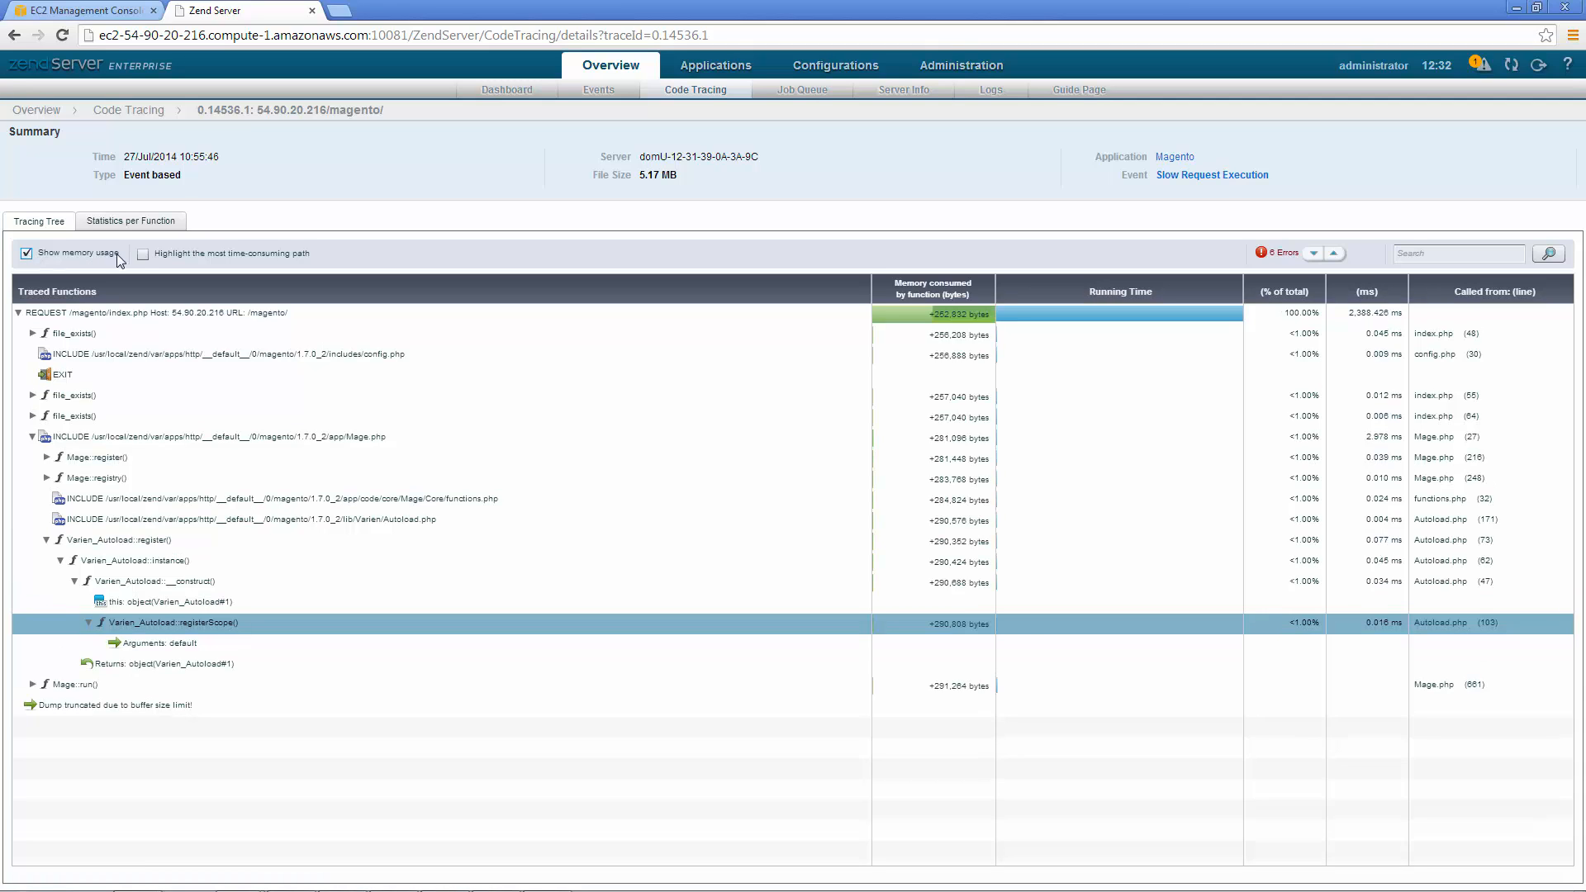
click(142, 253)
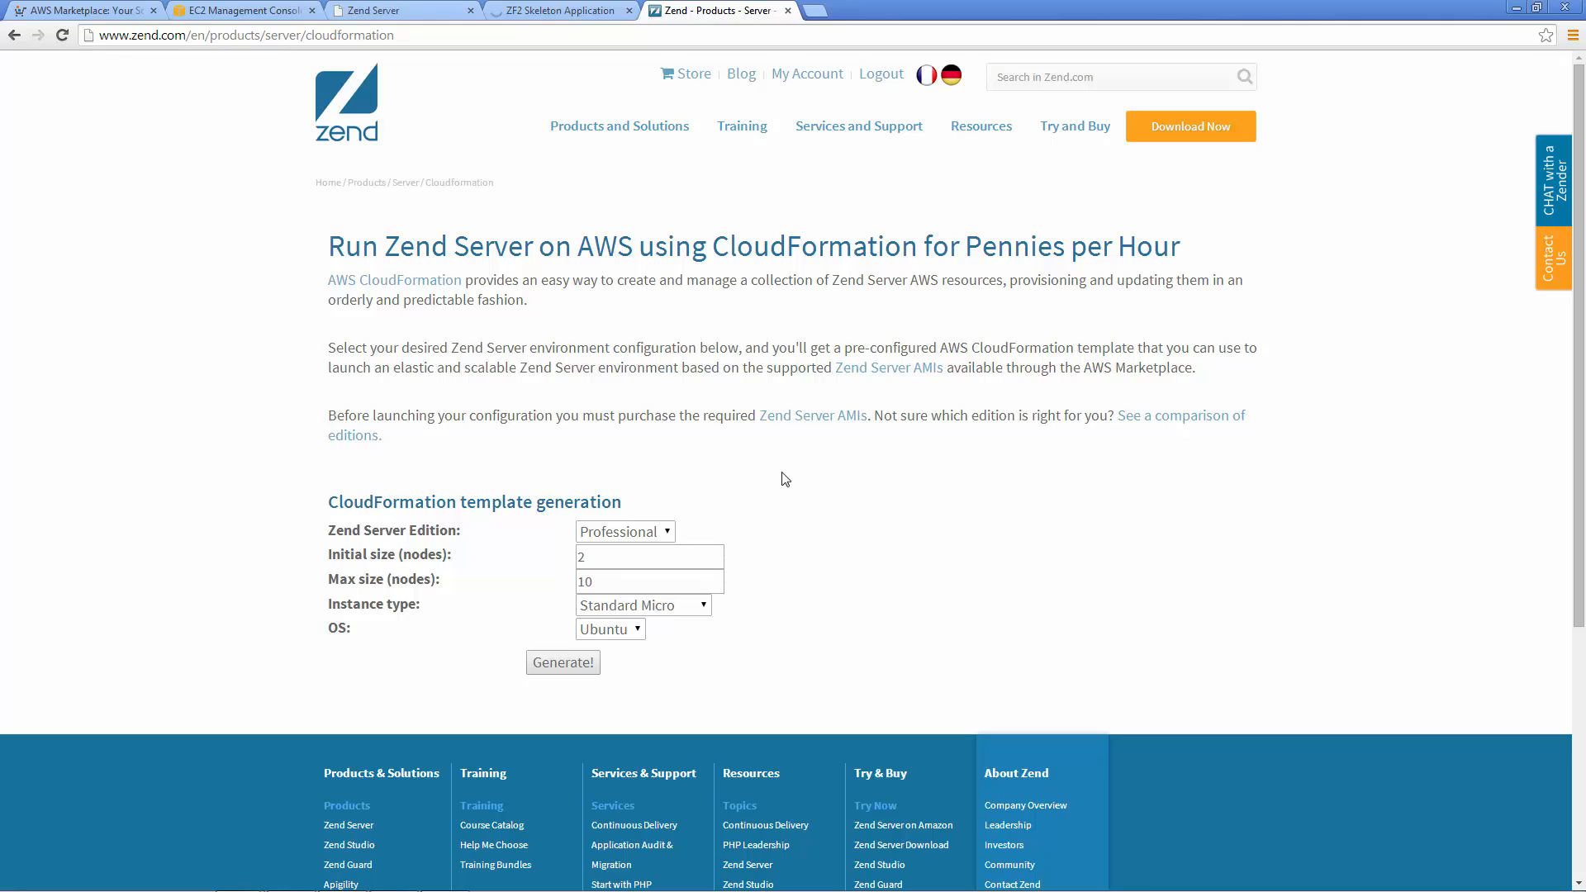
Generate a template for Enterprise edition, max size 6, Standard XL instances on RHEL
click(625, 530)
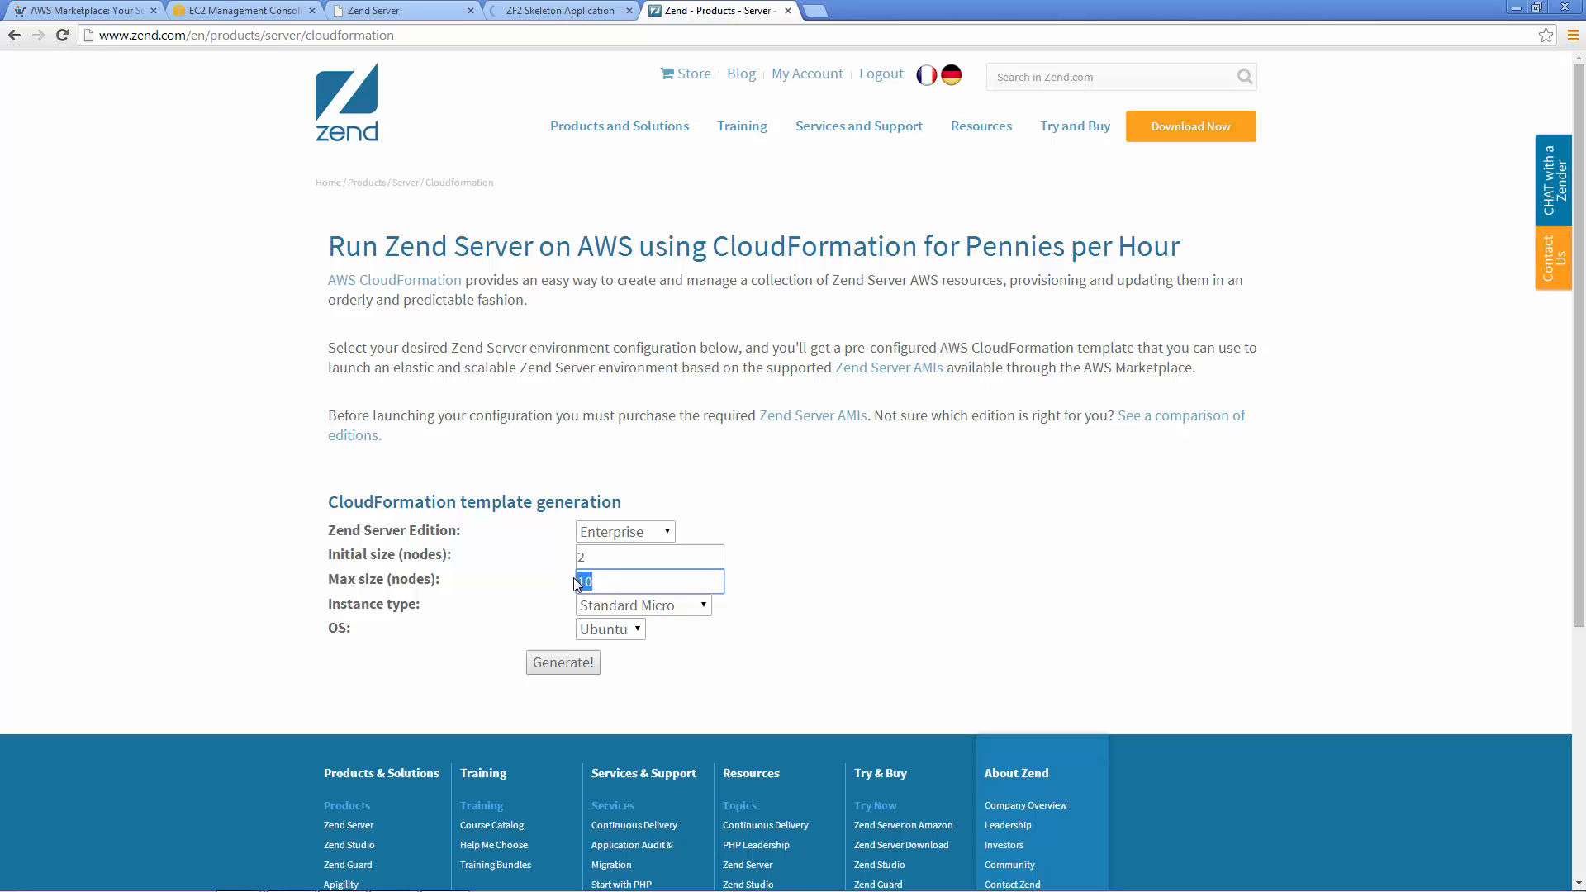
text(6)
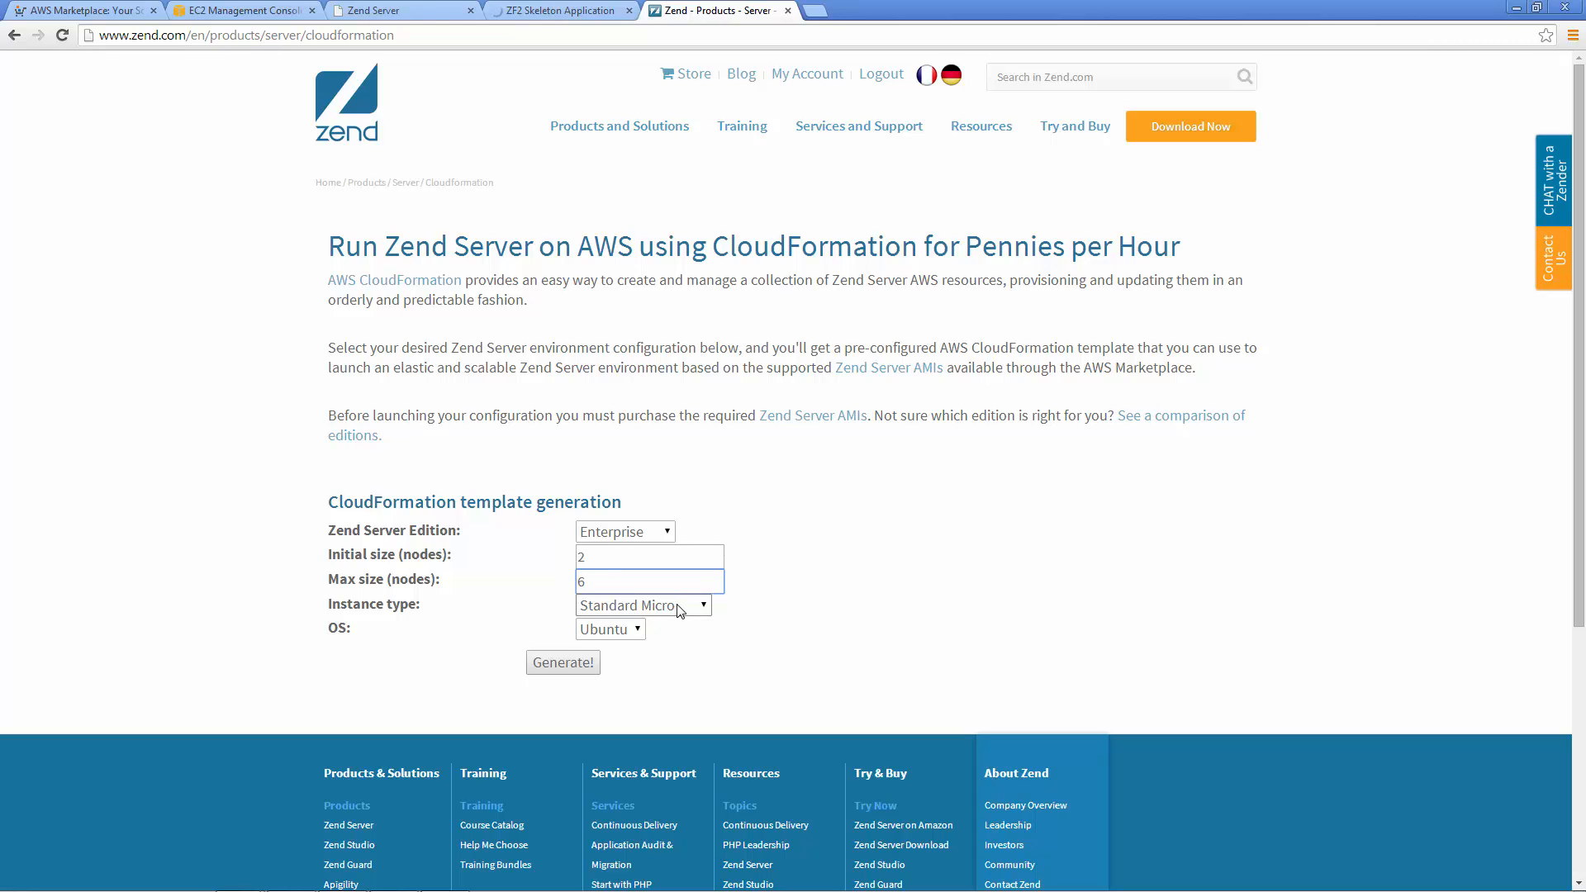
click(642, 605)
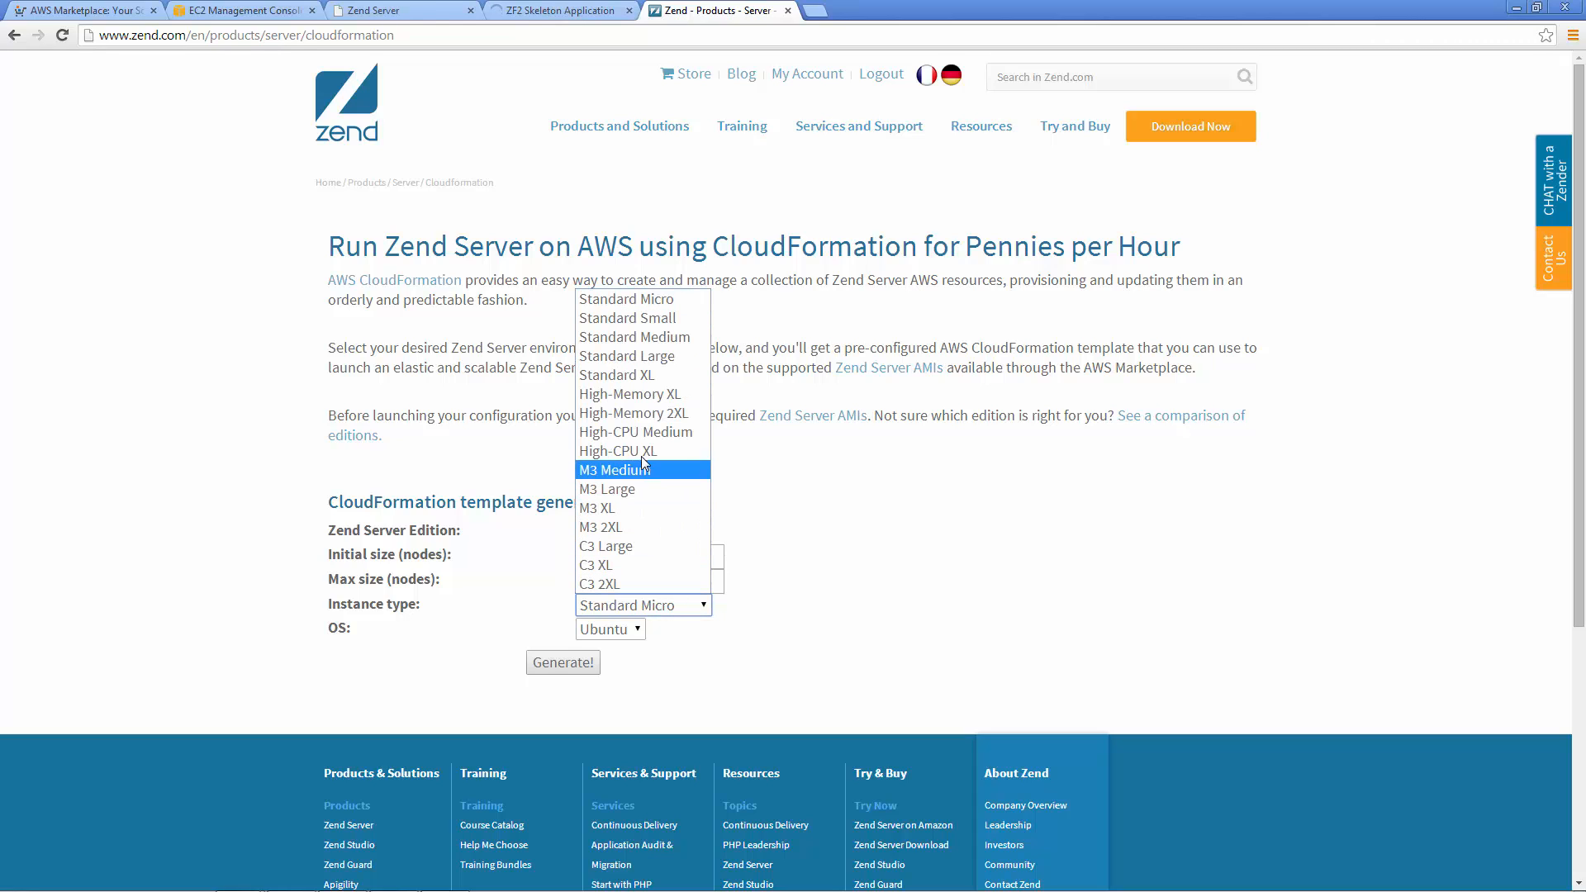
click(617, 375)
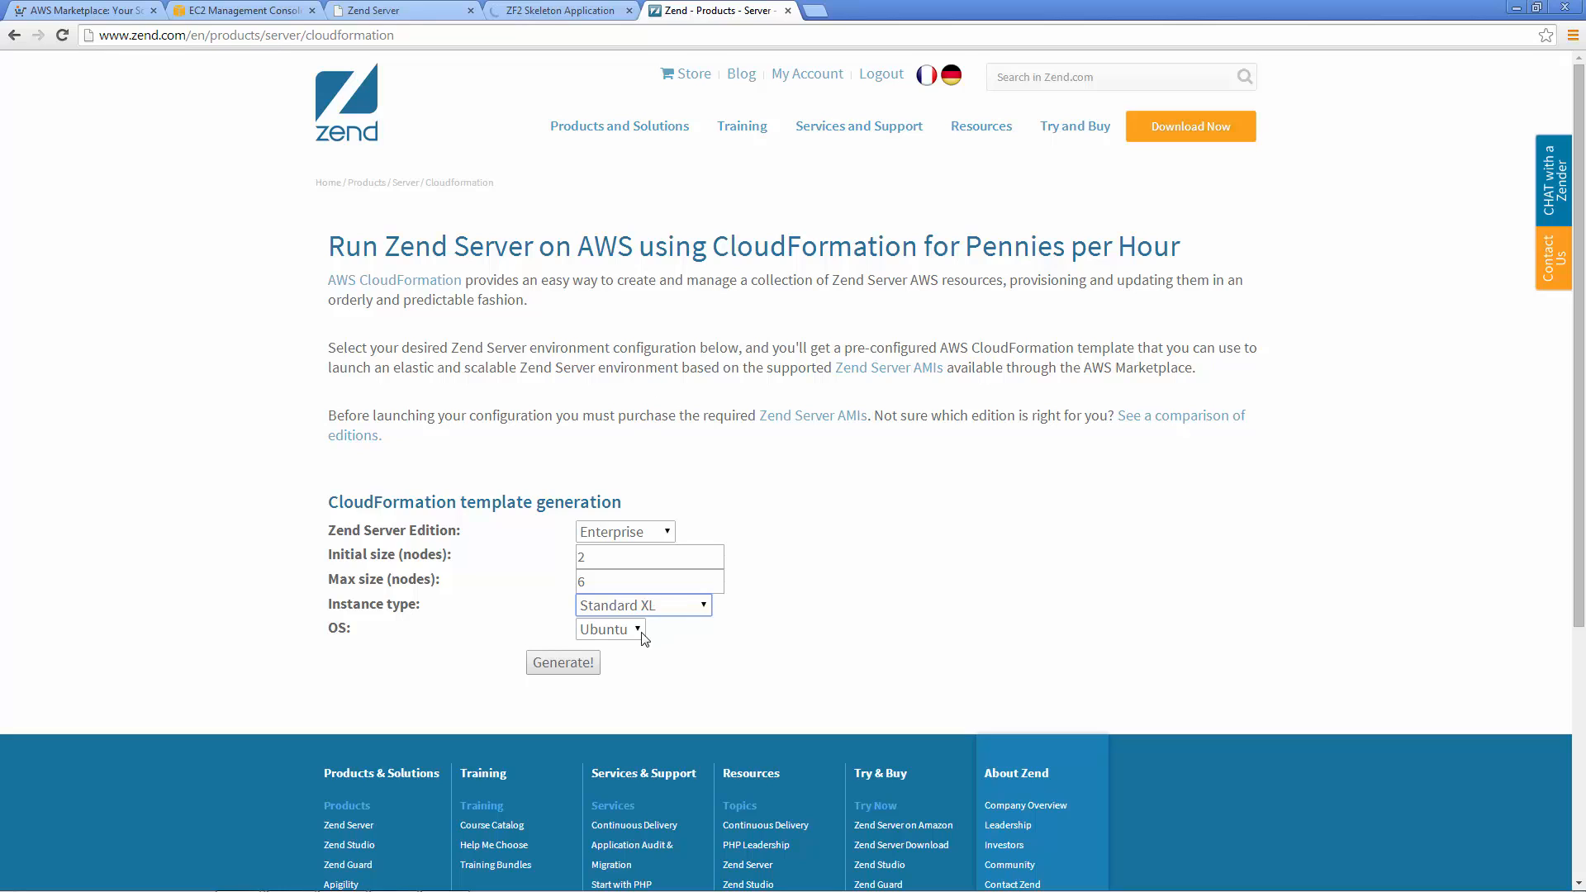
click(610, 630)
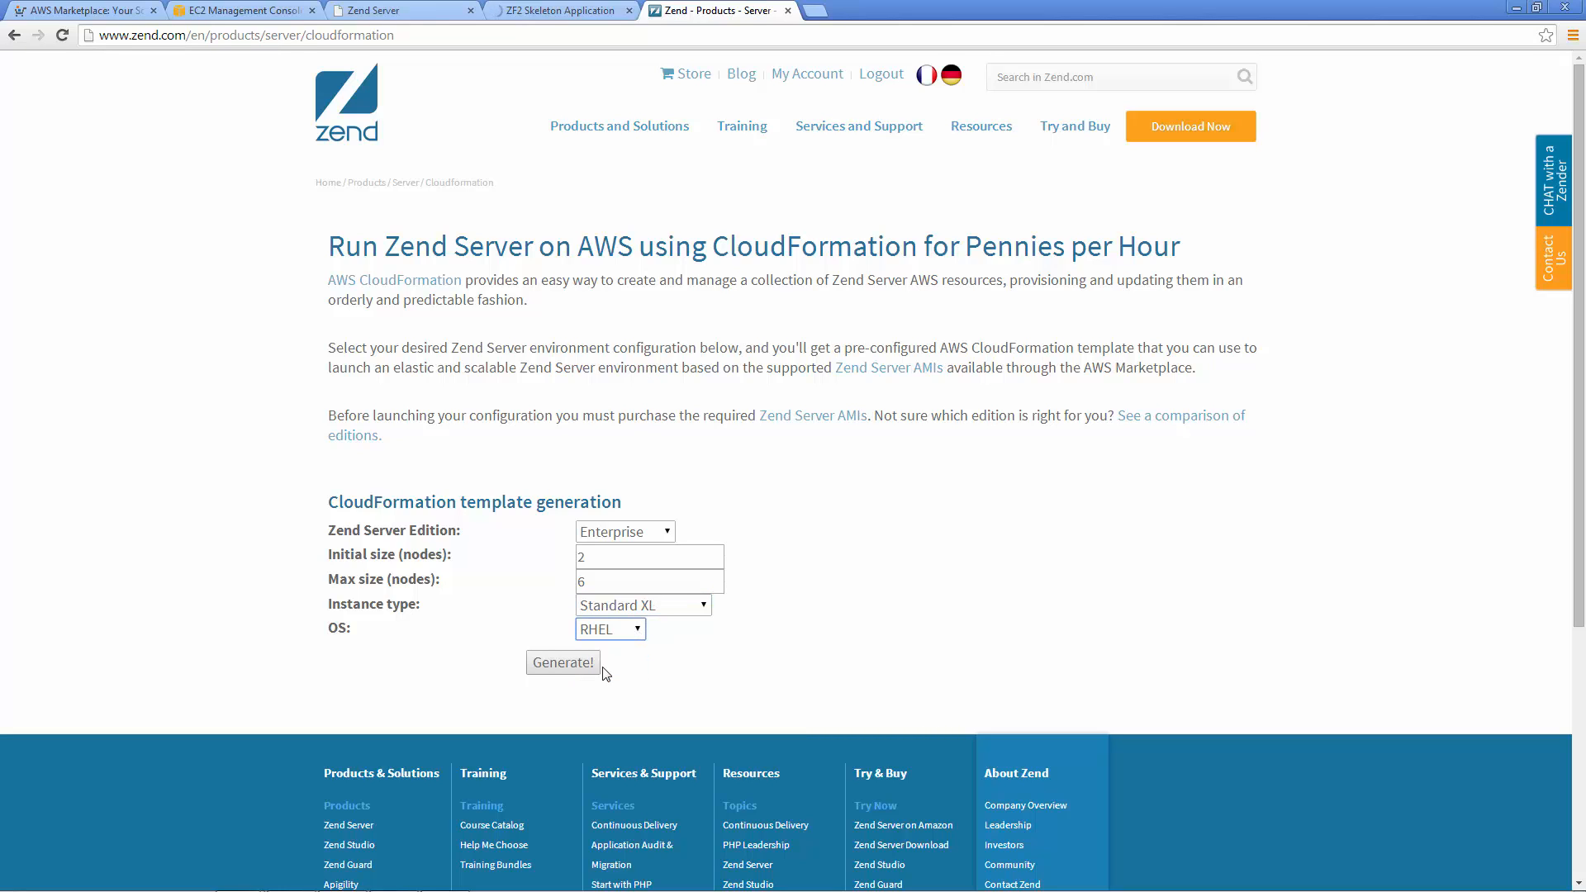
click(561, 660)
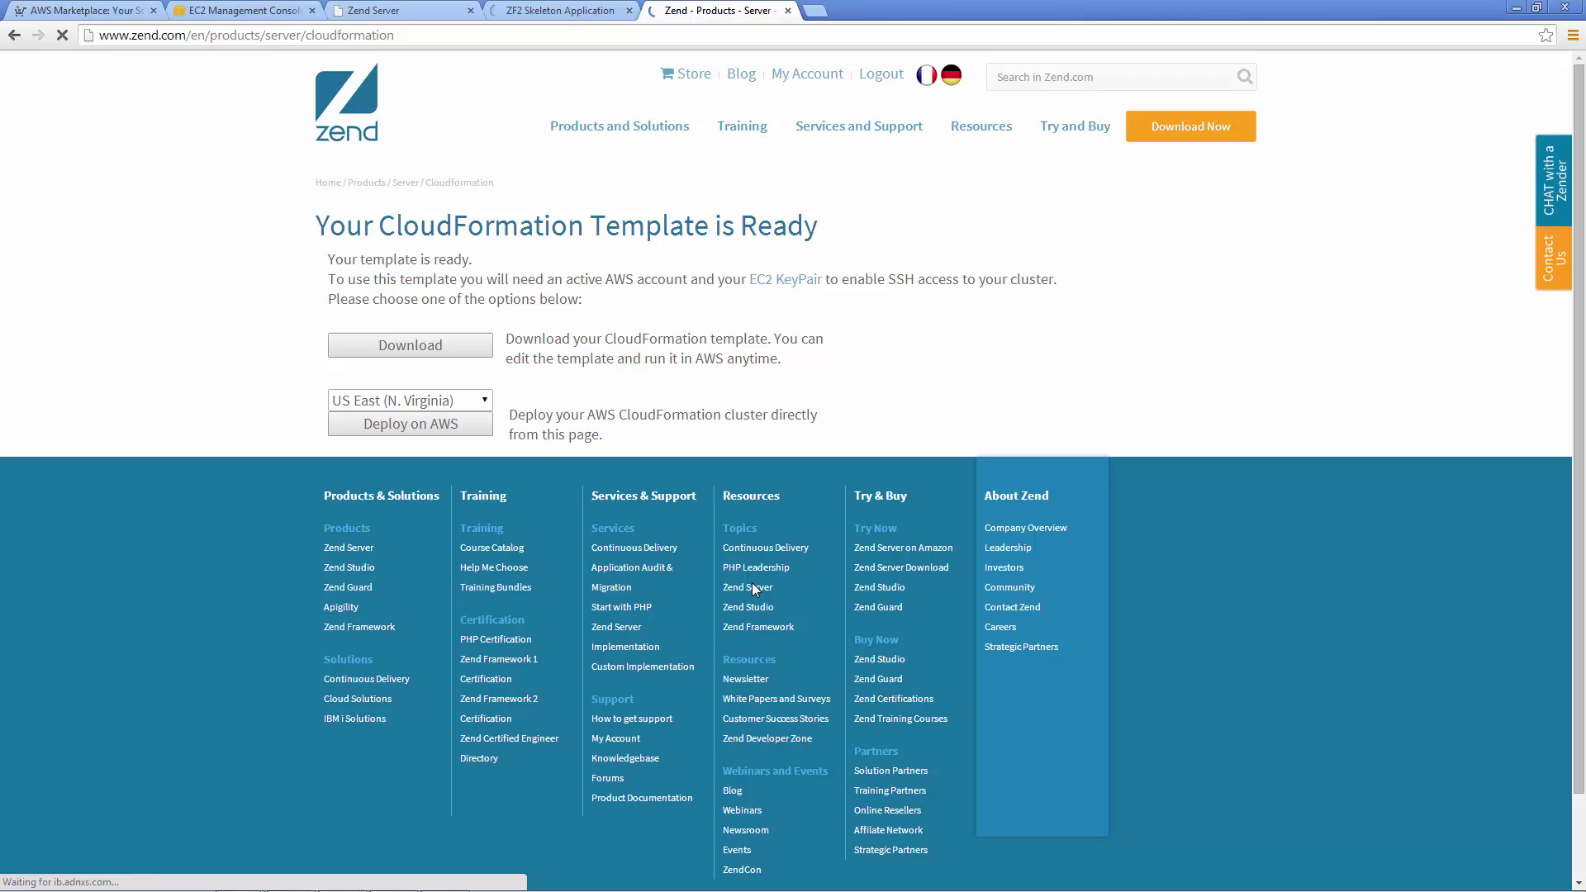
click(410, 424)
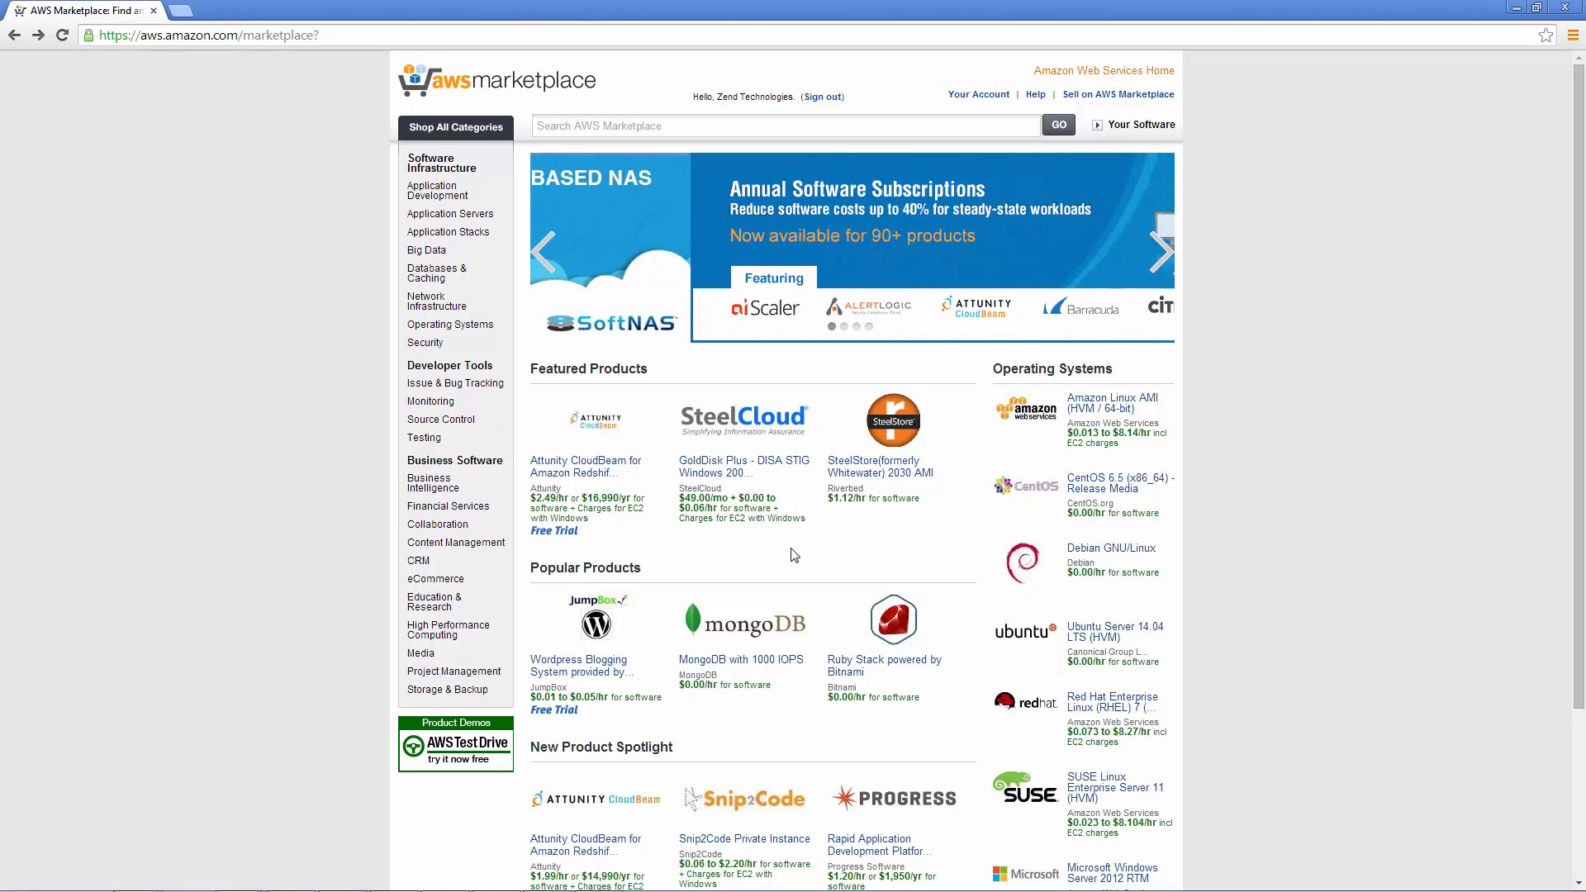
Search the marketplace for 'zend server' and scroll through the 14 results
click(1161, 253)
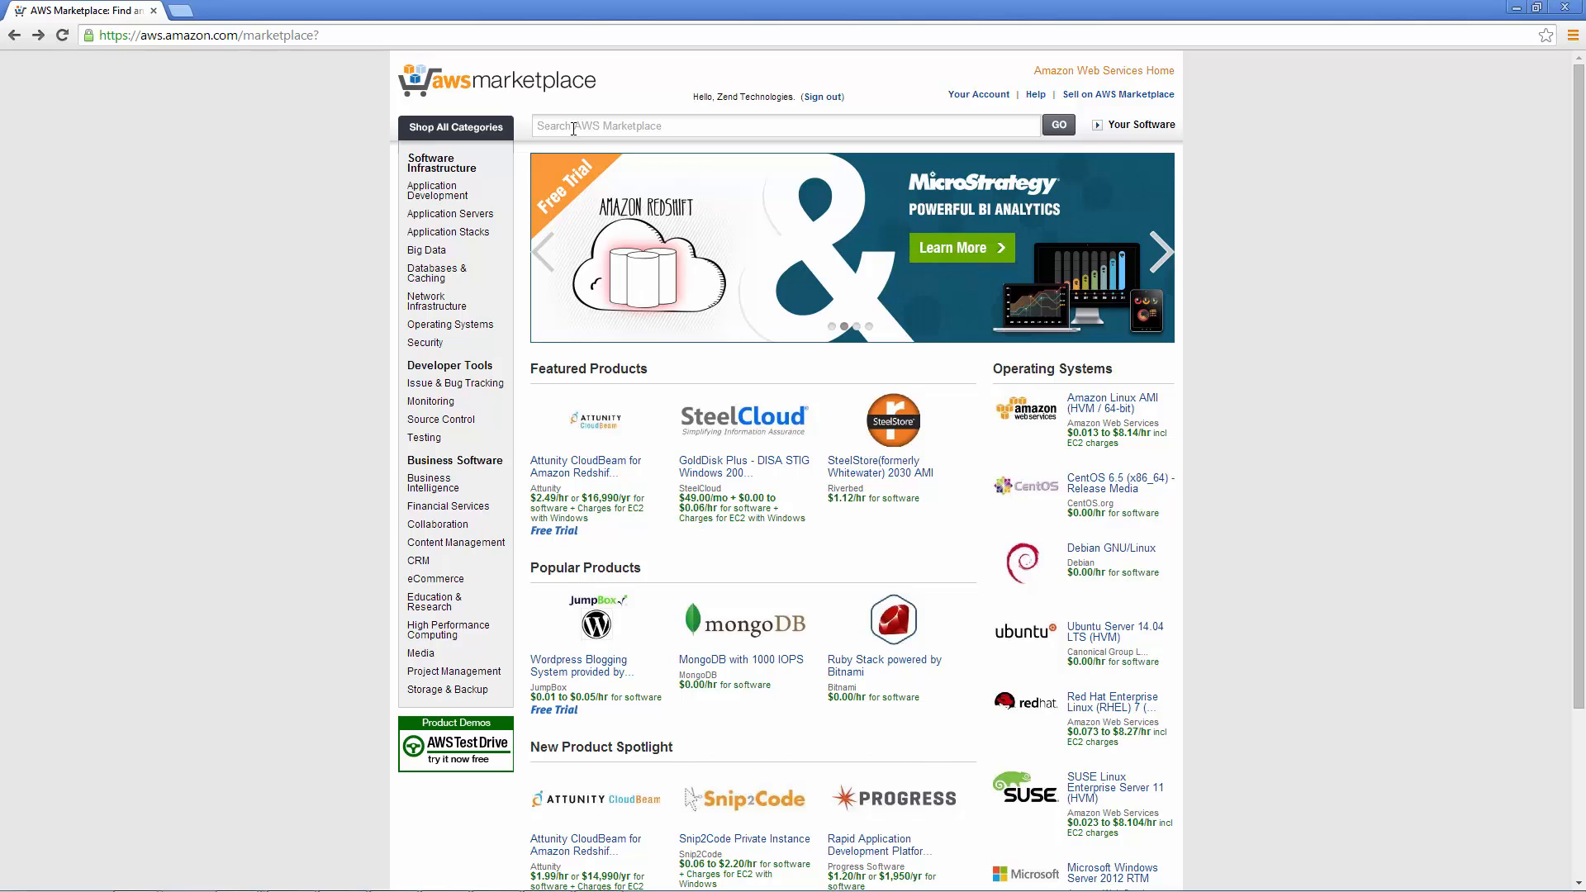
text(zend)
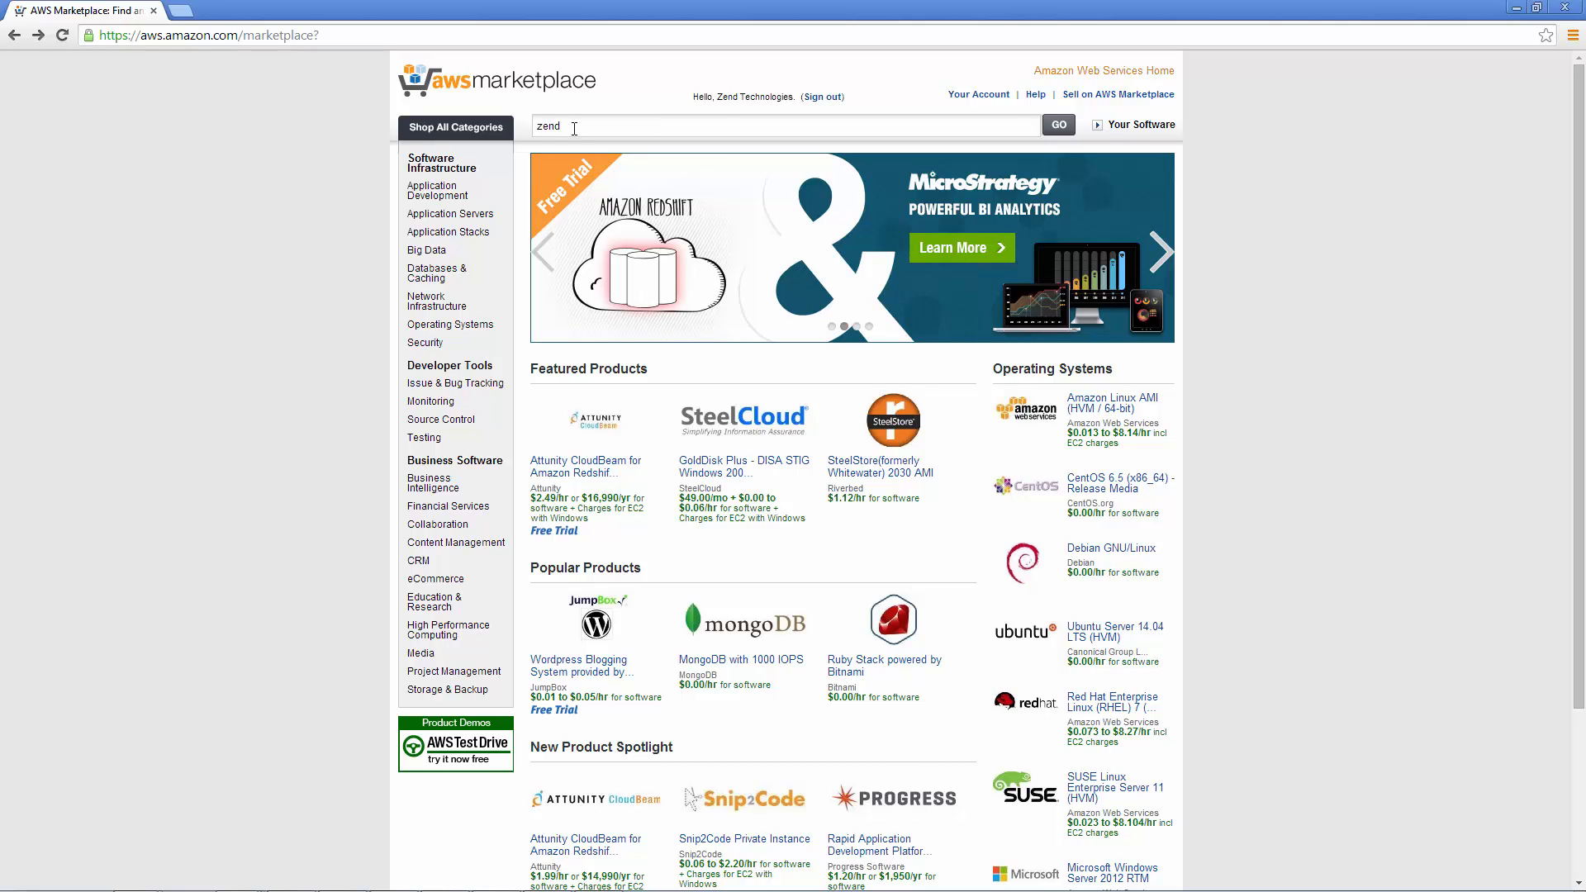
text(server)
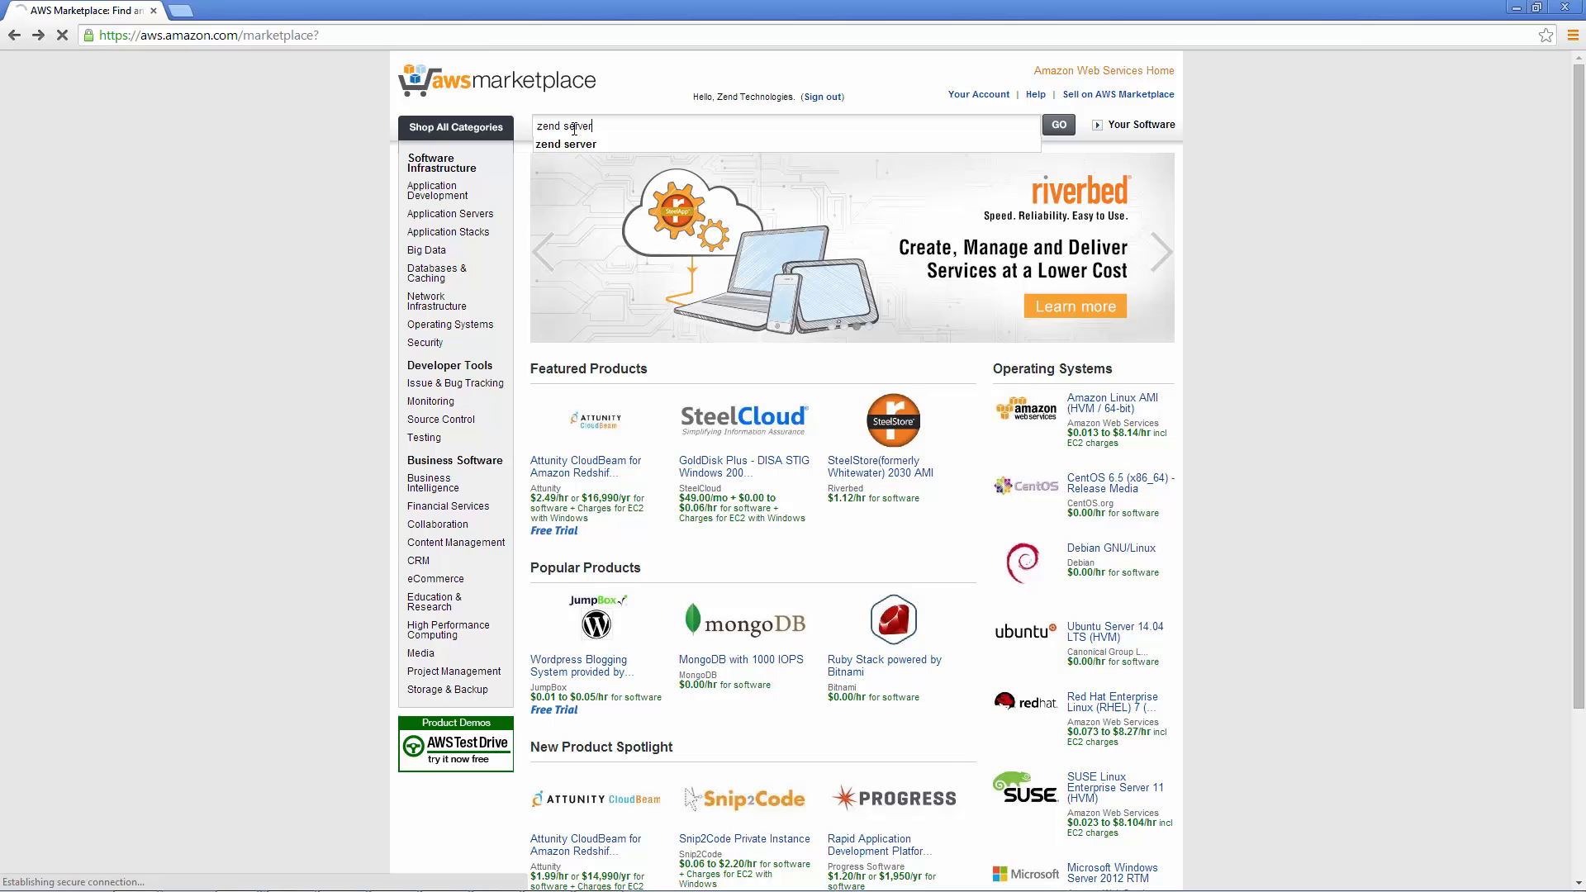
click(1057, 123)
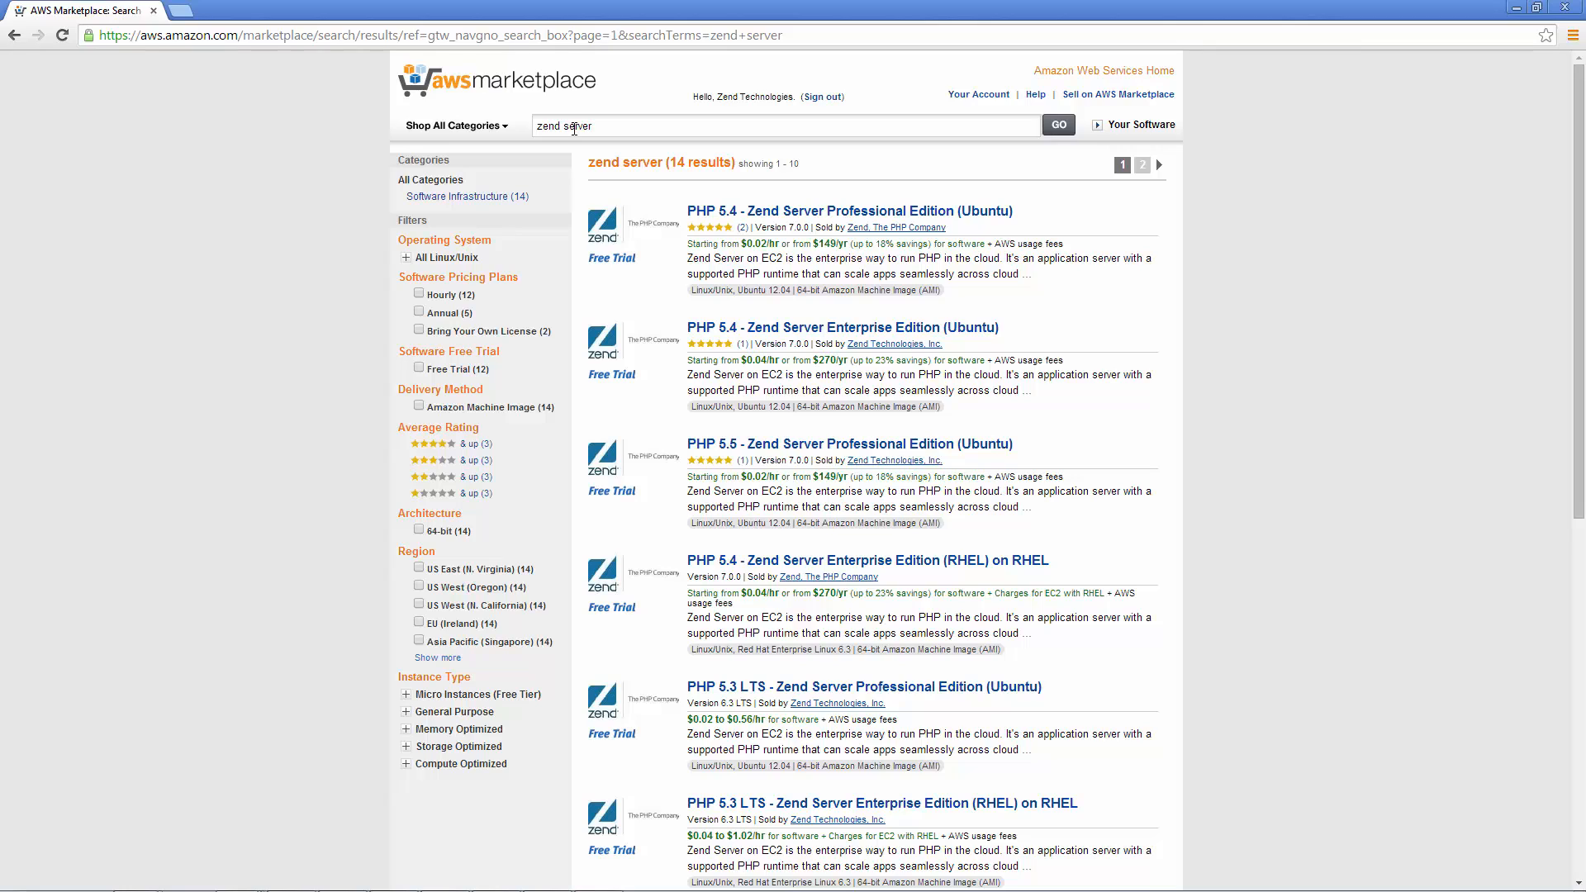
click(592, 126)
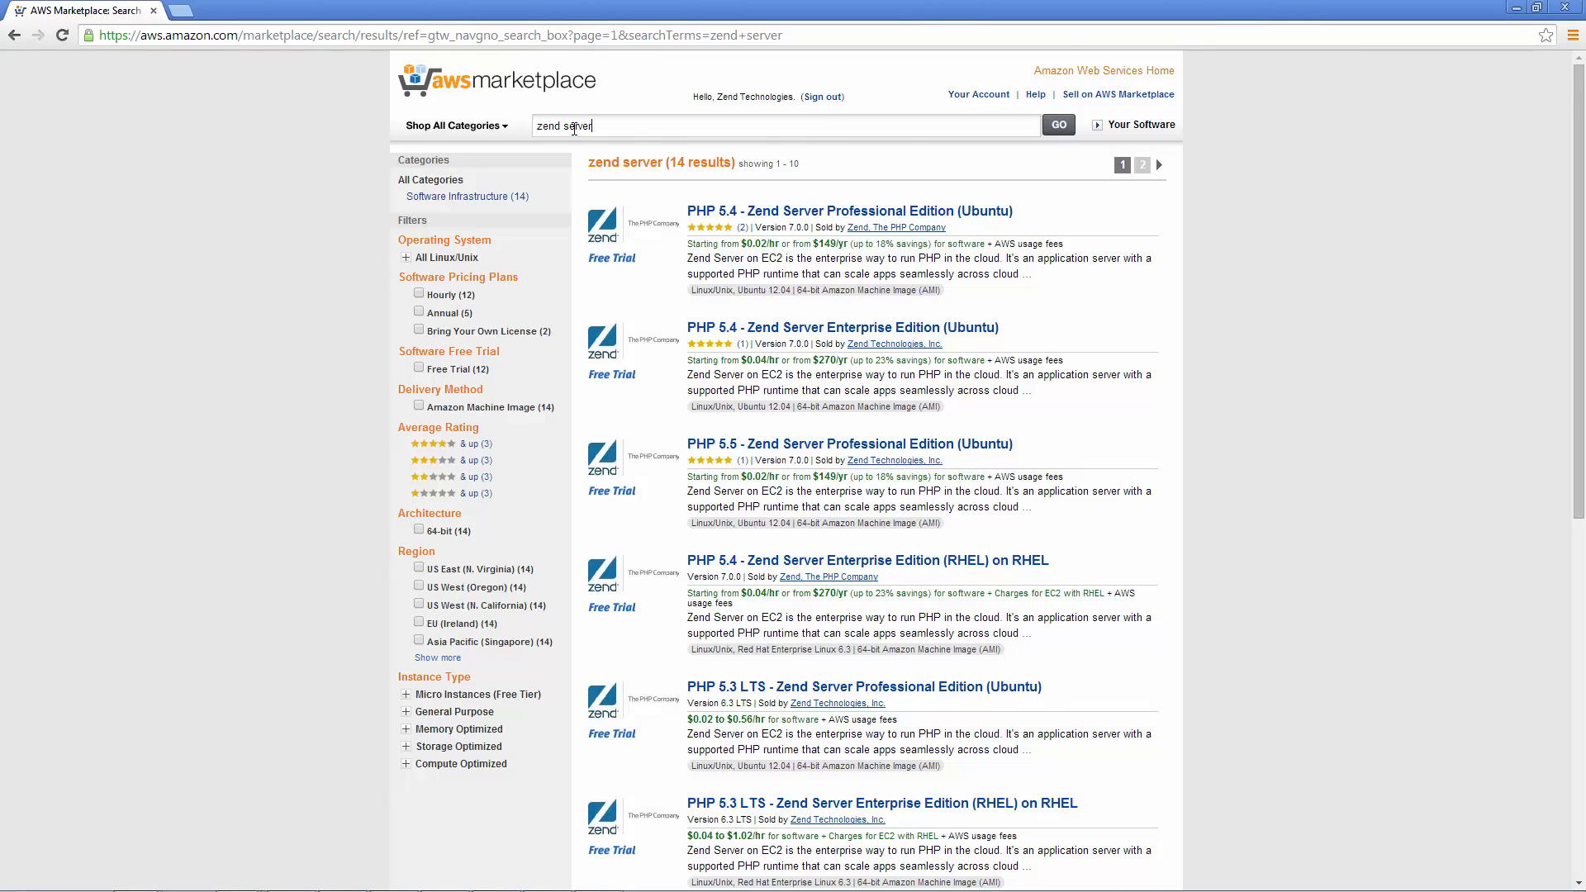
scroll(down, 3)
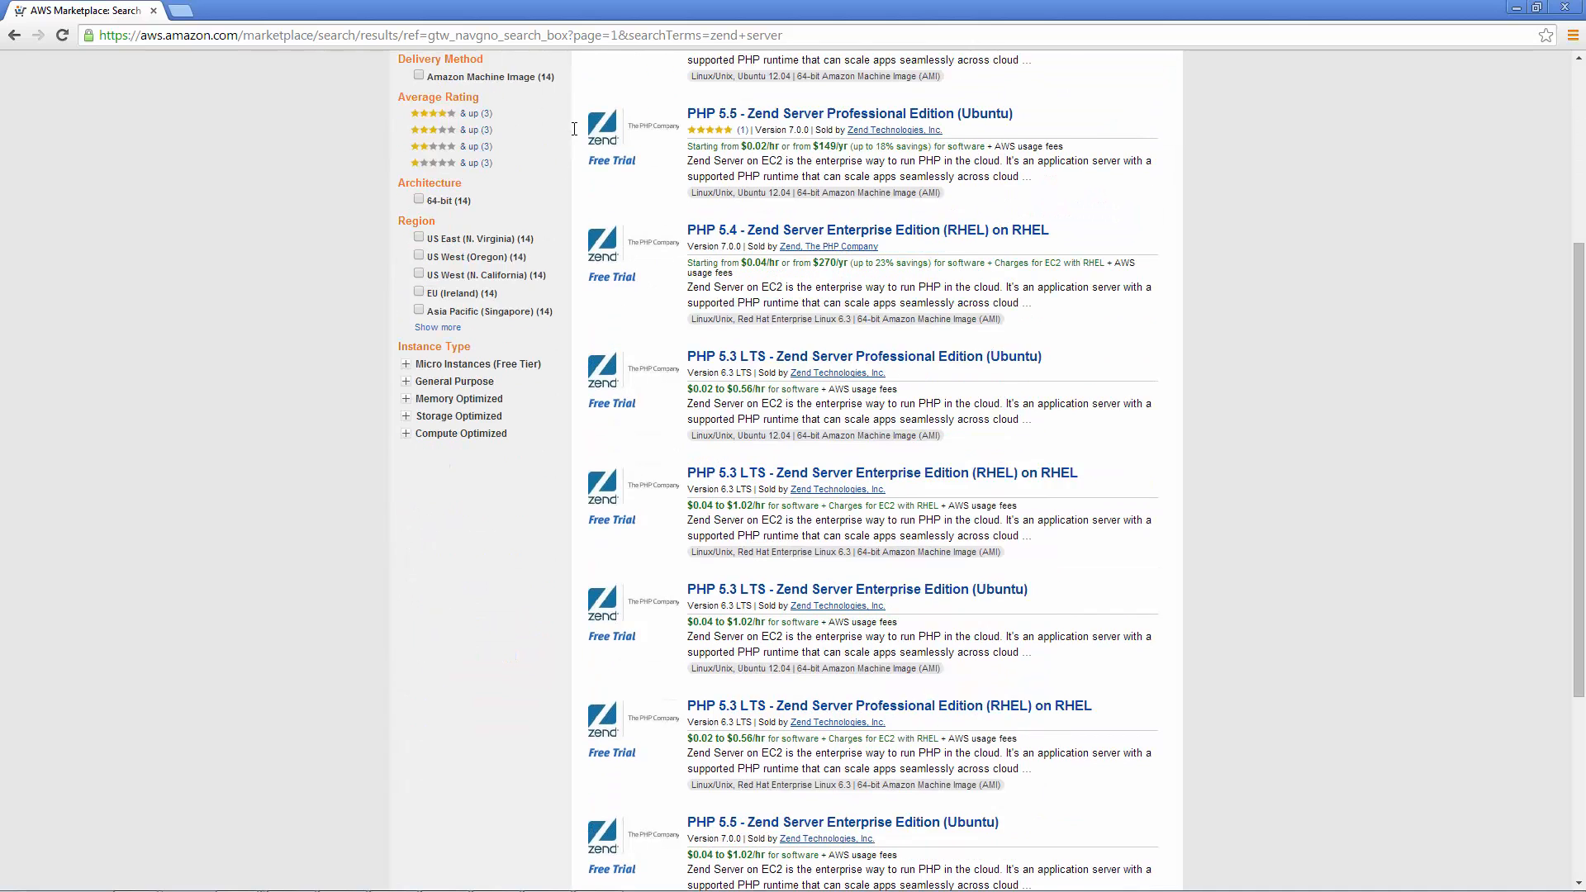
scroll(down, 3)
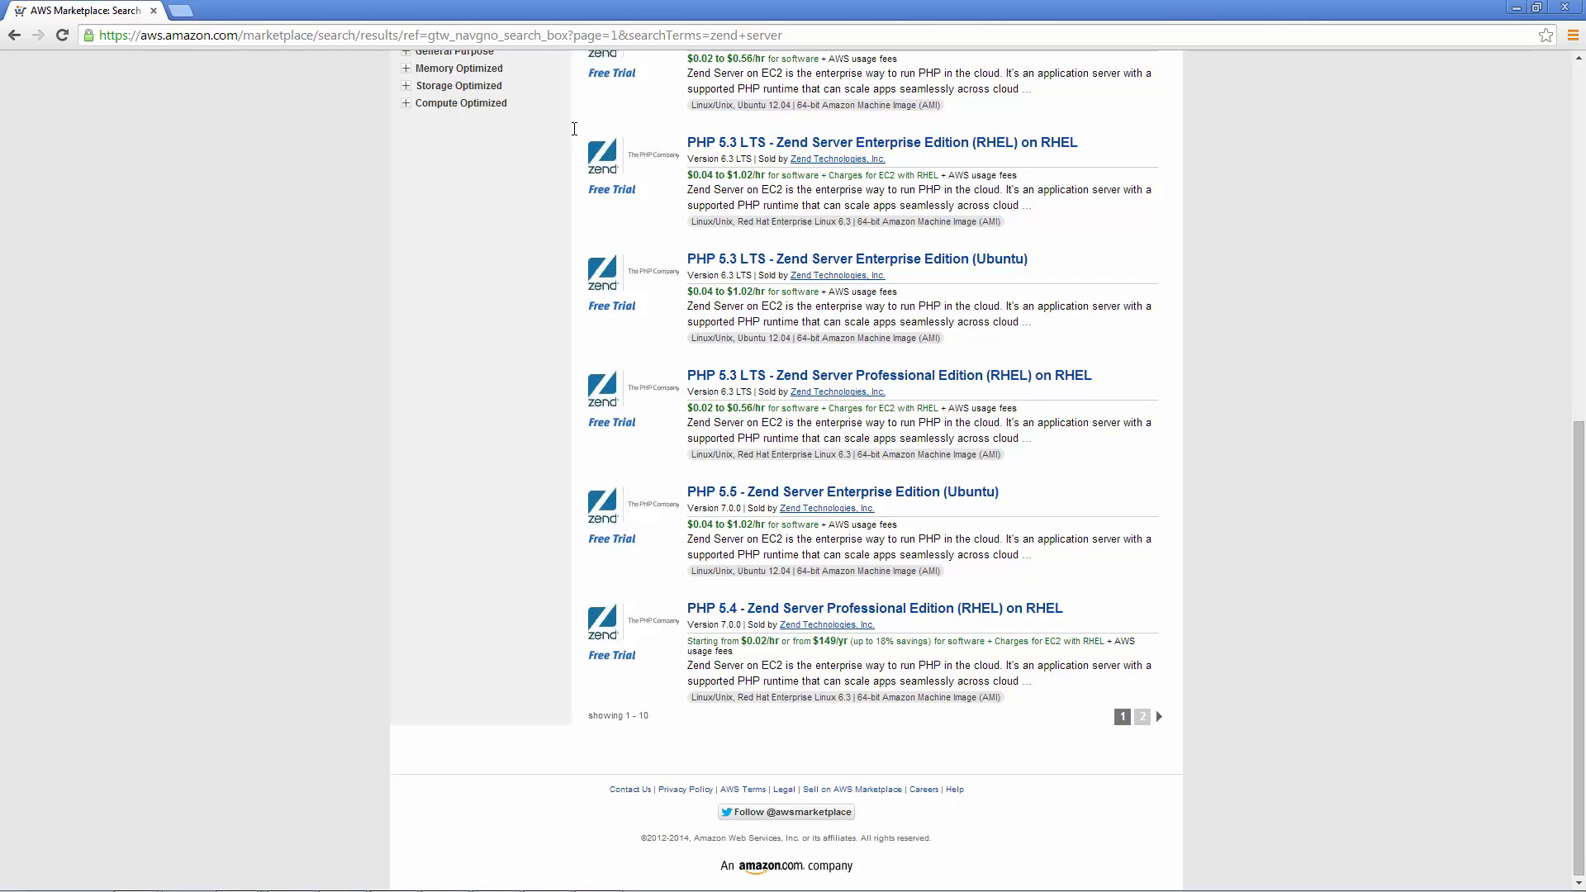
From results page 2, view the PHP 5.5 Zend Server Developer Edition (Ubuntu) listing and its pricing
click(1141, 717)
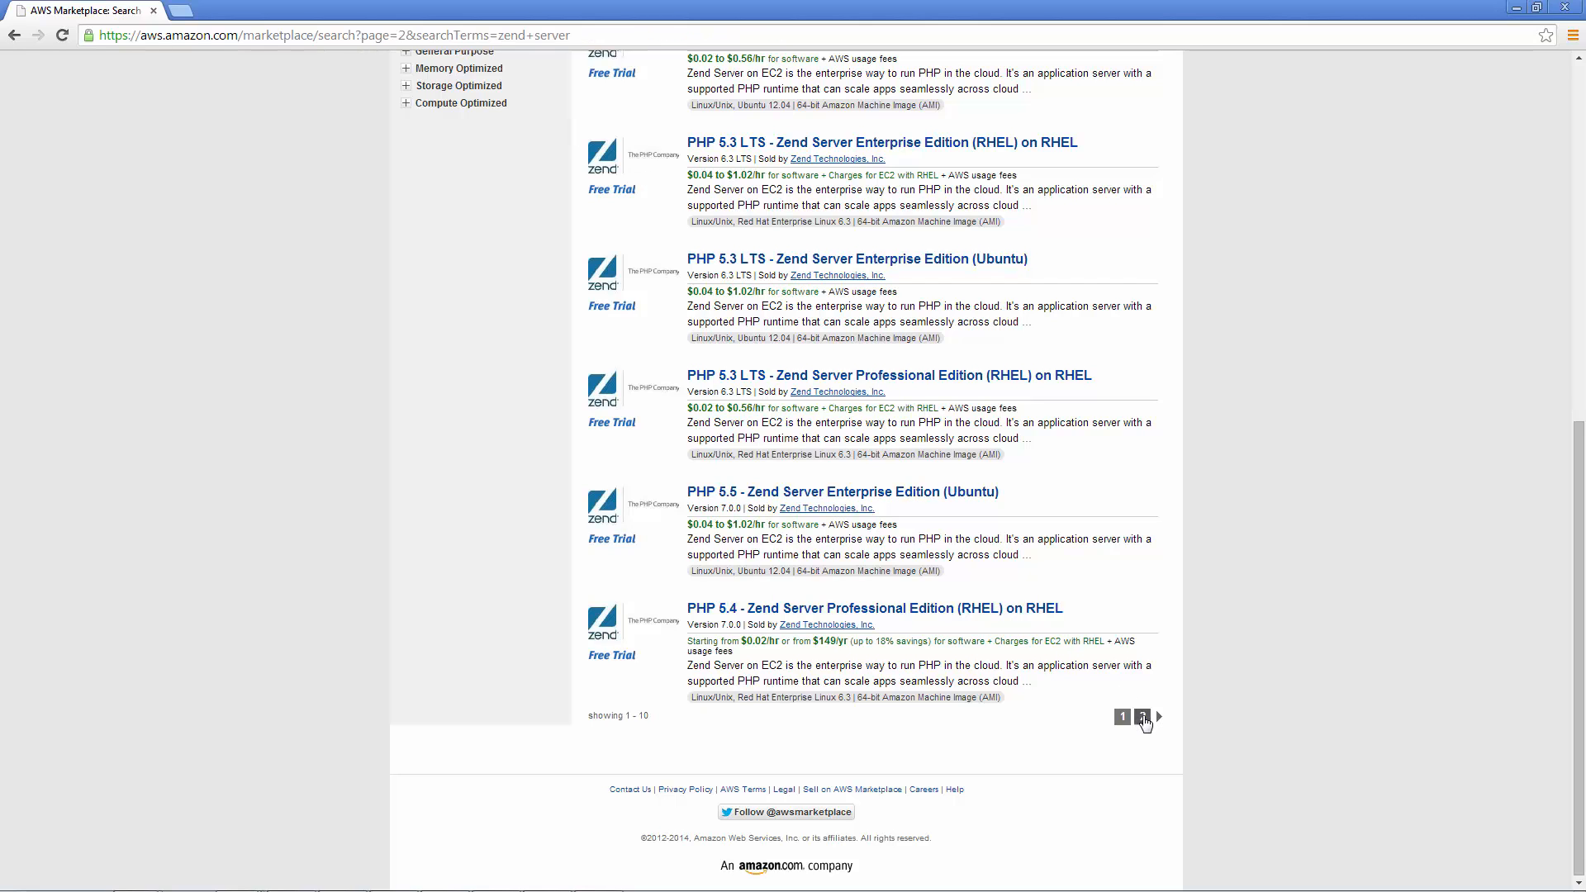
click(1142, 717)
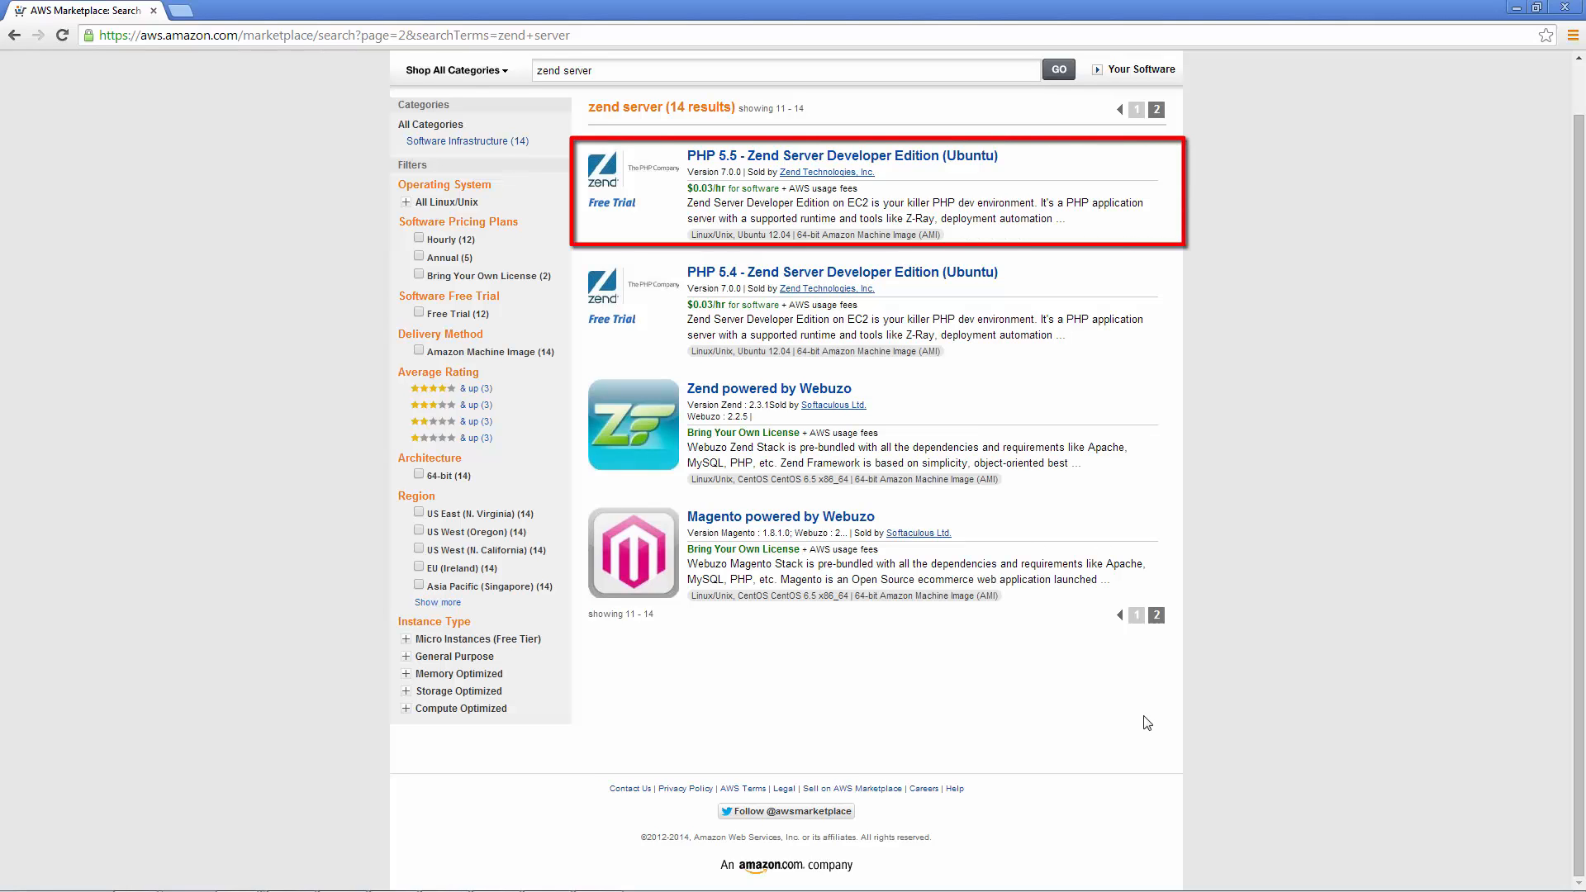
mouse_move(841, 155)
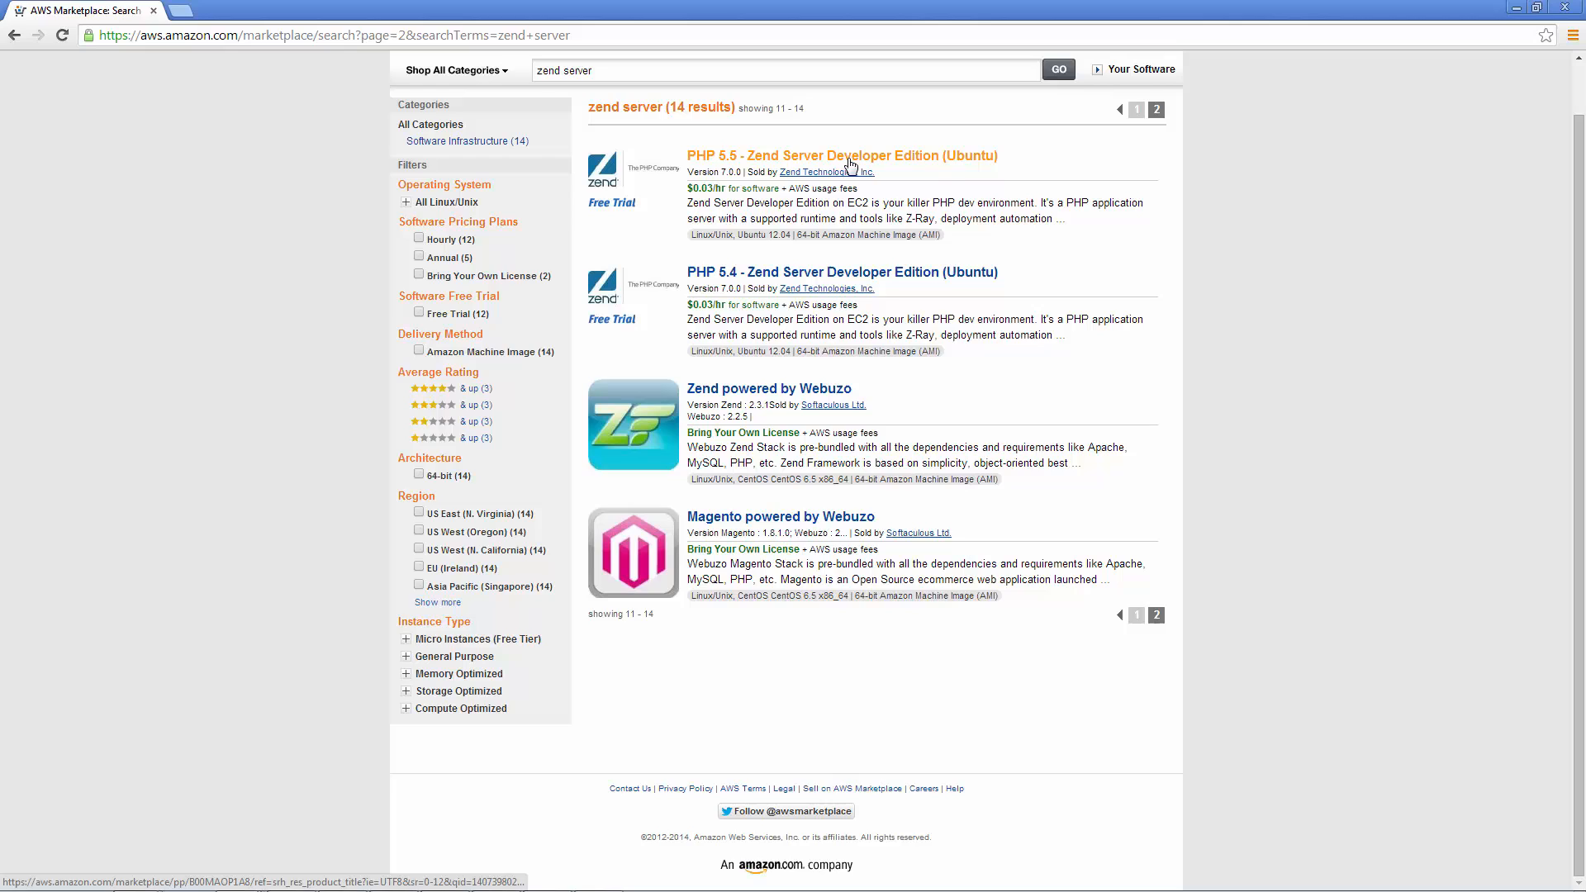
click(840, 155)
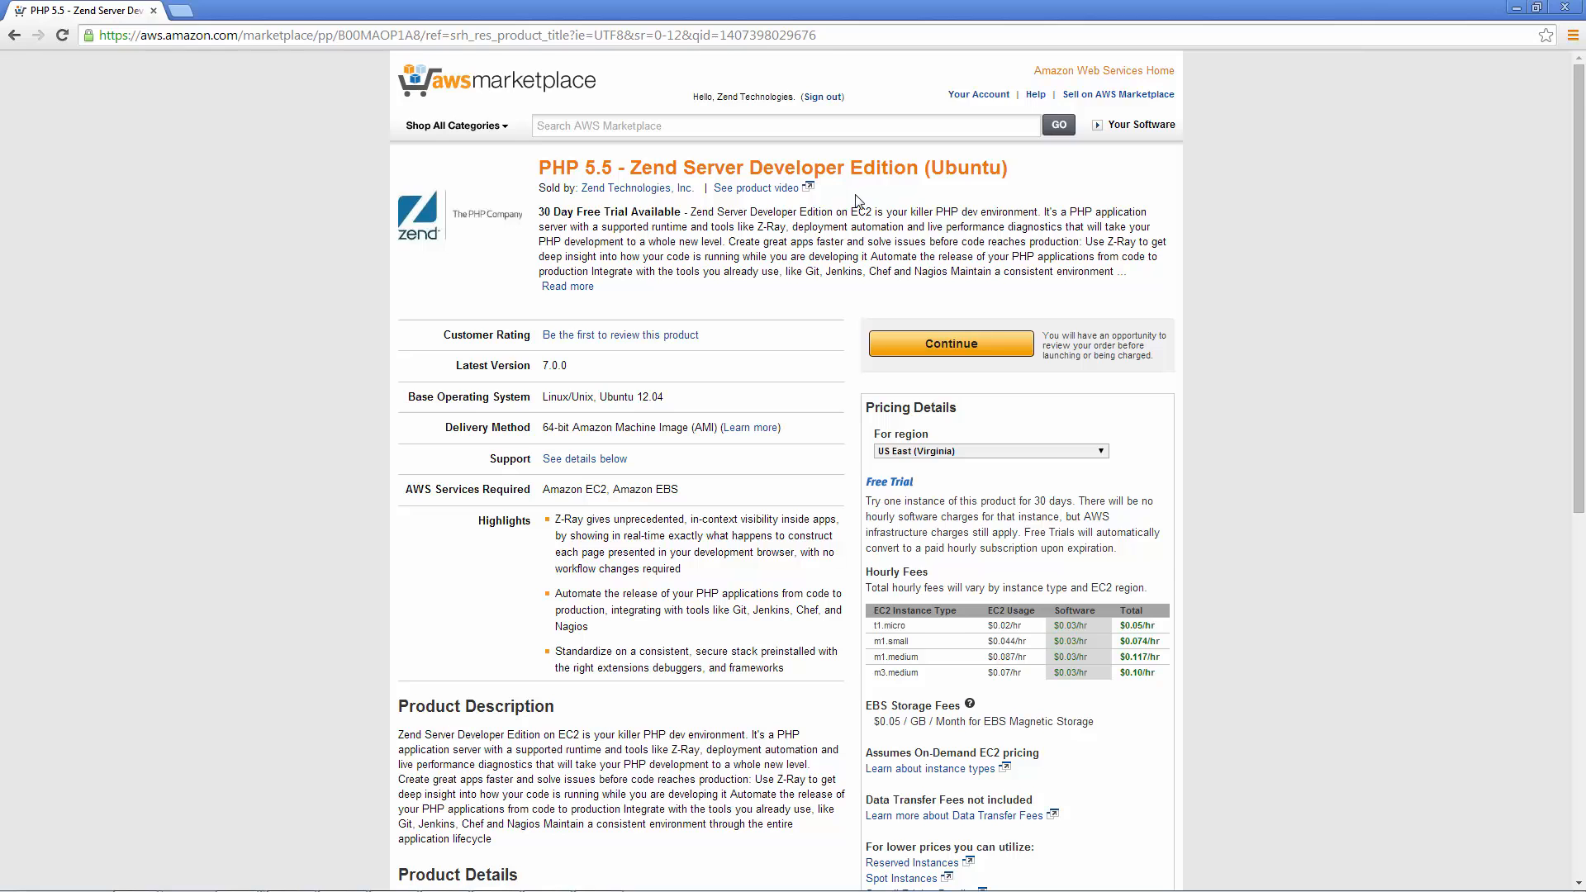
scroll(down, 3)
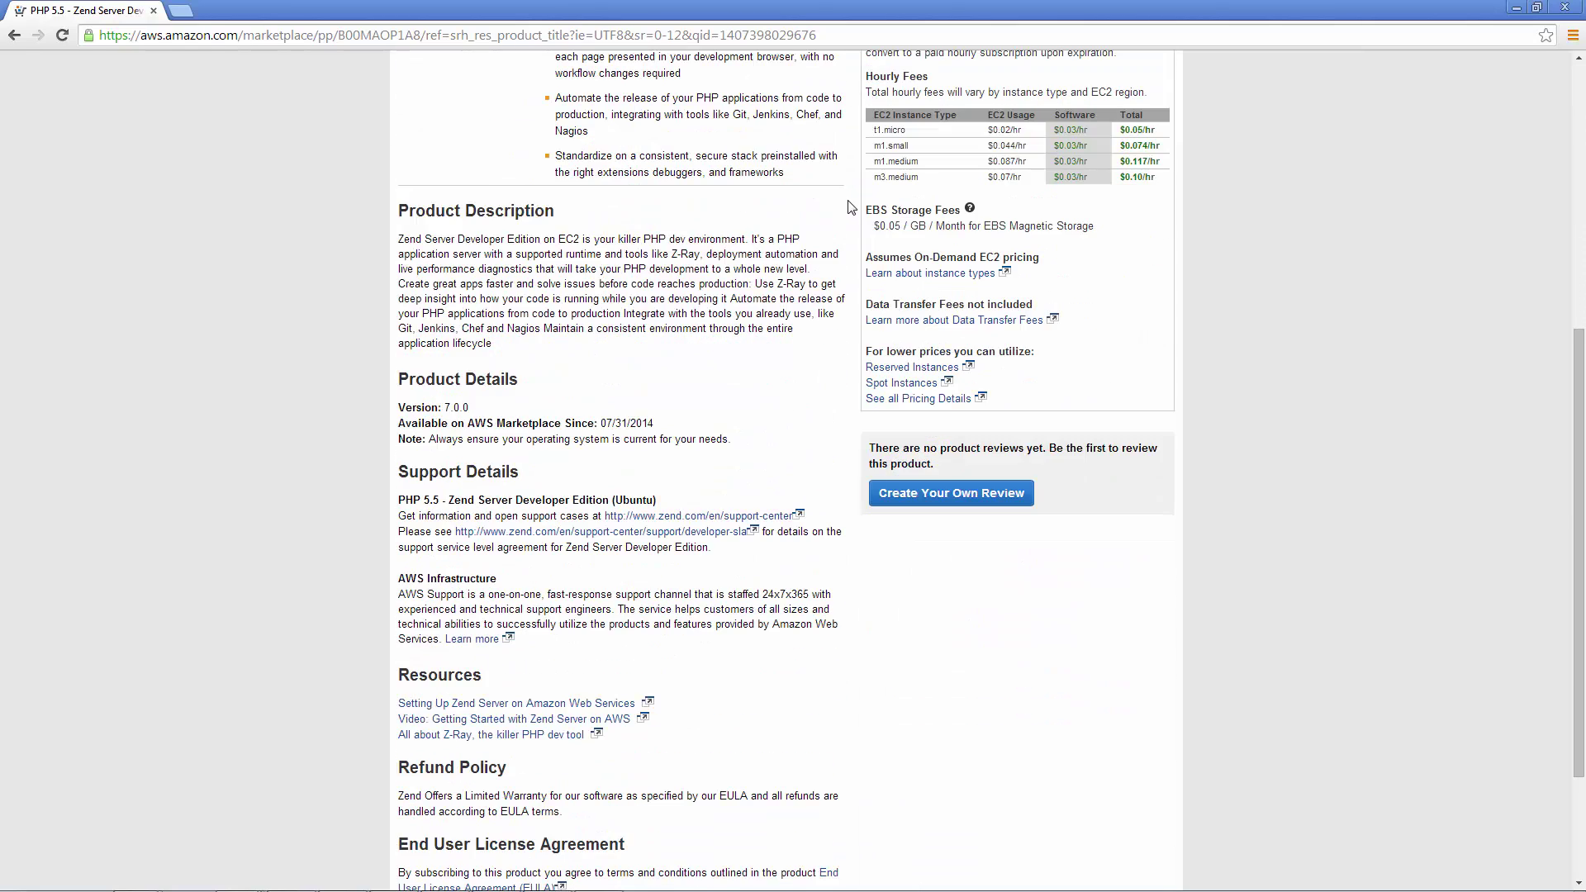
scroll(down, 3)
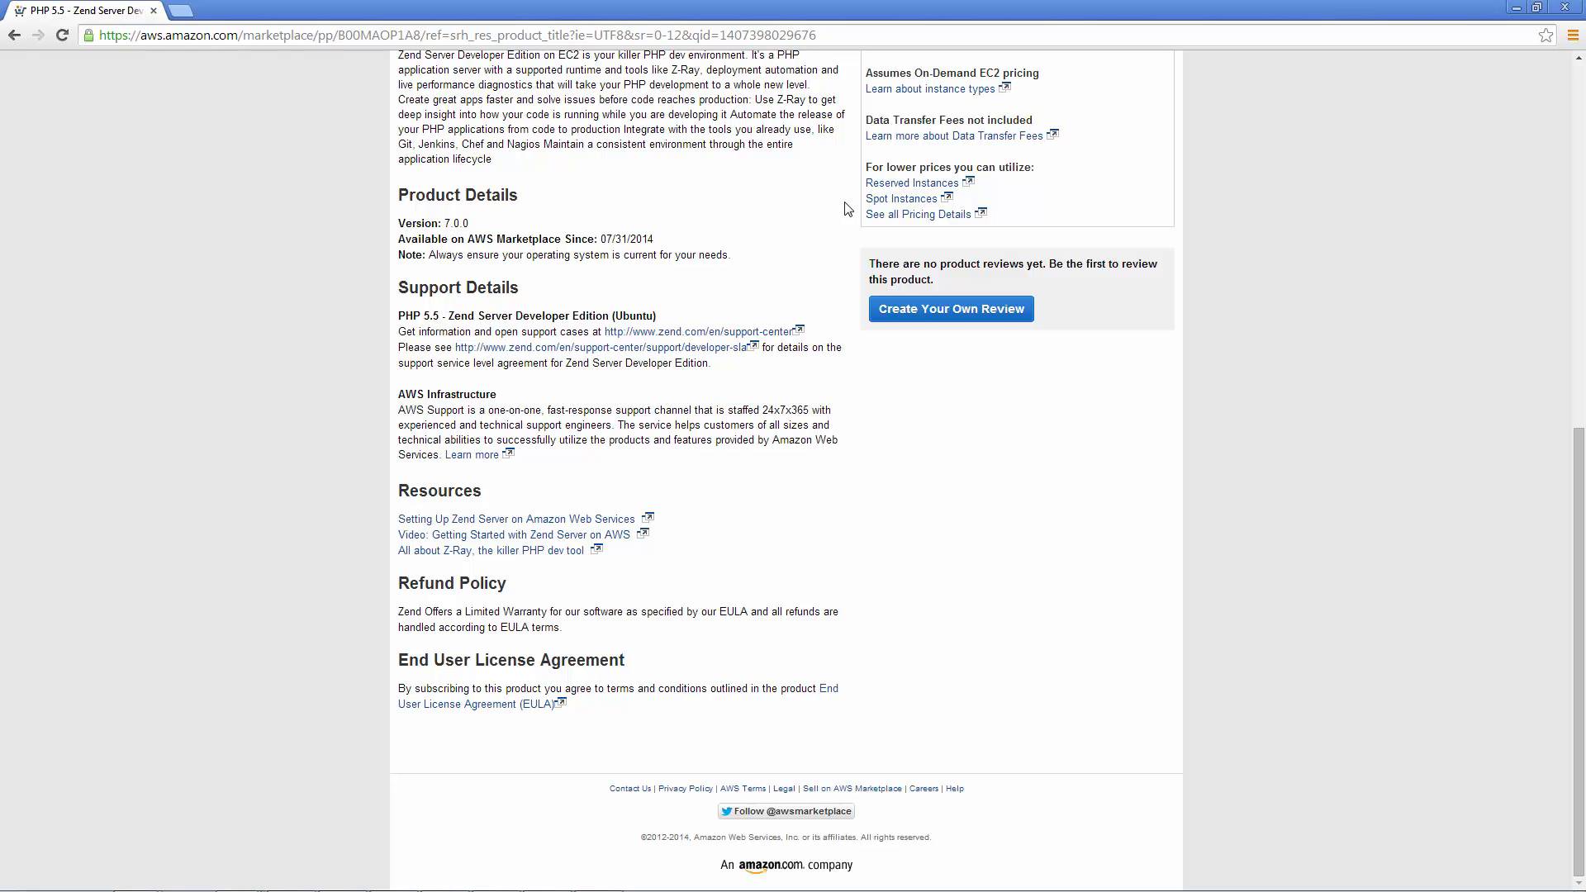
scroll(up, 3)
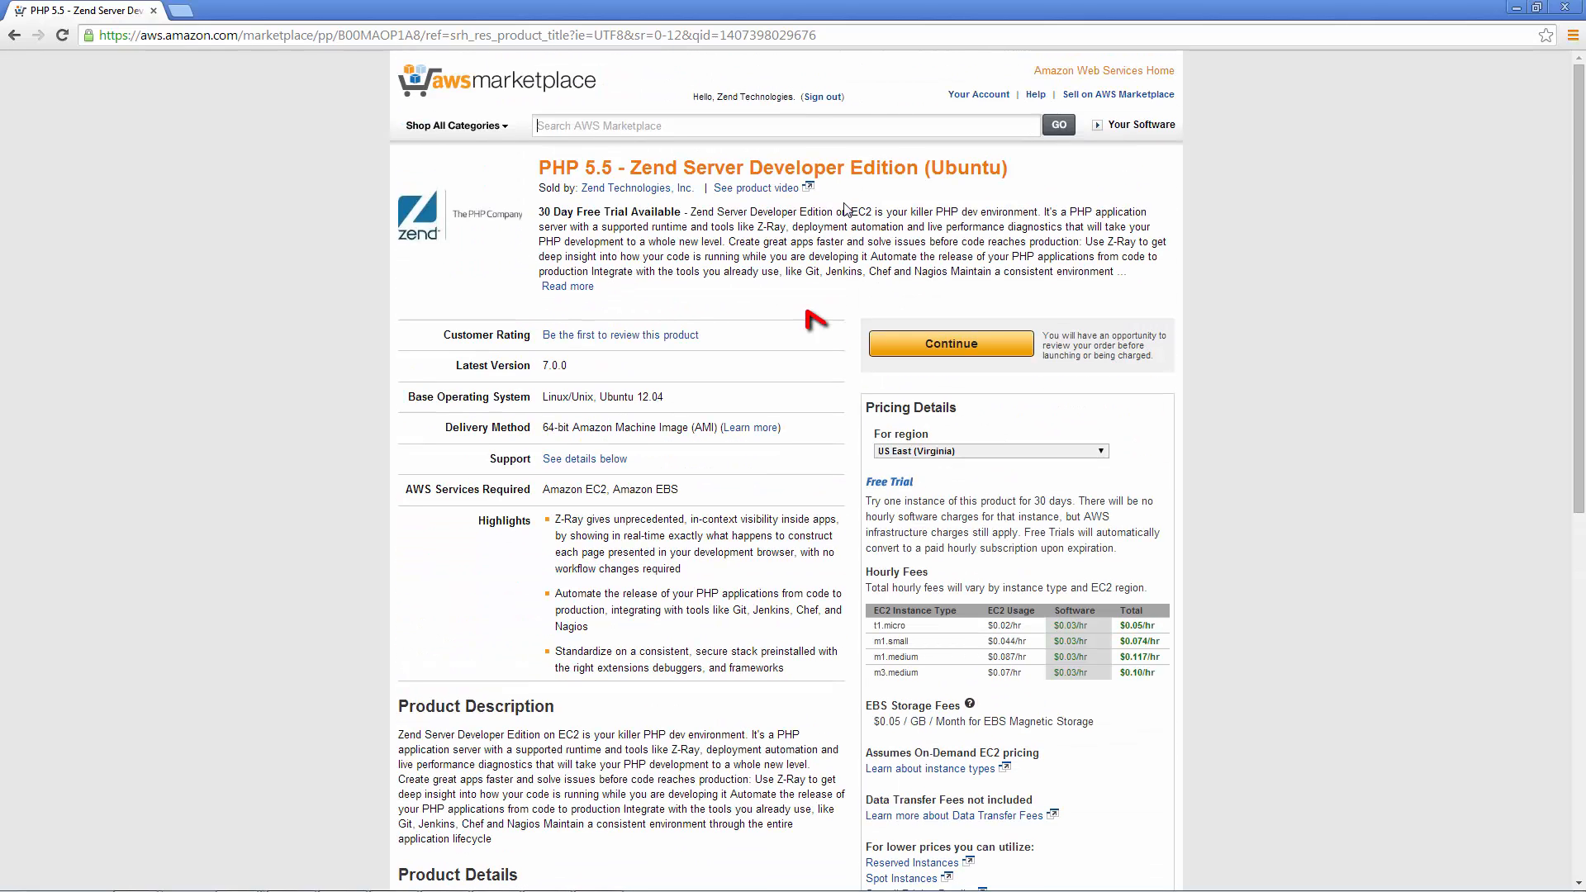
Proceed to the 1-Click Launch page for an m3.medium instance in US East
click(948, 343)
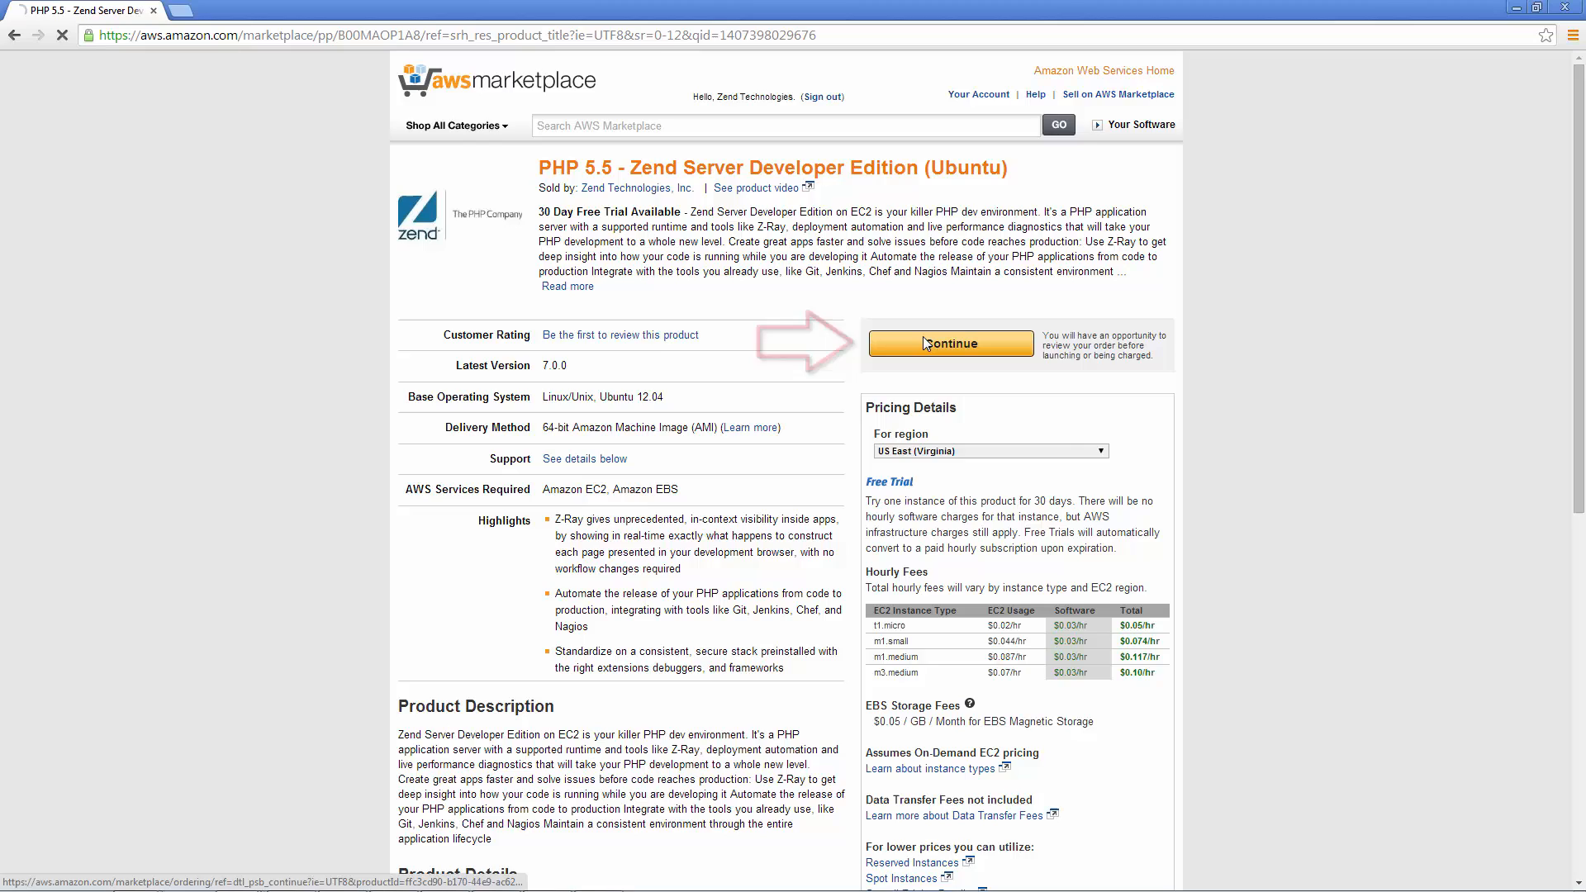
click(949, 343)
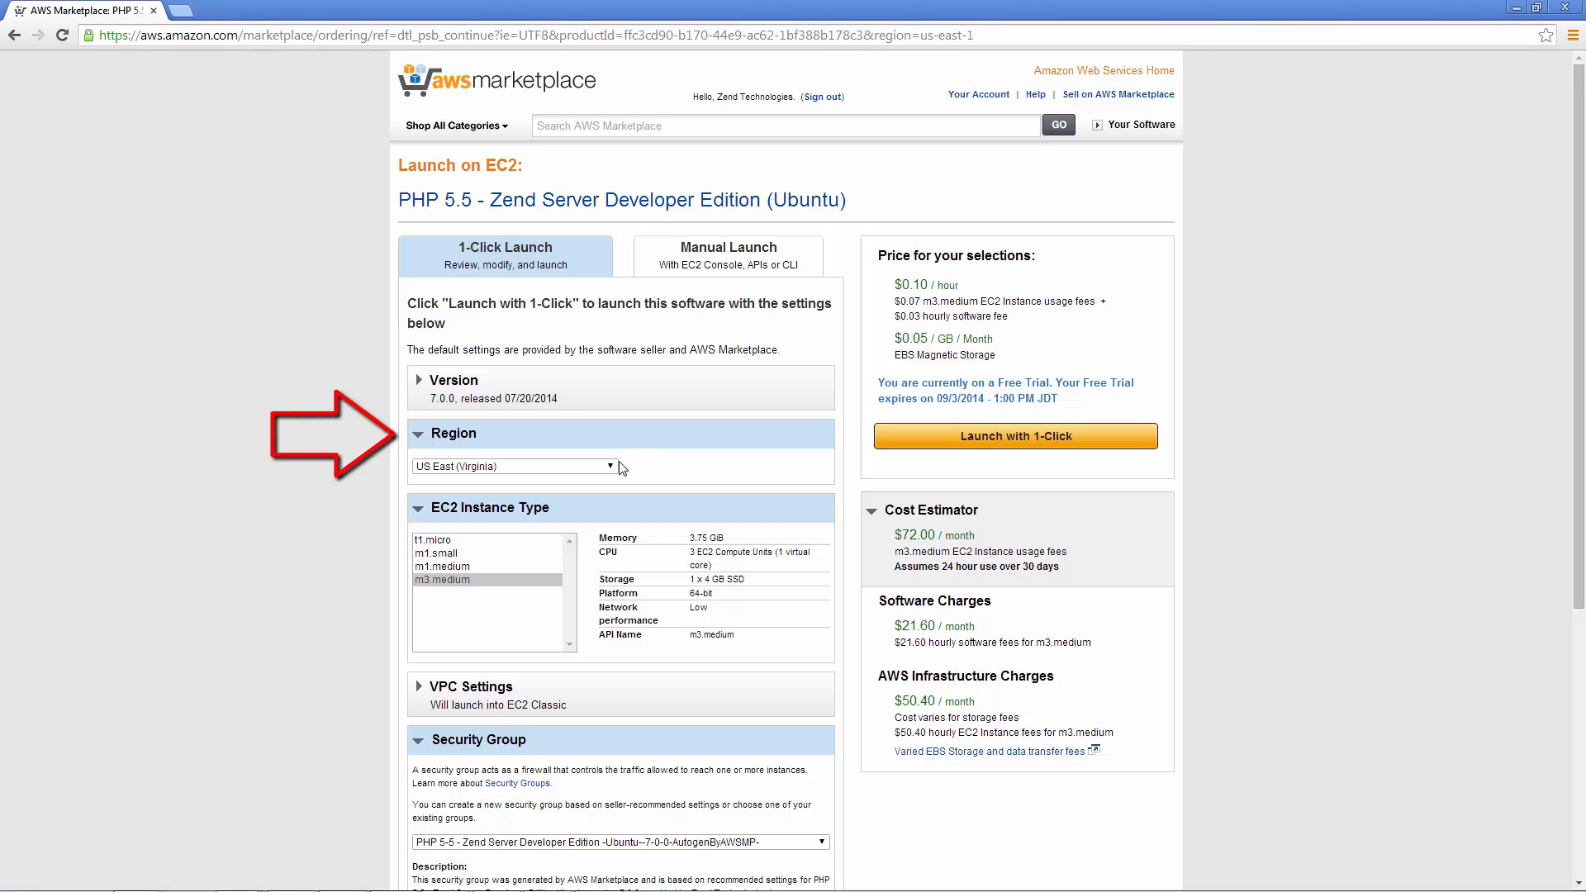
click(606, 466)
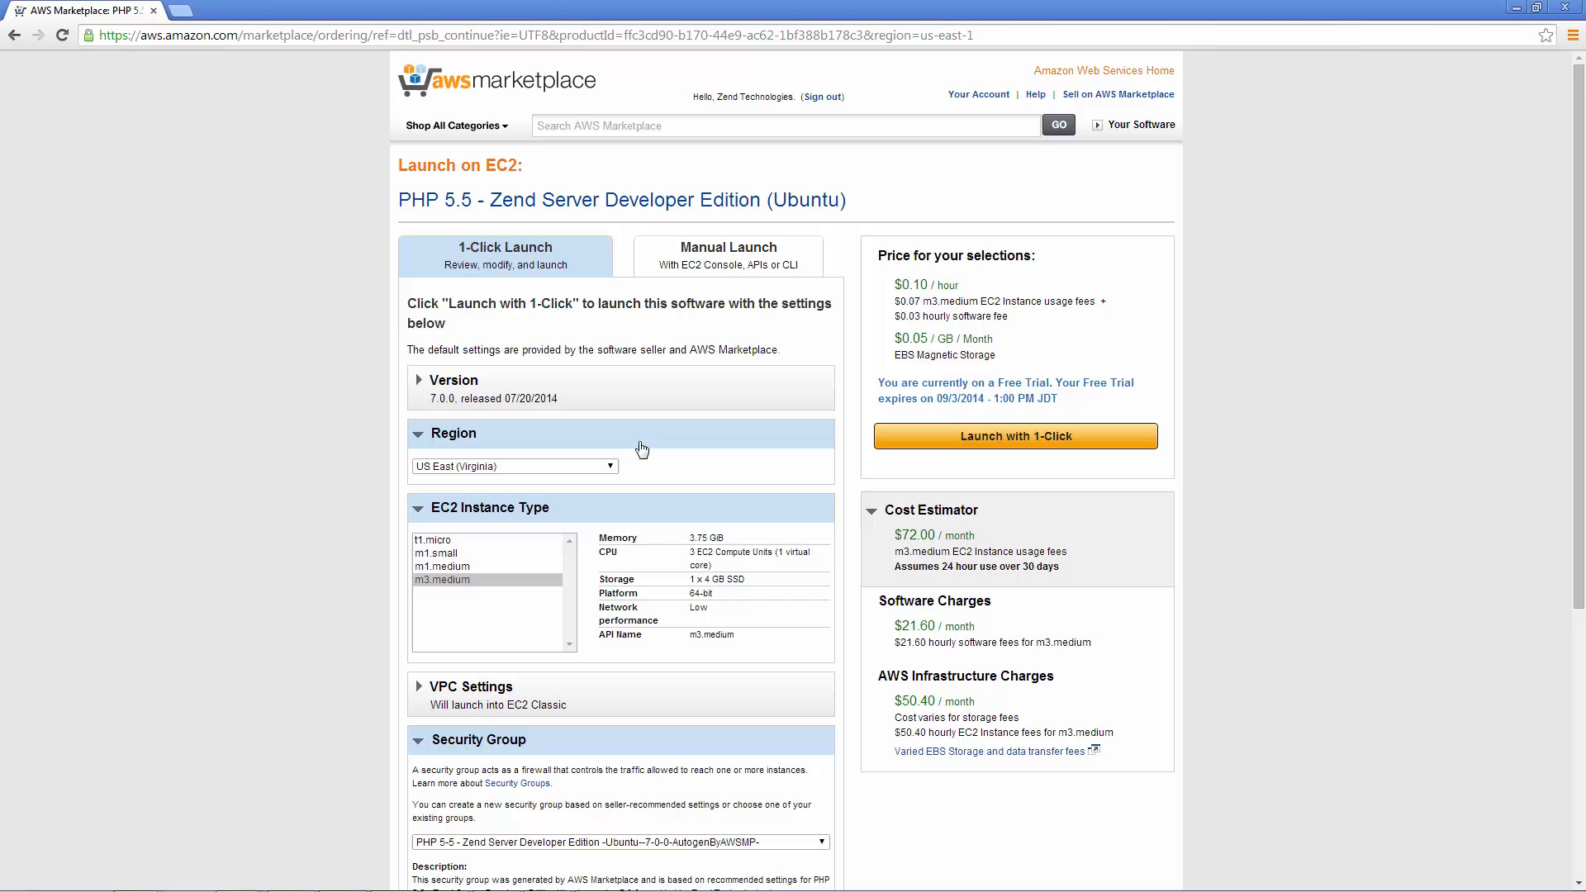
click(418, 433)
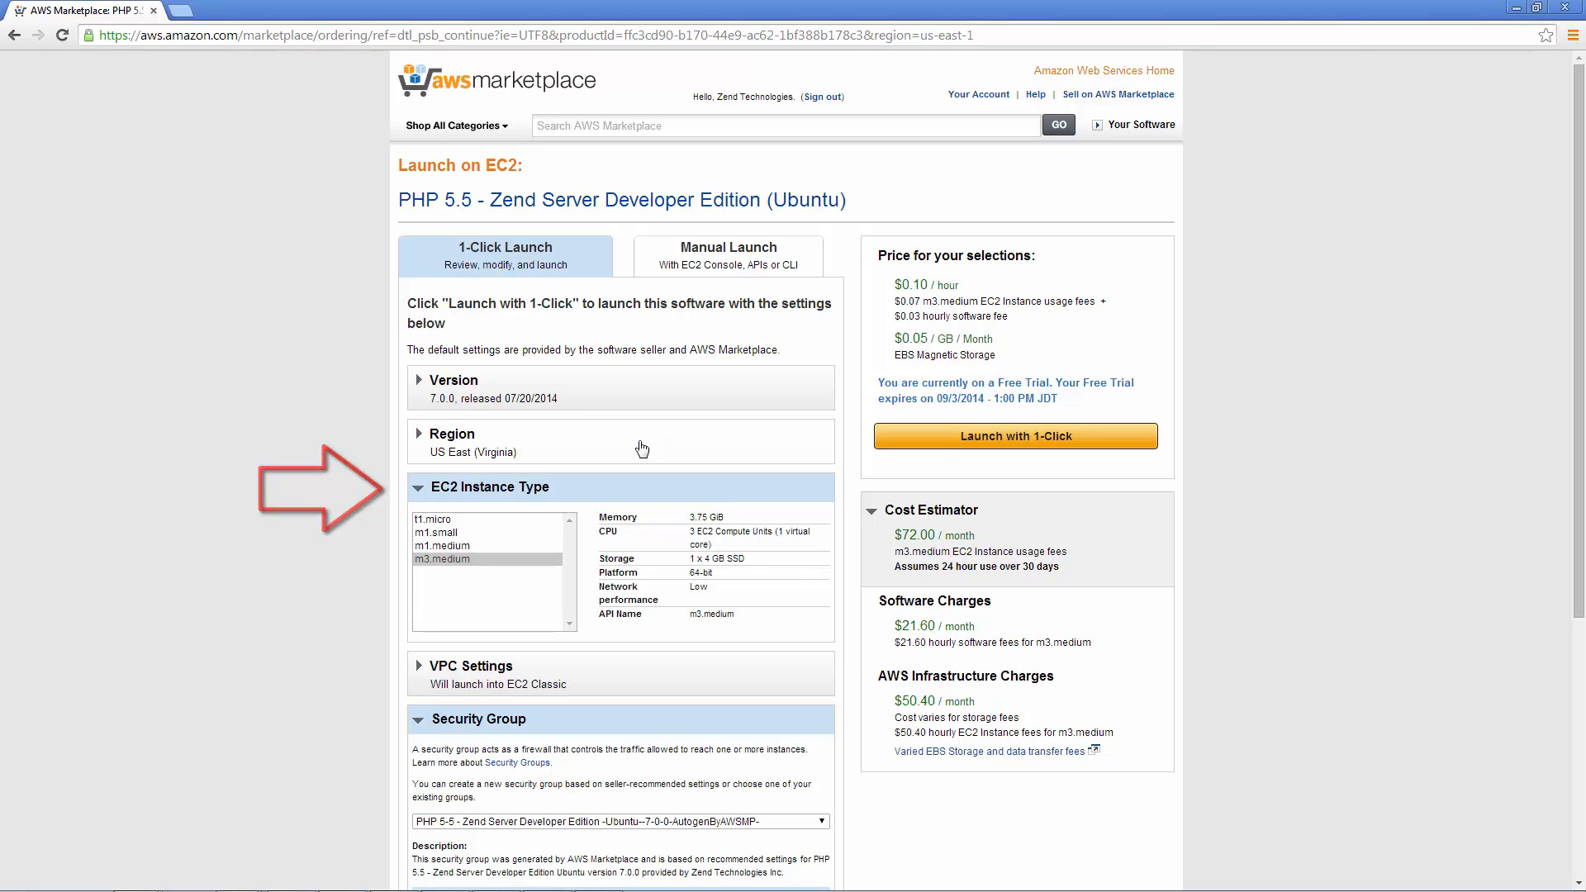
scroll(down, 3)
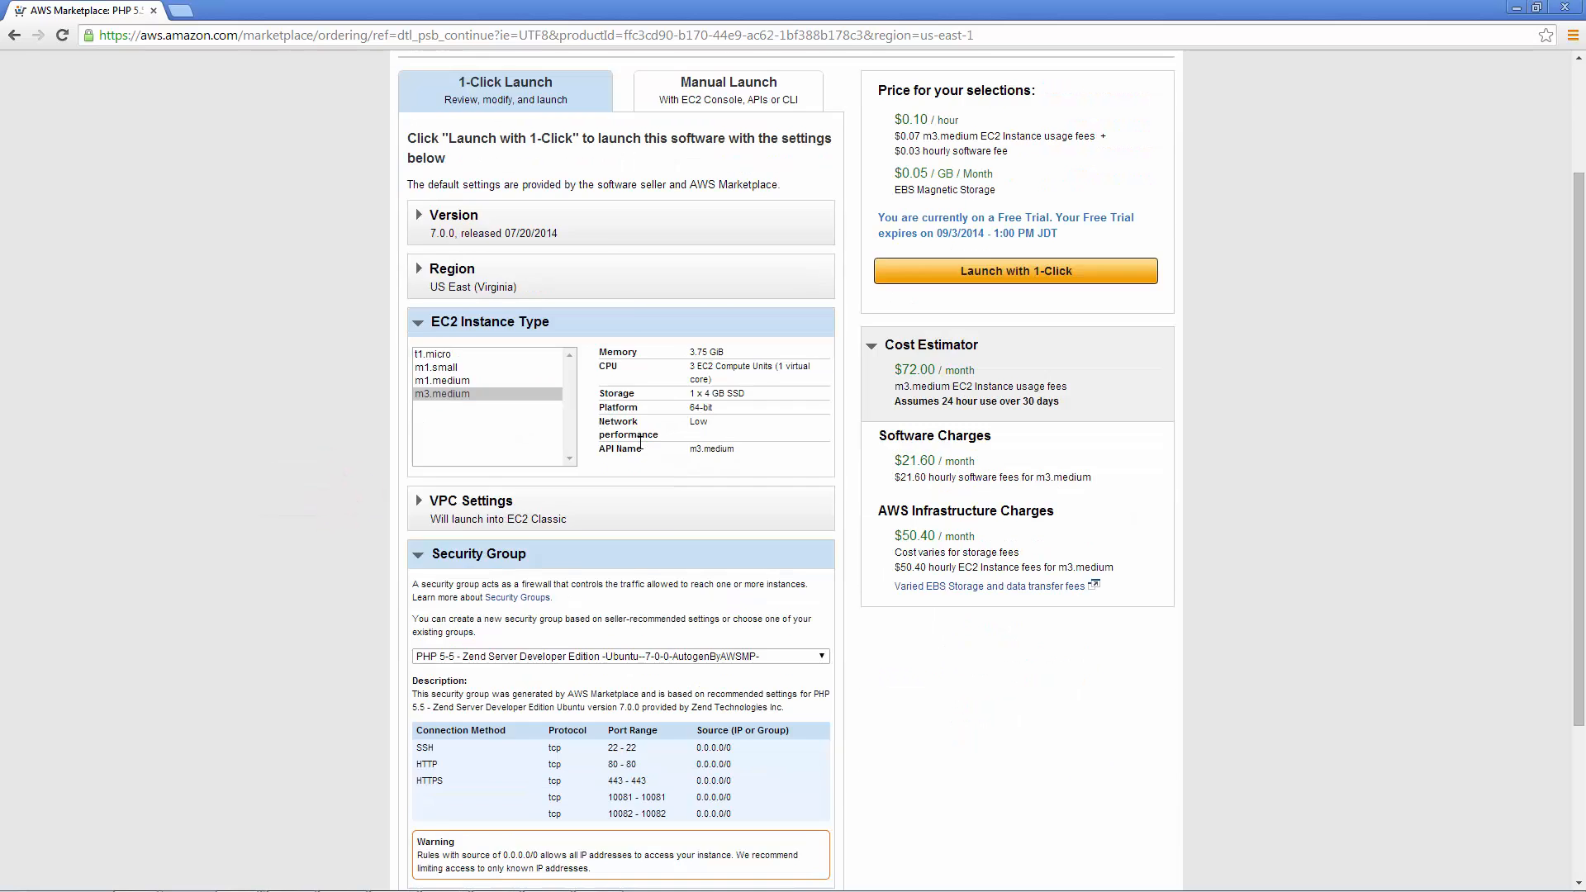
scroll(down, 3)
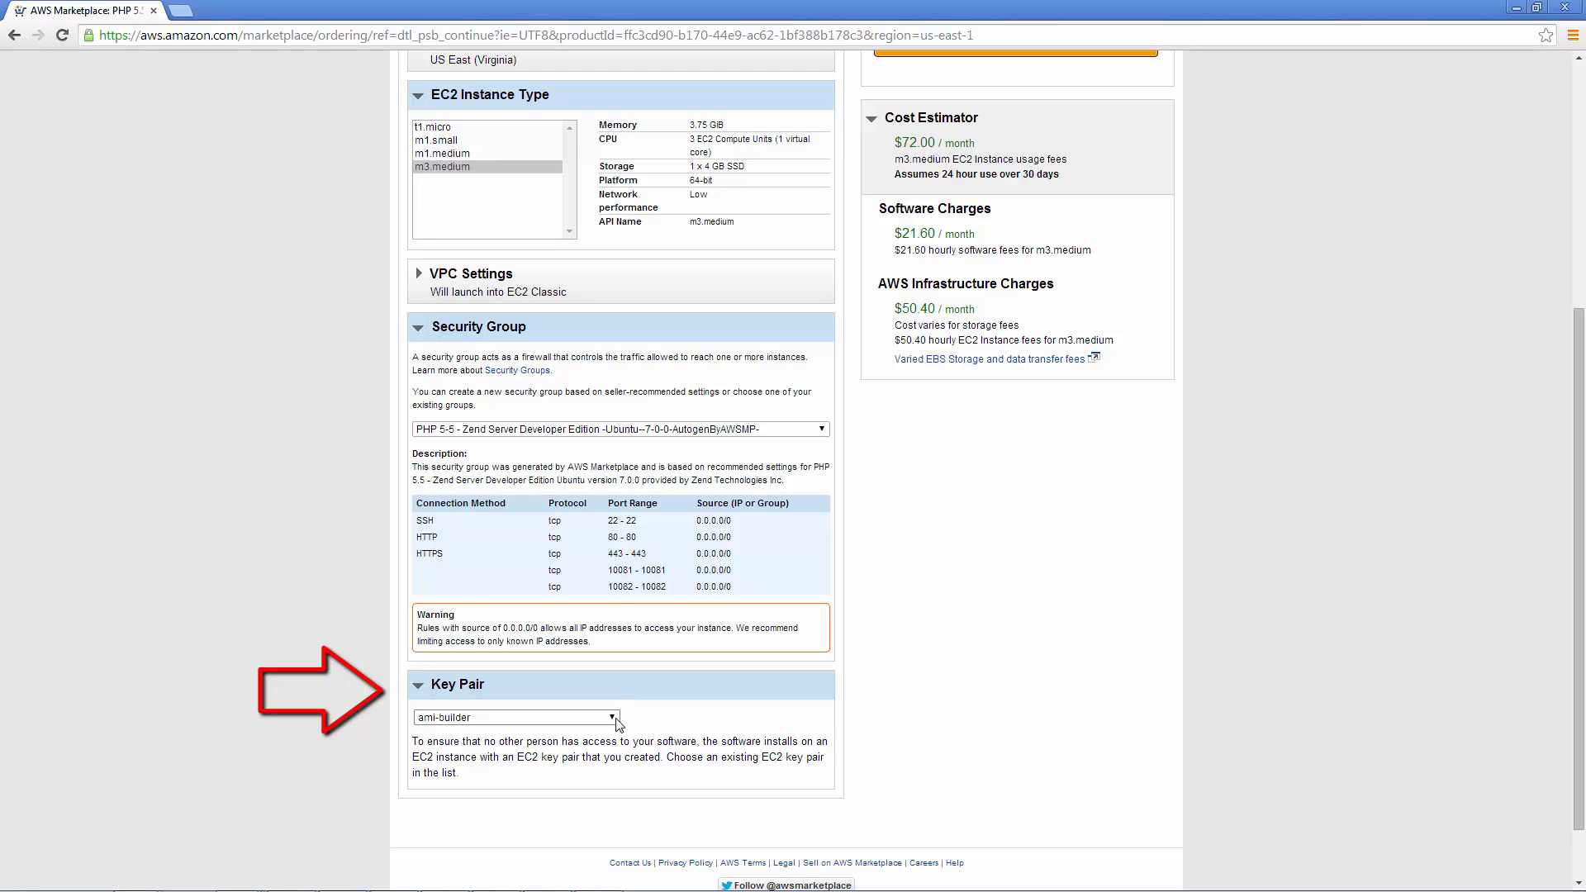
Select an existing key pair and launch the instance with 1-Click
click(615, 717)
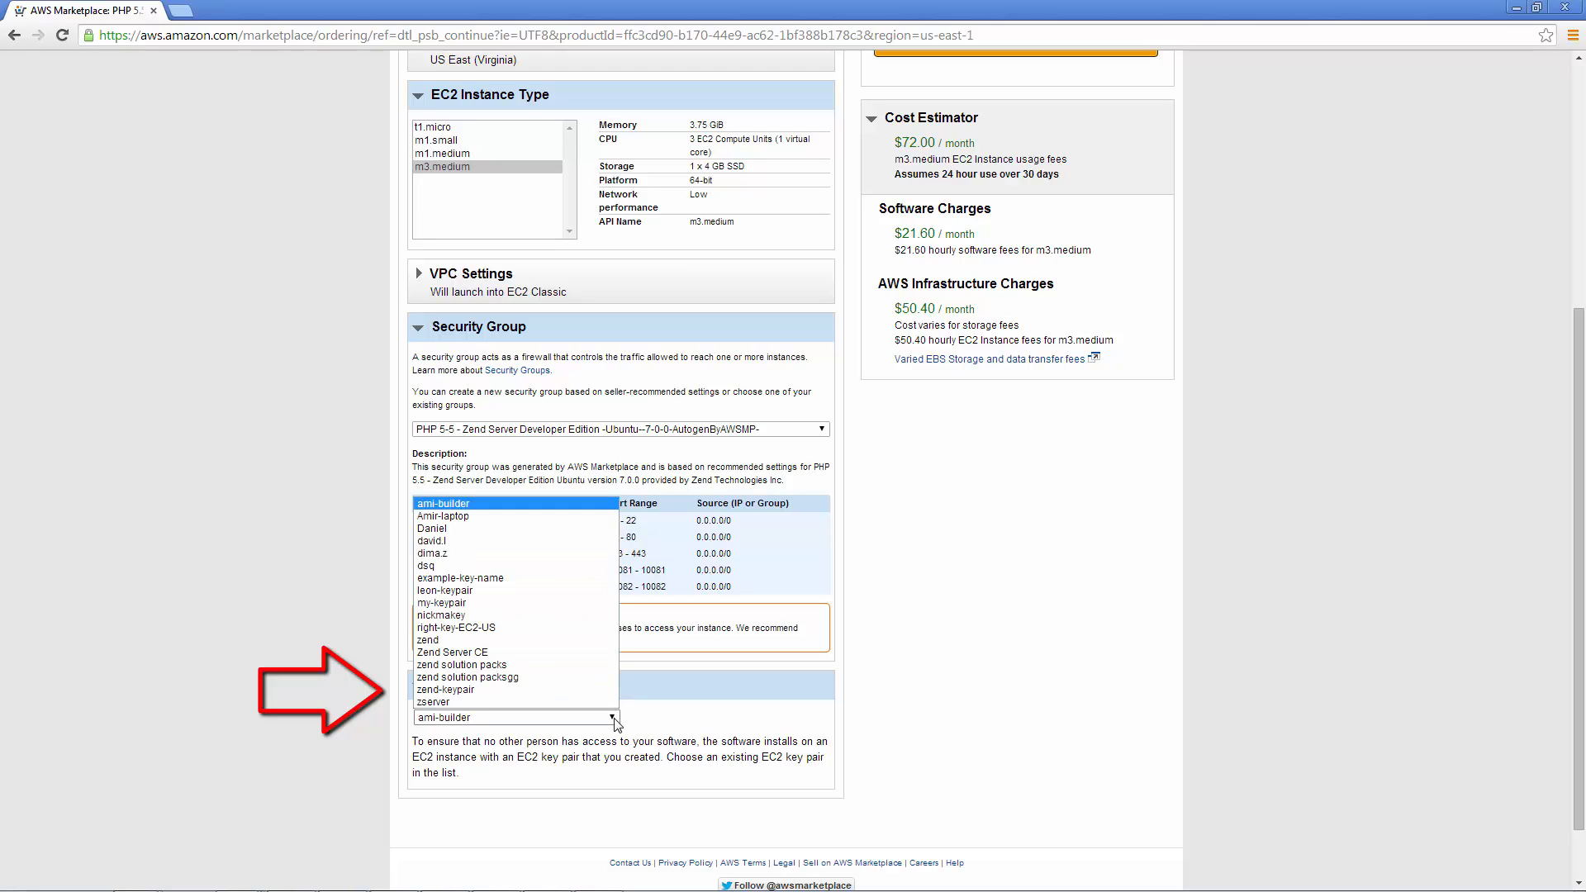
click(431, 527)
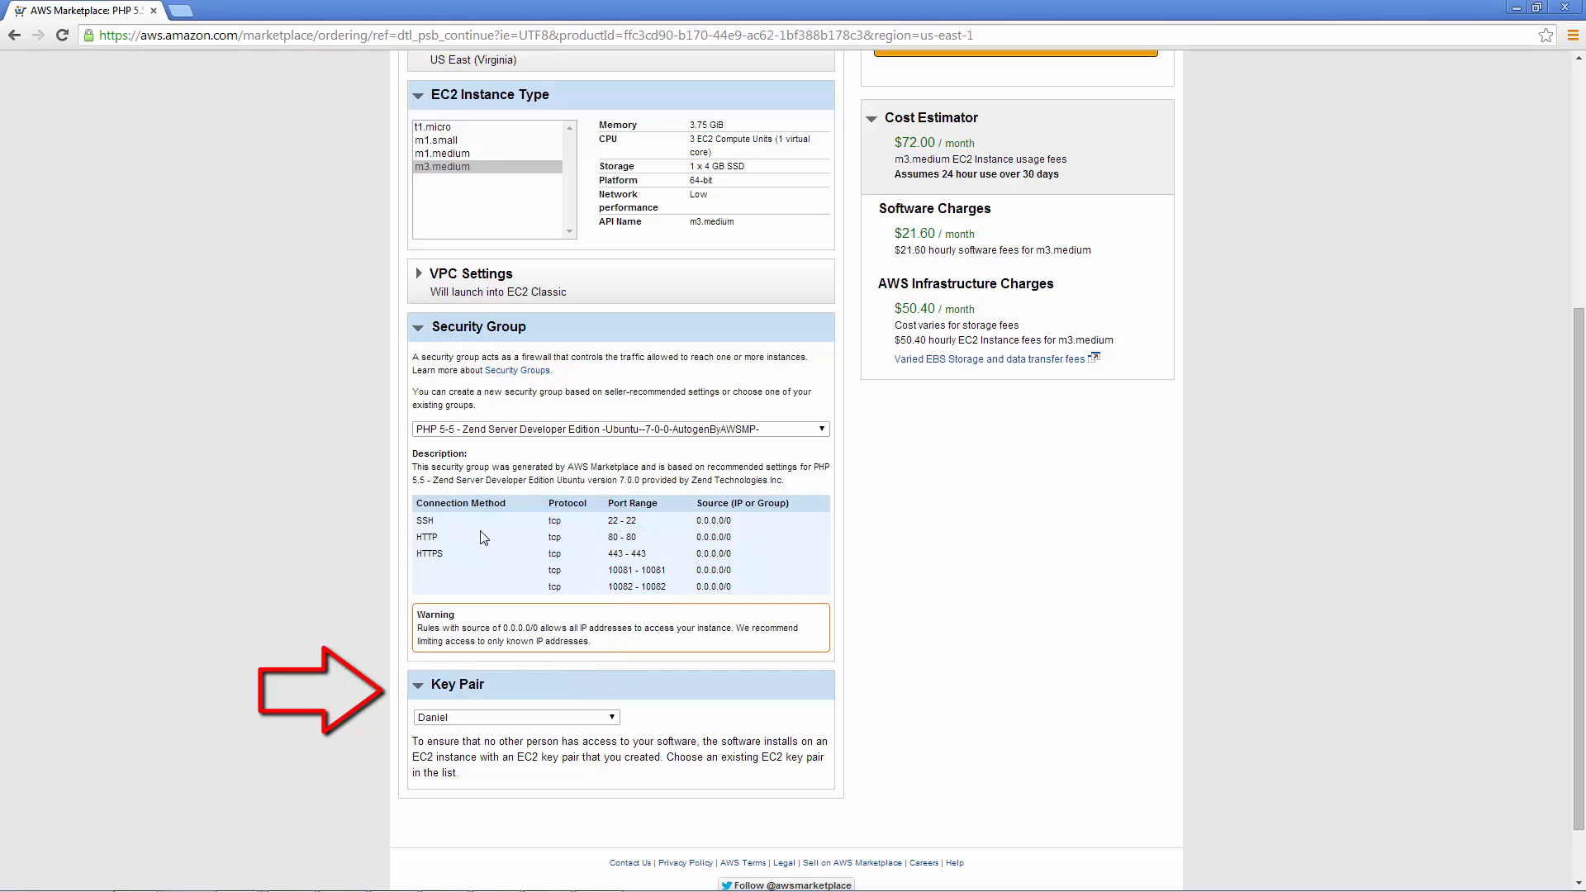
mouse_move(737, 533)
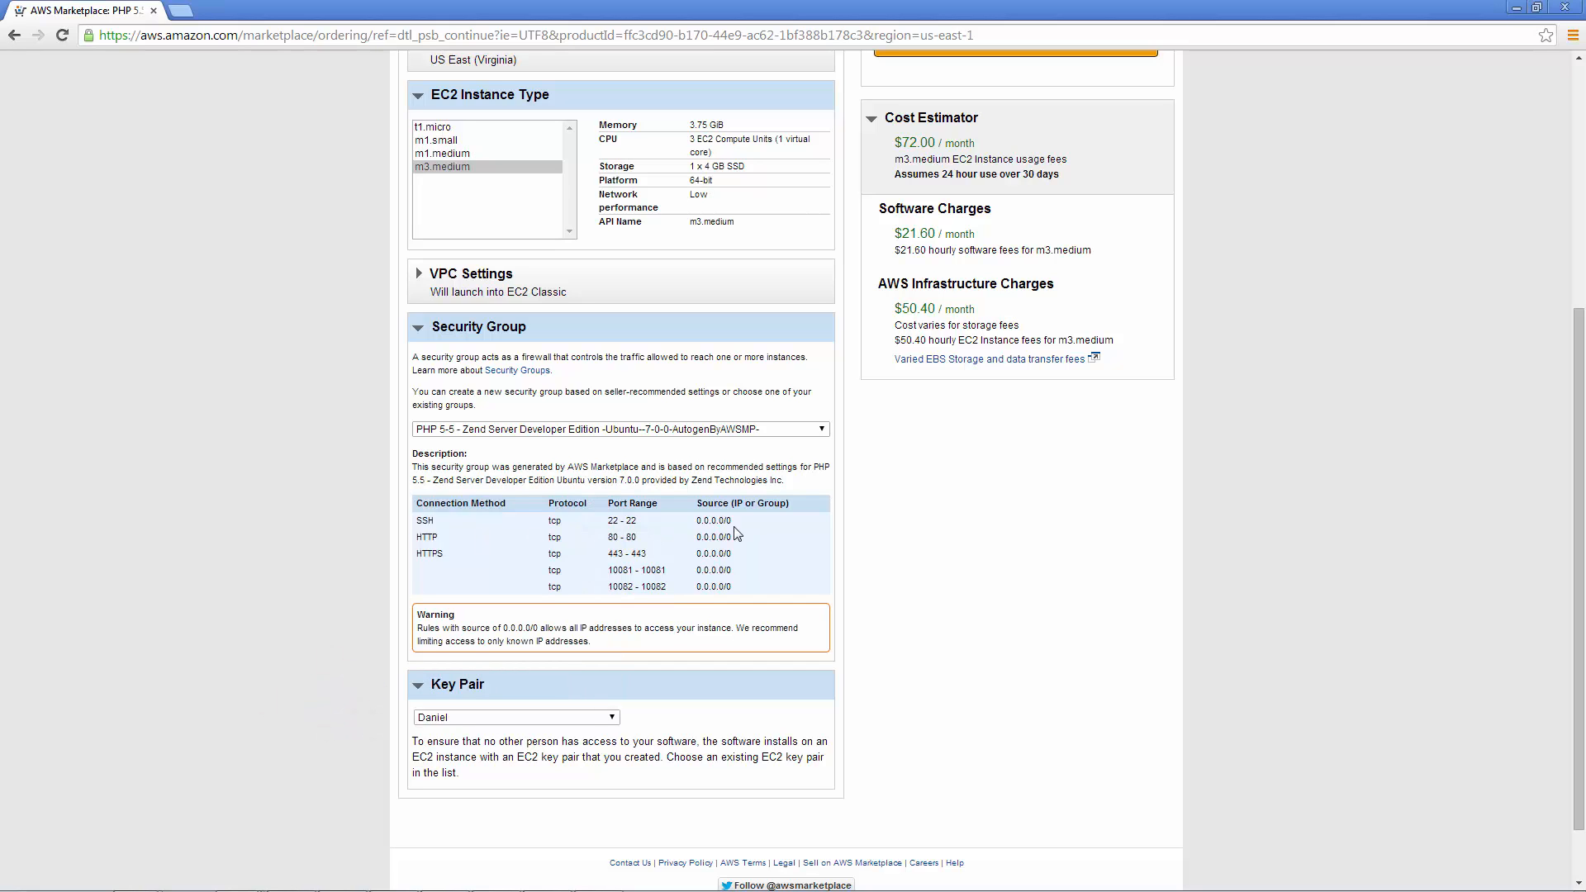
scroll(up, 3)
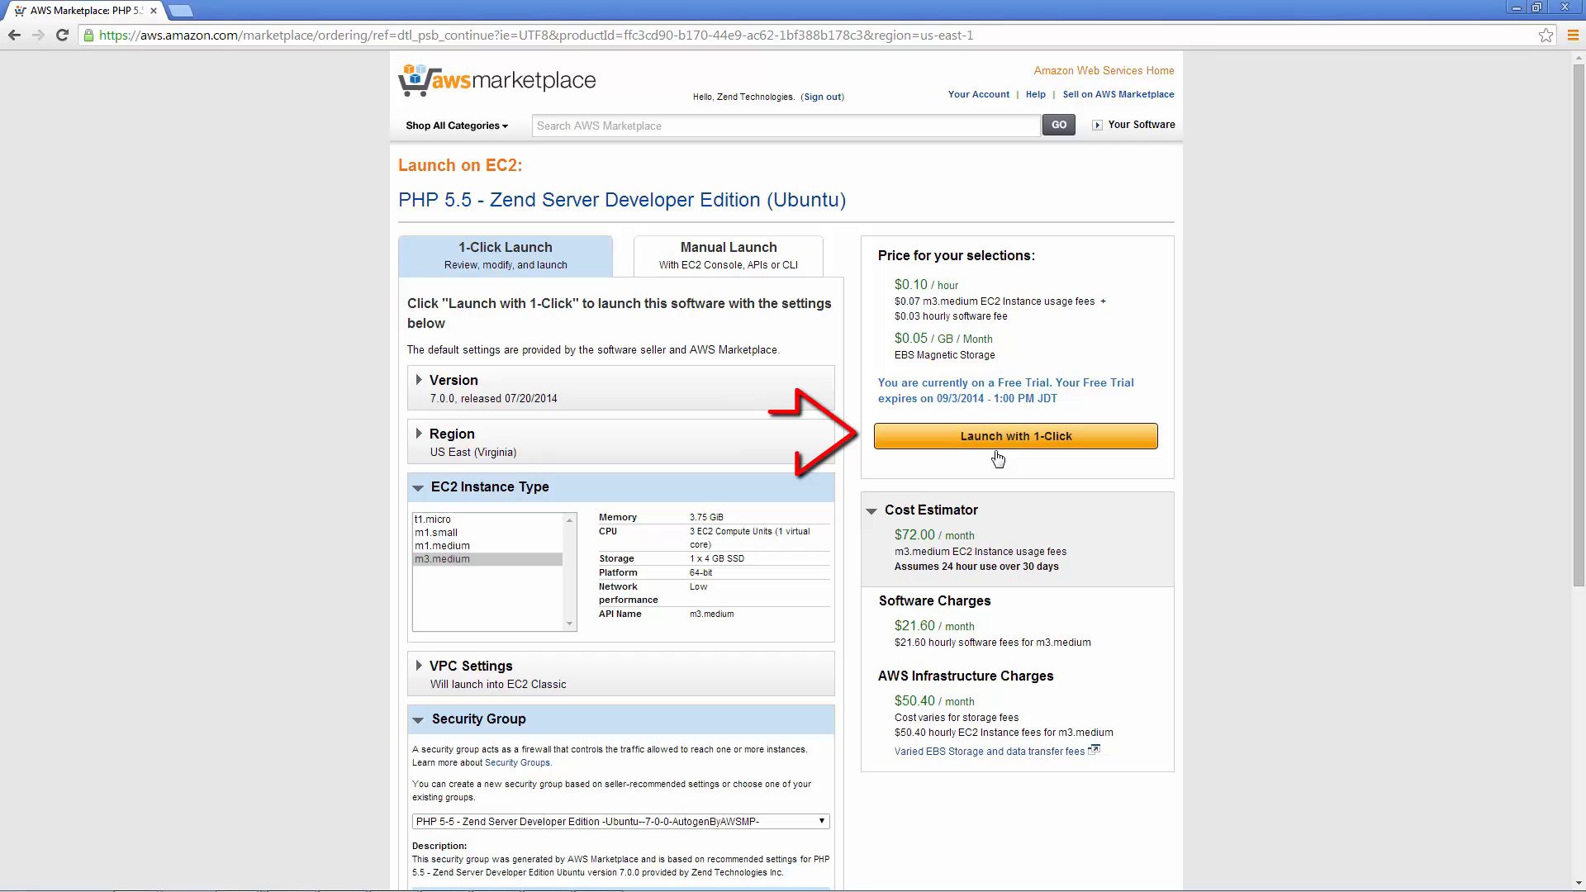
click(1015, 436)
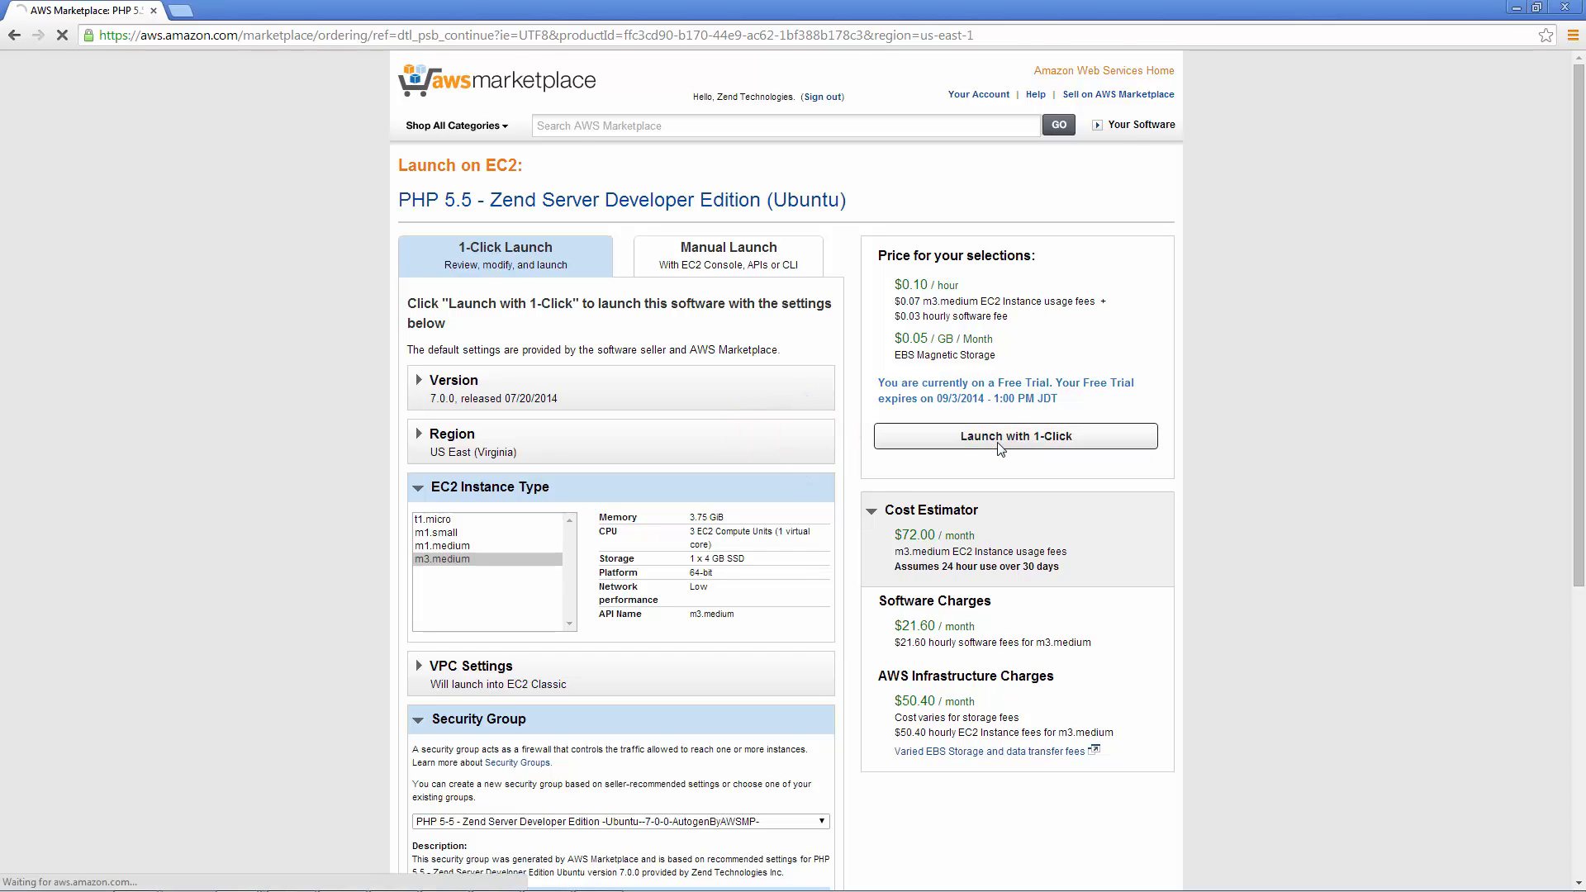
From the deployment confirmation, go to the EC2 dashboard in the AWS Management Console
click(1015, 436)
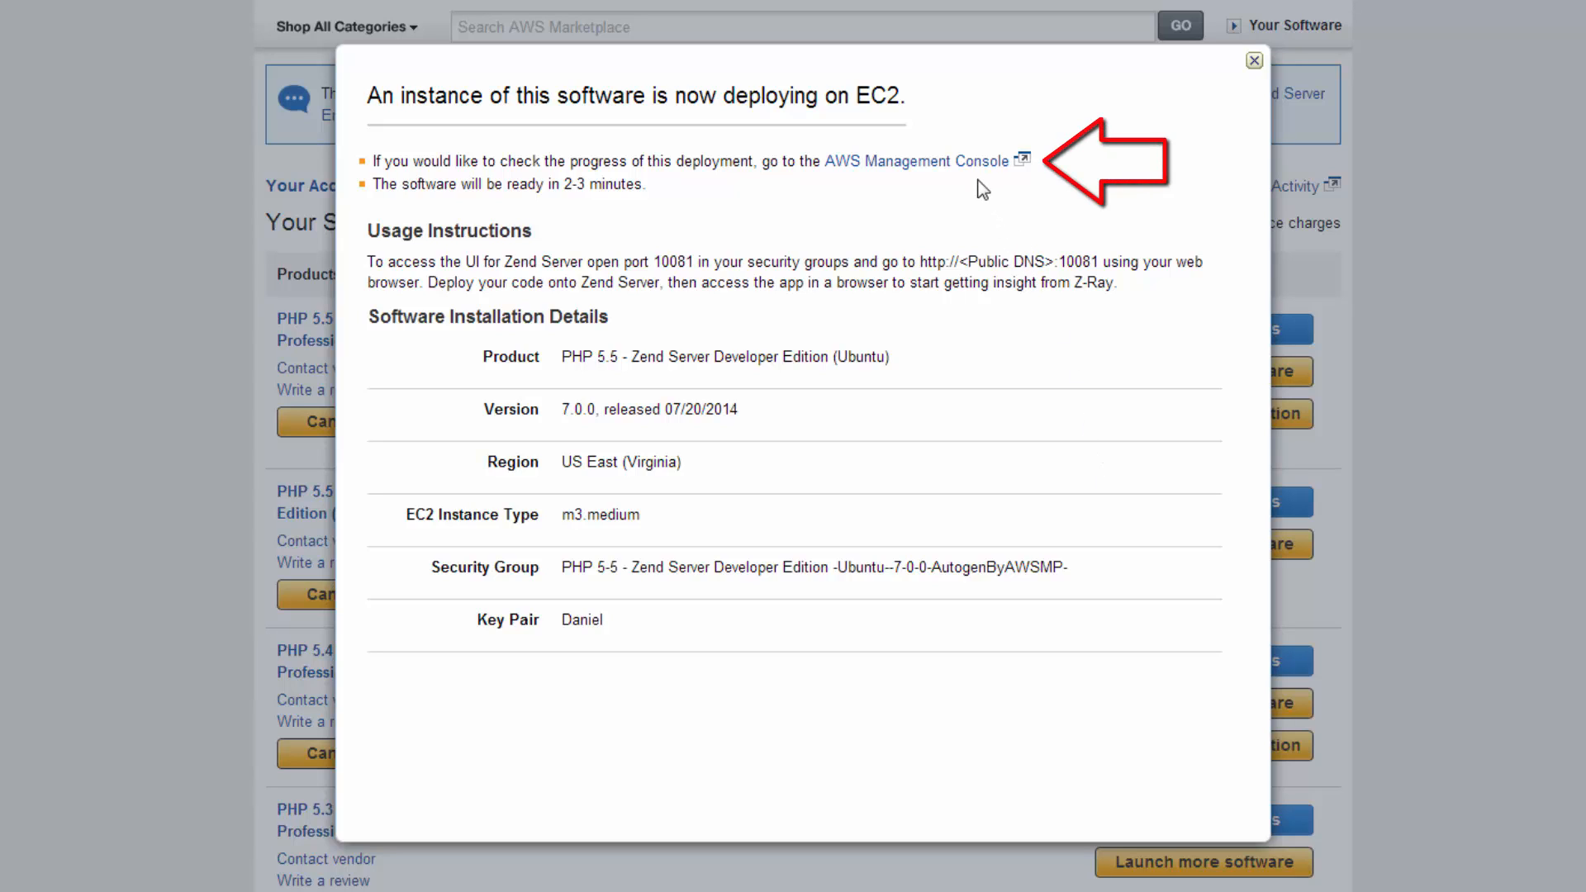
click(919, 160)
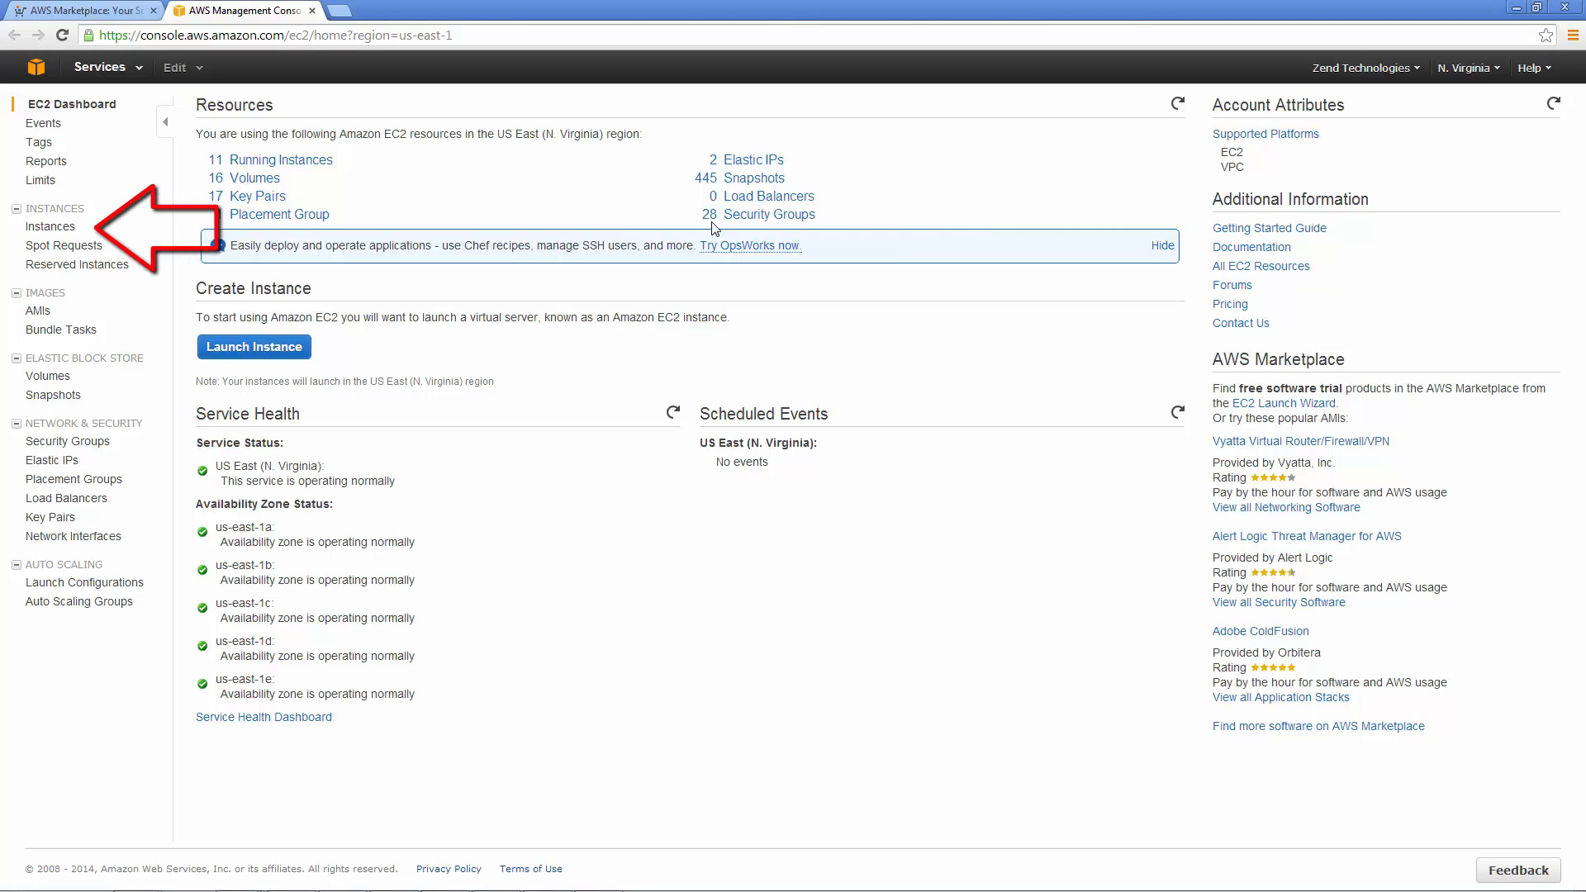
Show the EC2 instances list with the new m3.medium instance and its public DNS
click(52, 226)
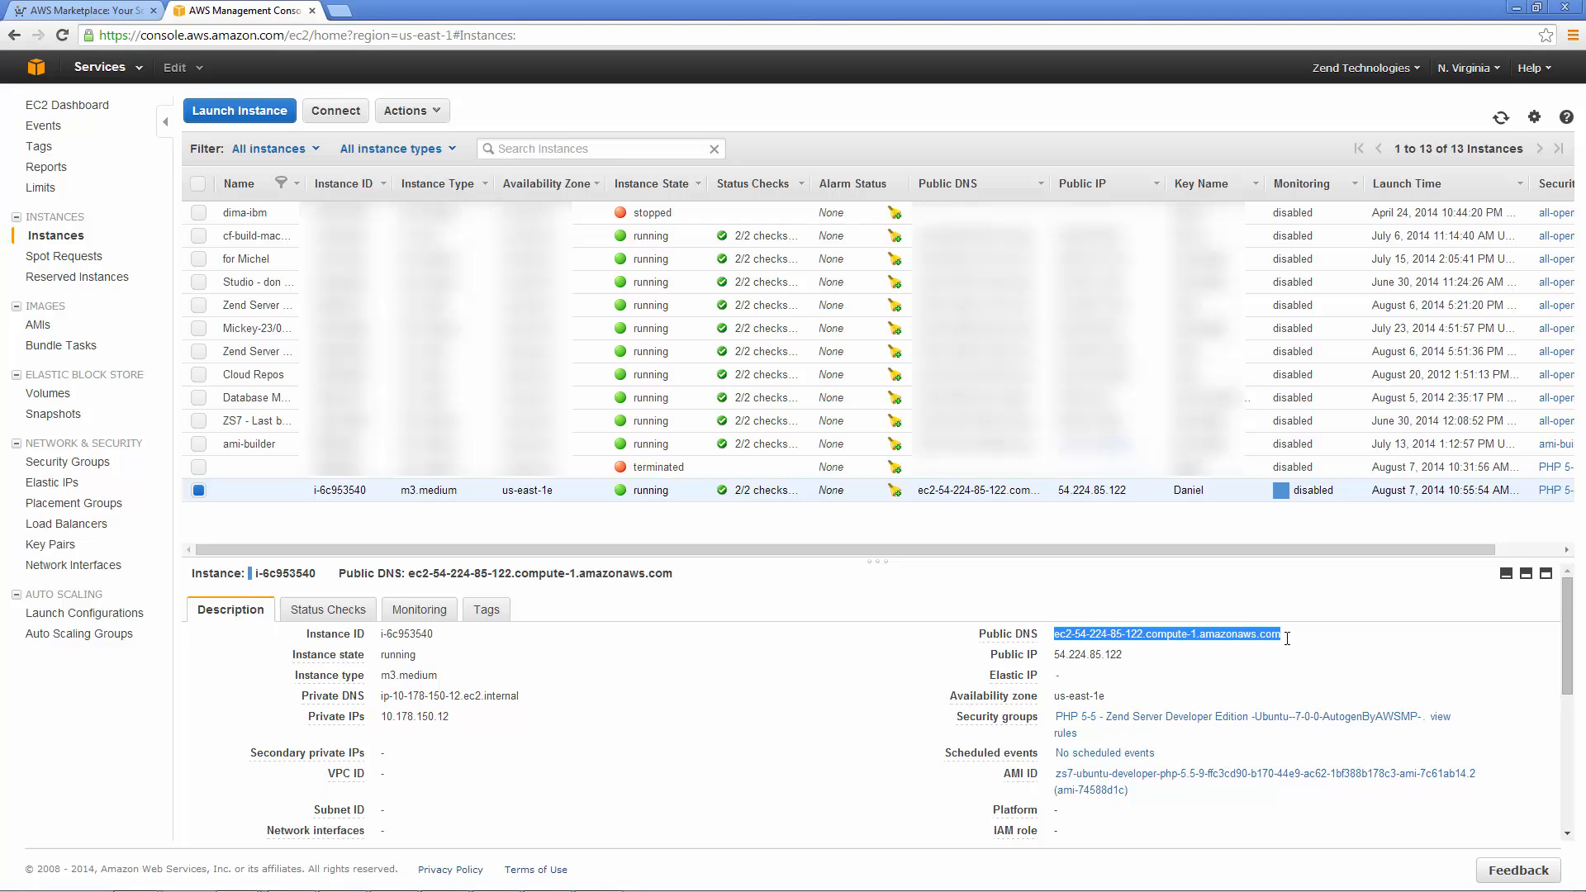
Load ec2-54-224-85-122.compute-1.amazonaws.com:10081 in a new tab and enter user name admin
click(547, 12)
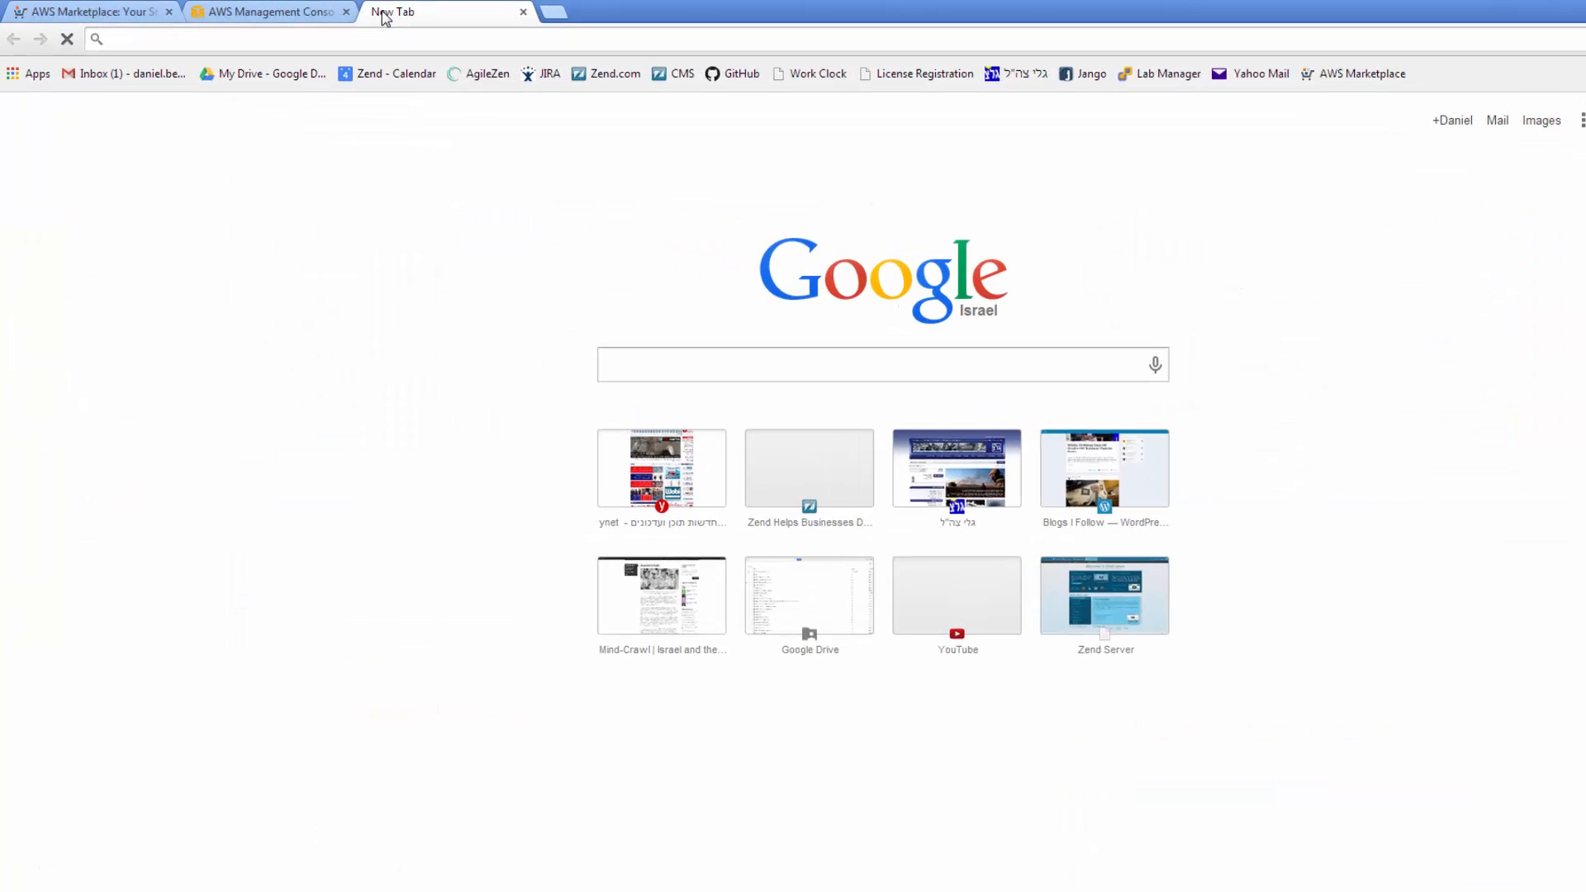
text(ec2-54-224-85-122.compute-1.amazonaws.com:)
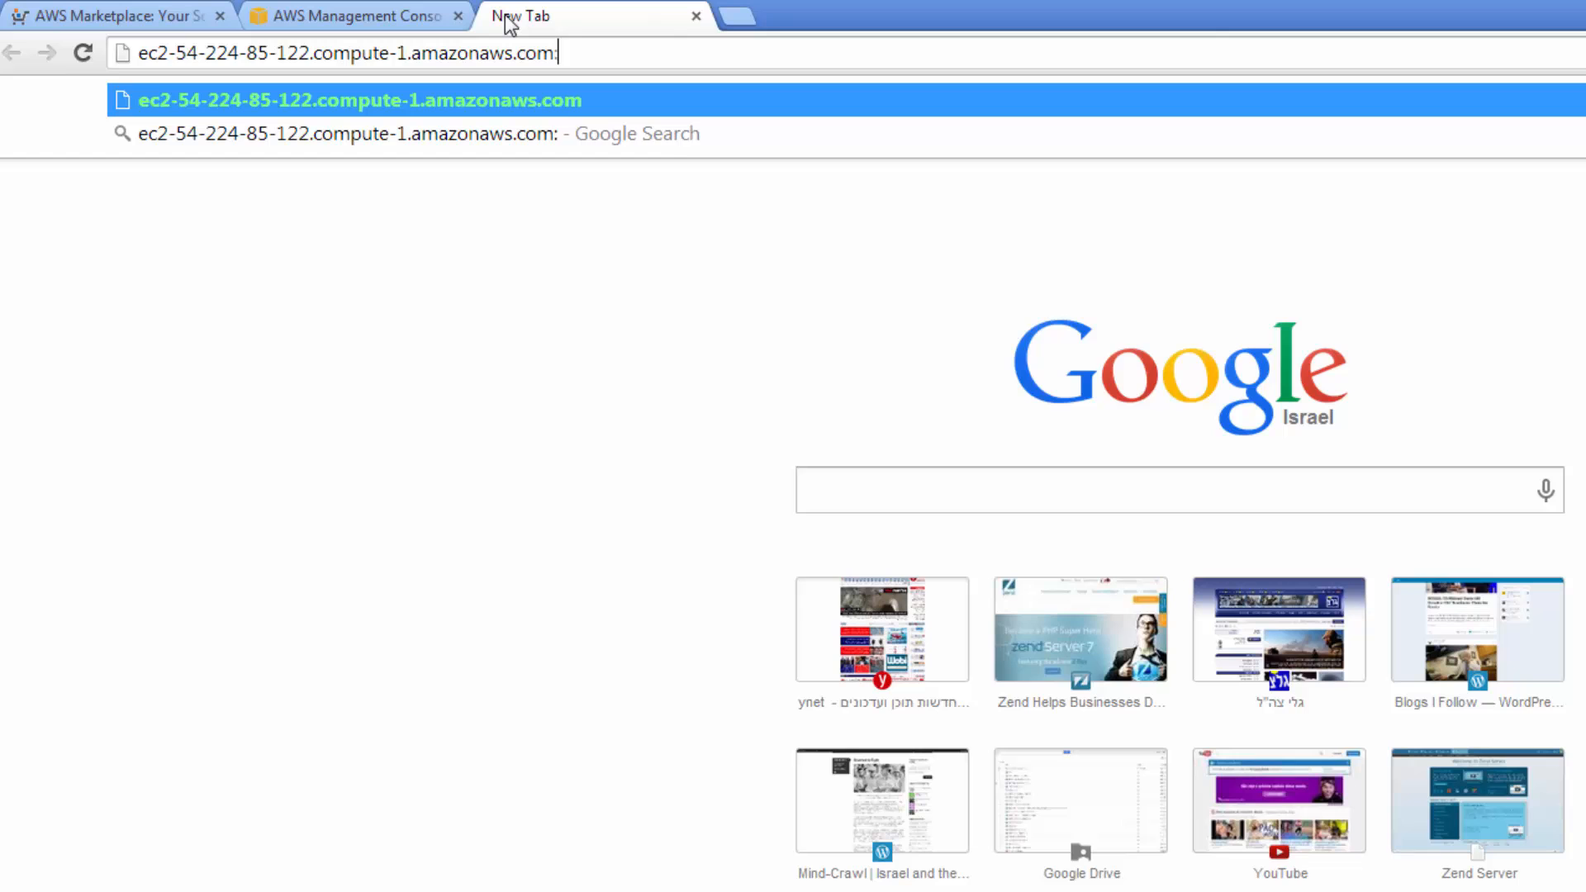
text(10081)
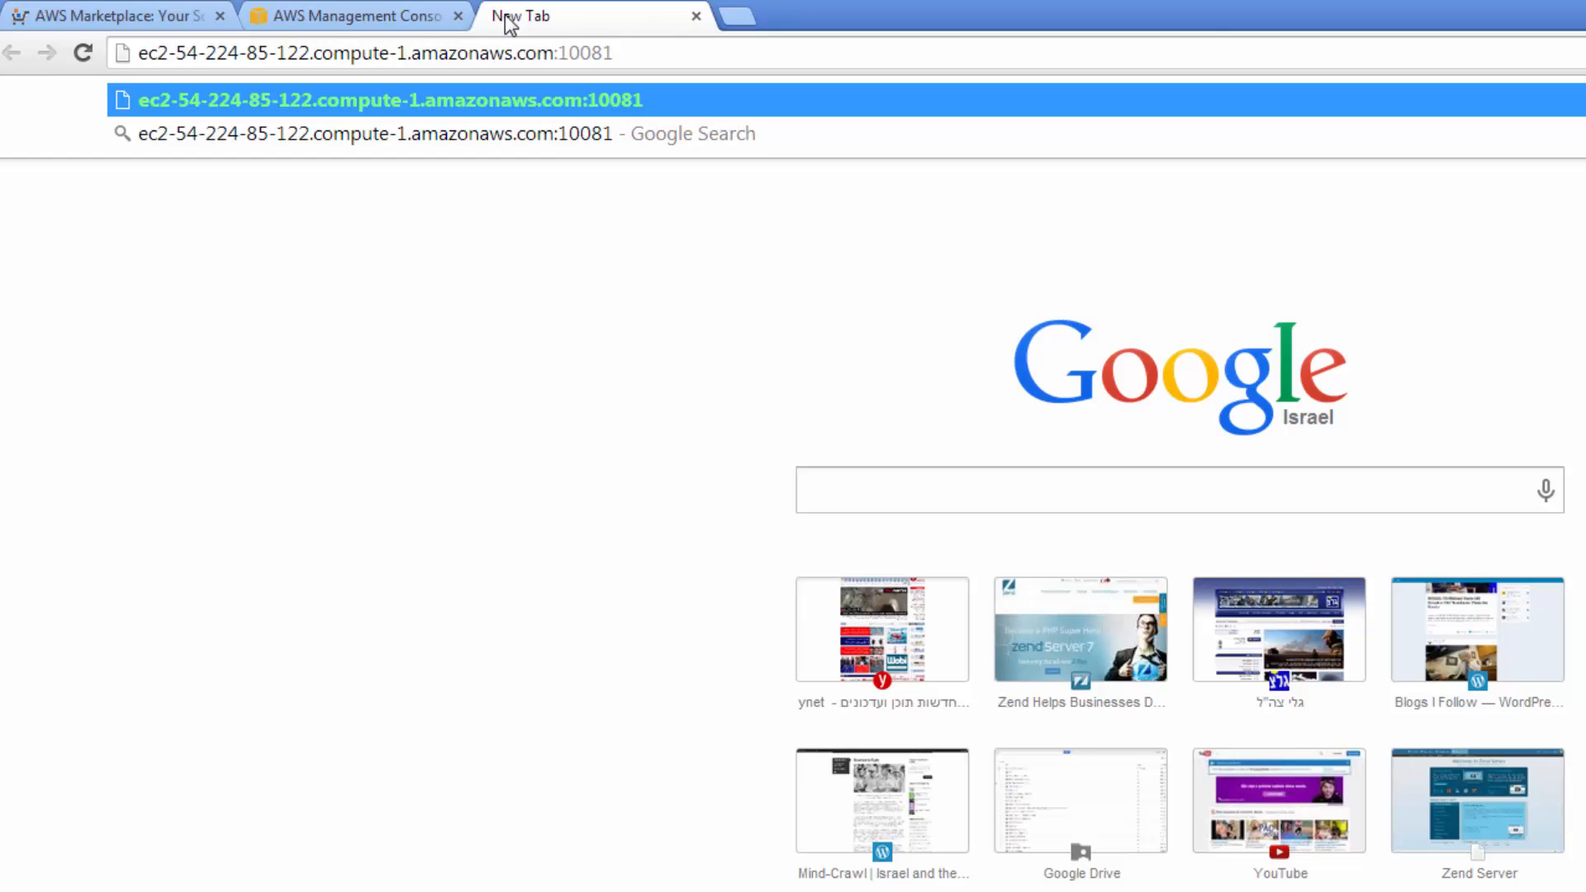
key(Return)
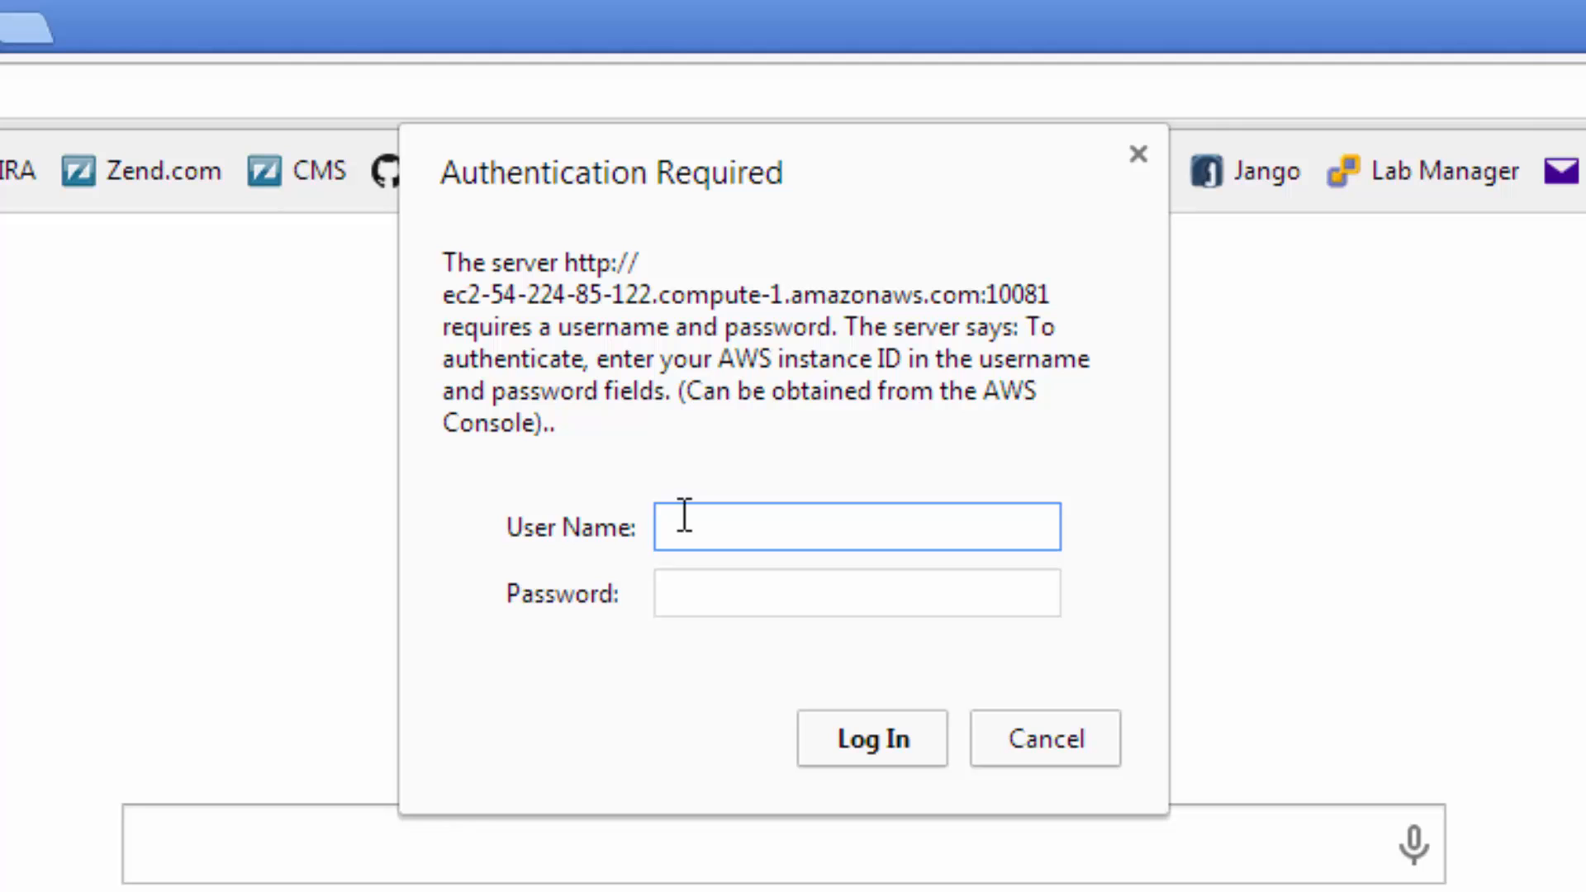
text(admin)
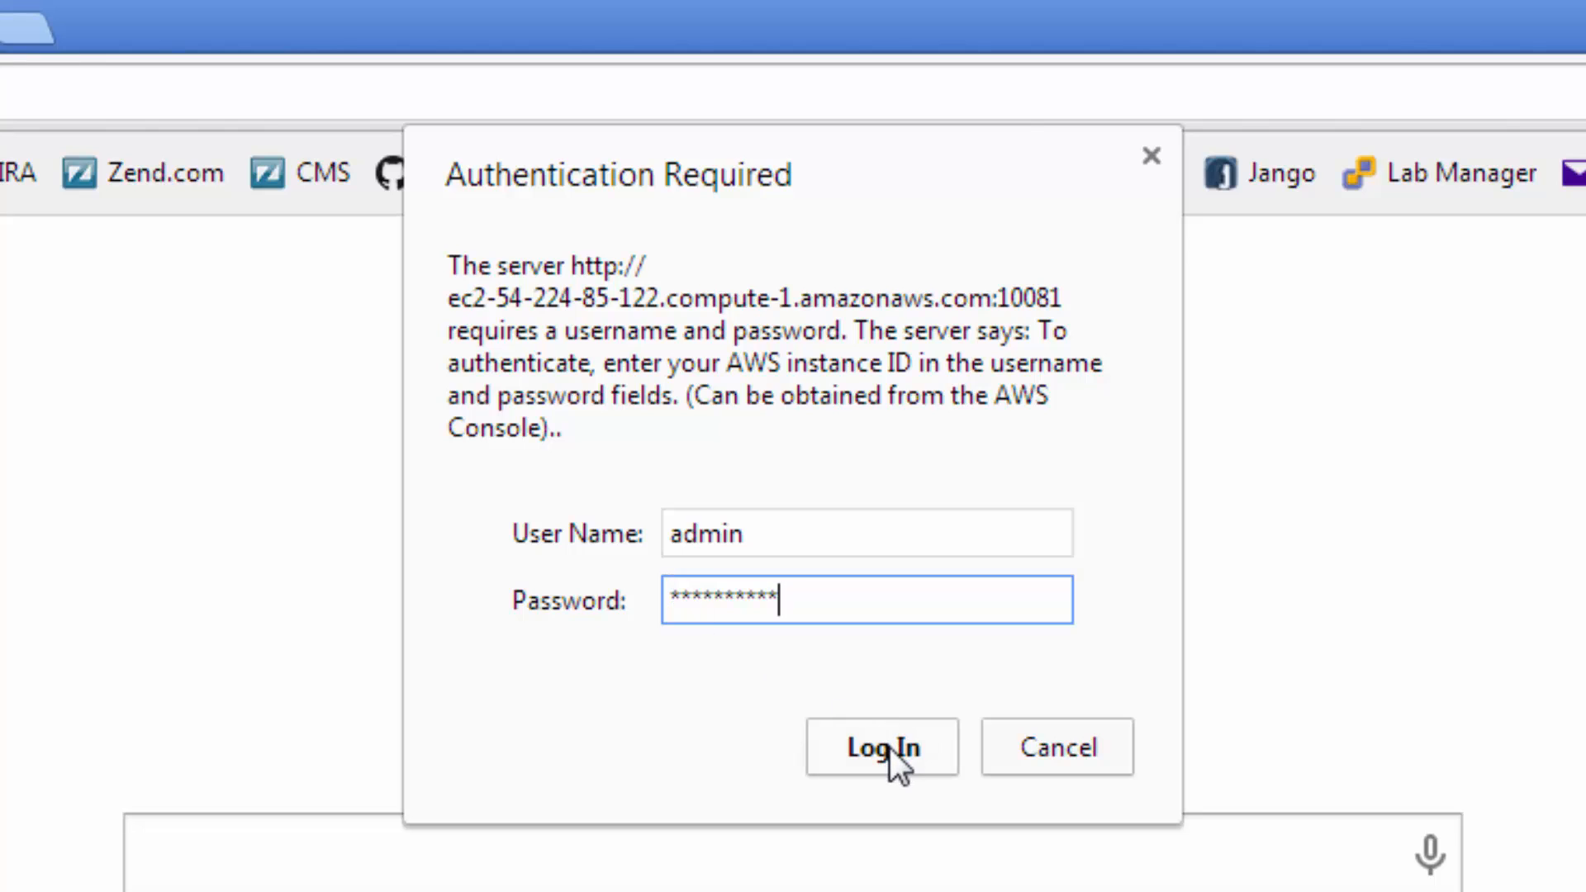
Sign in, accept the license, confirm the admin password, deploy libraries and launch Zend Server
click(880, 747)
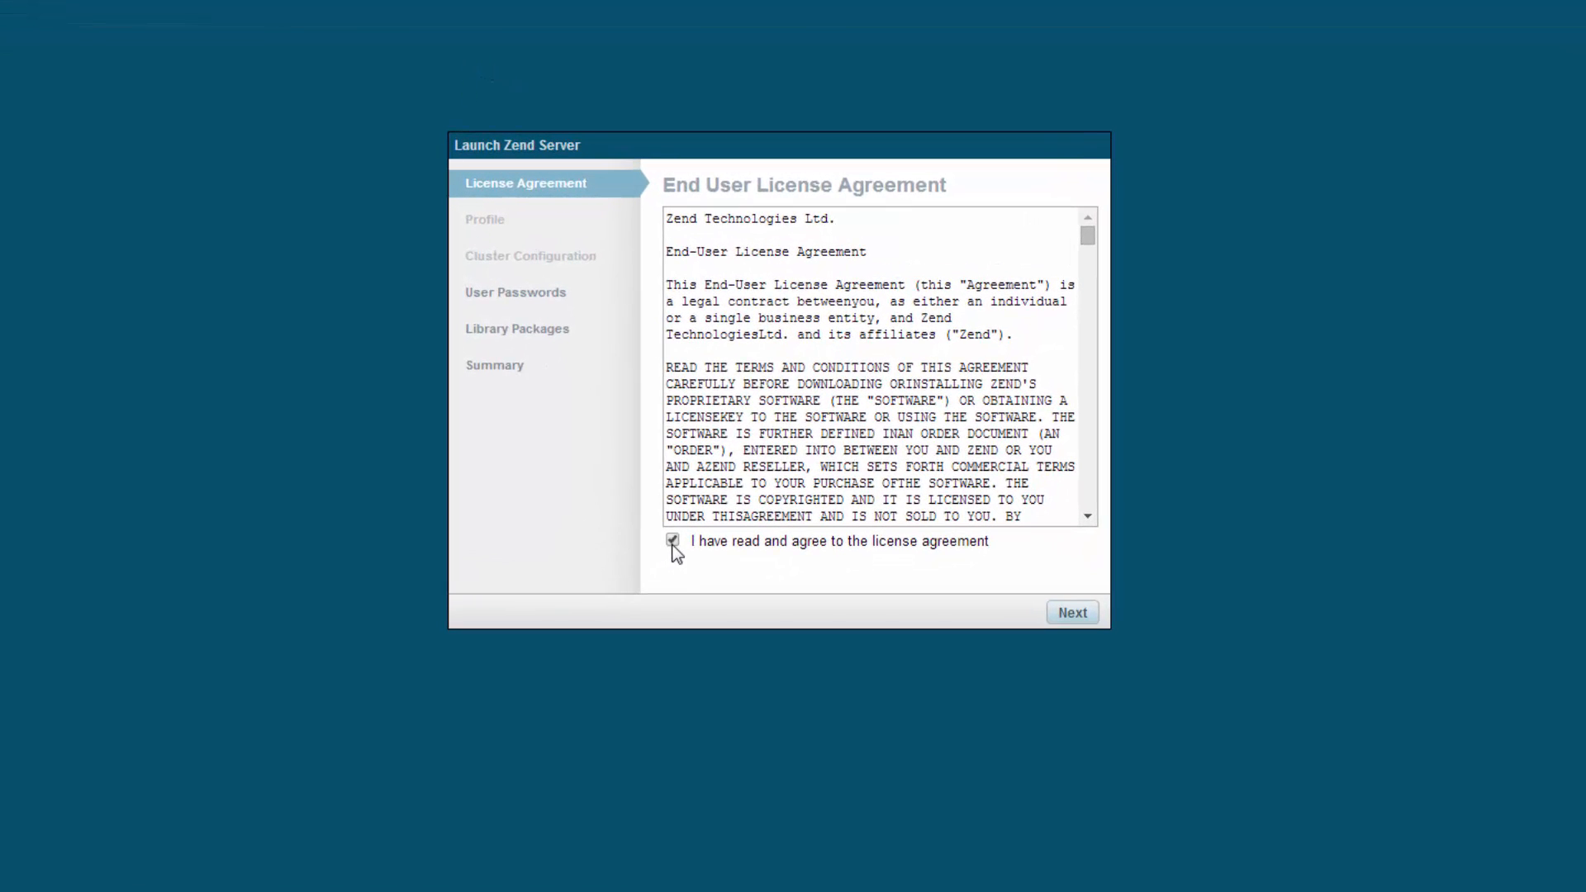
click(1071, 611)
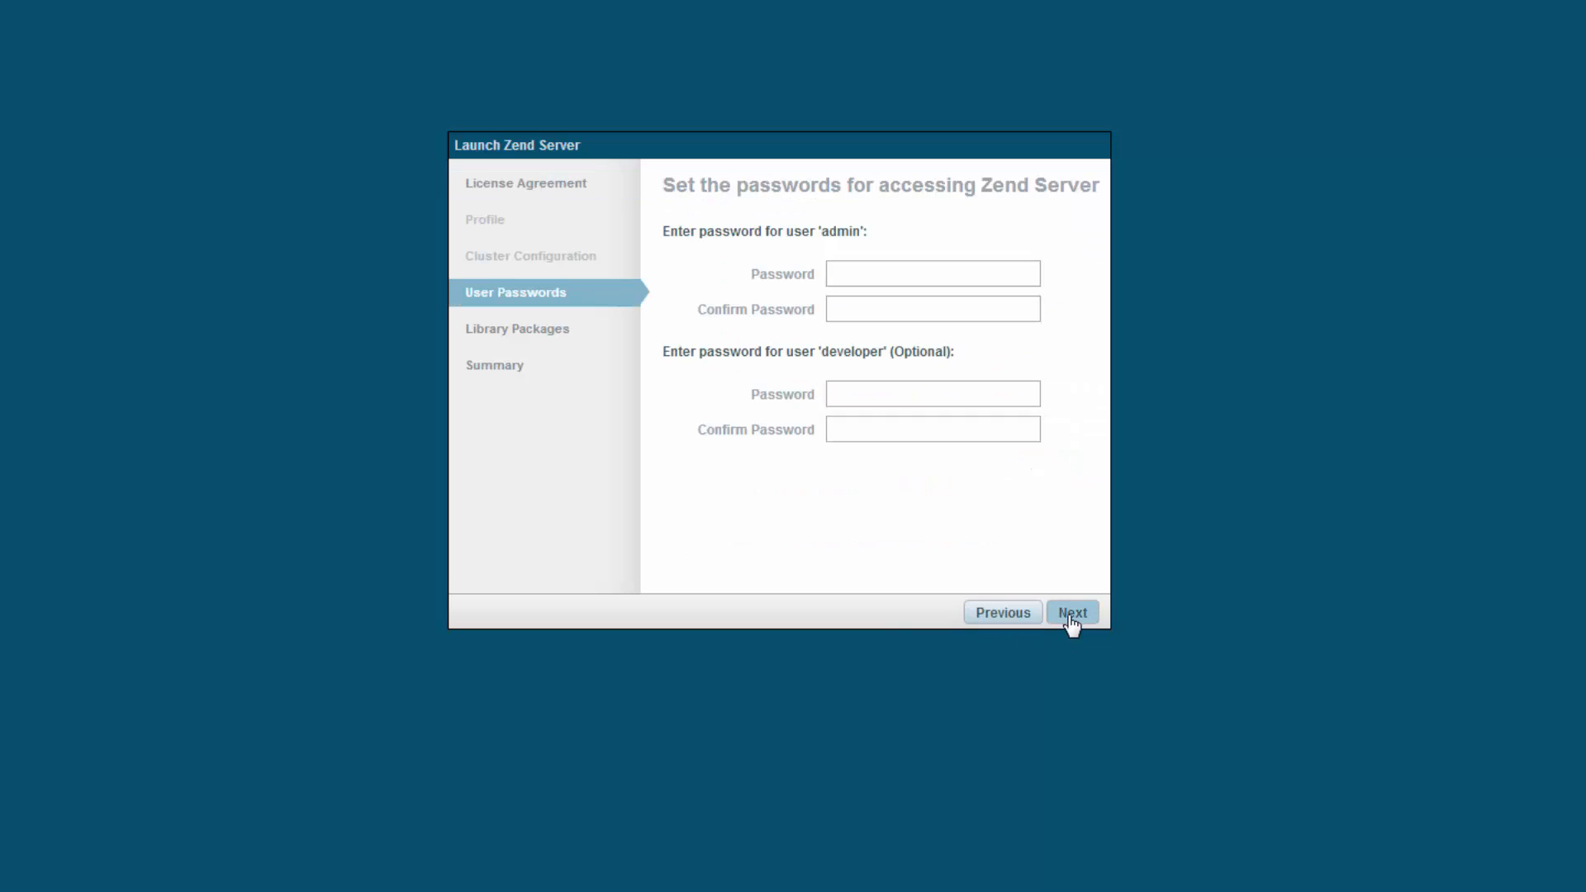
mouse_move(815, 430)
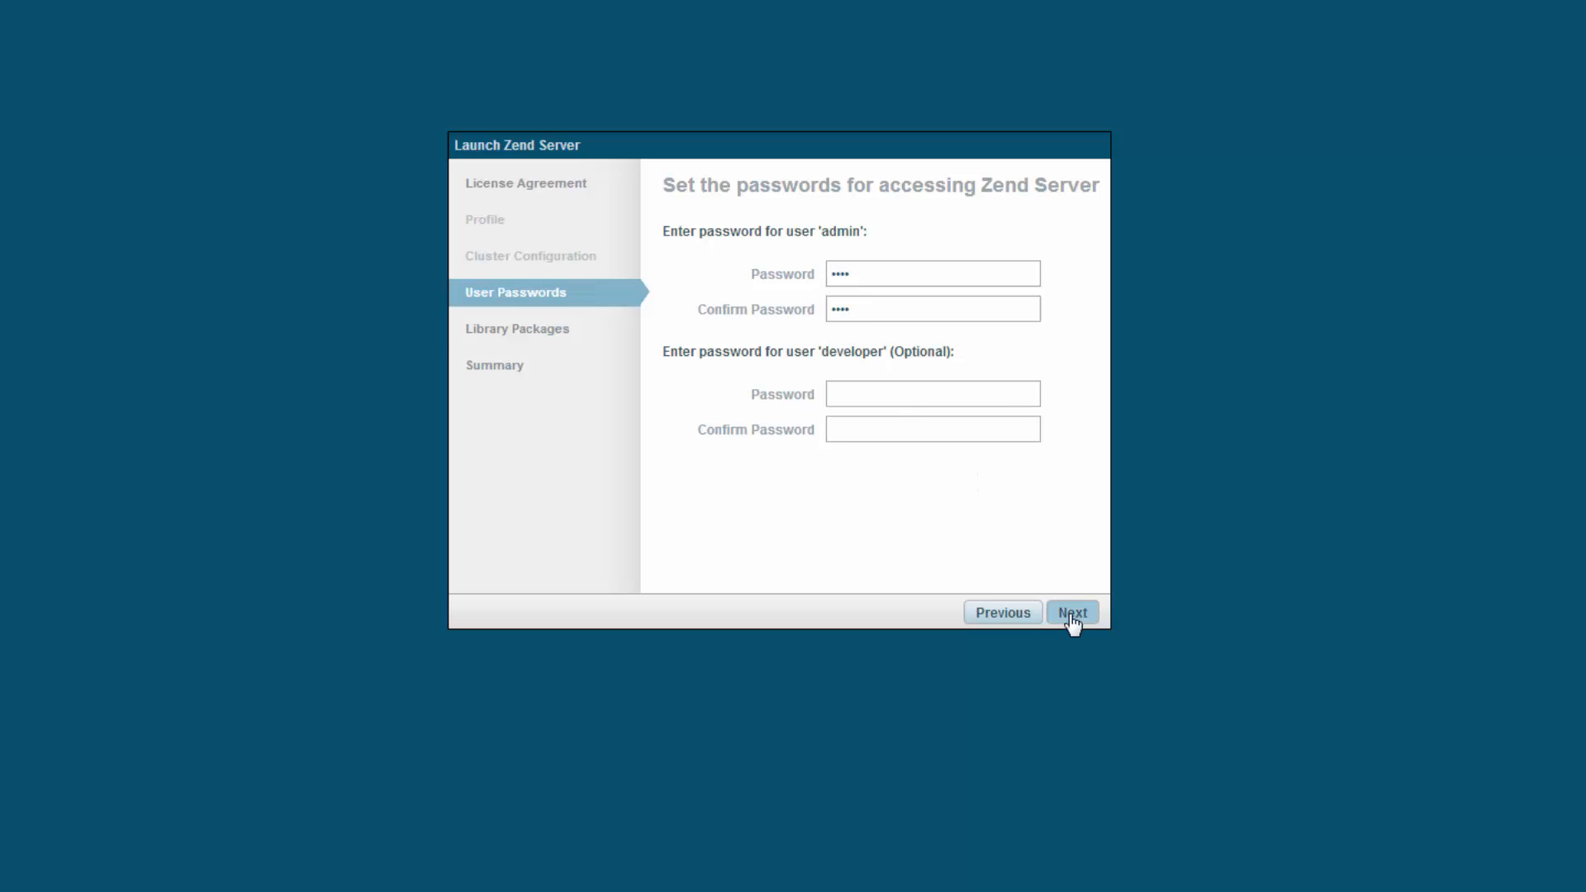
click(1072, 611)
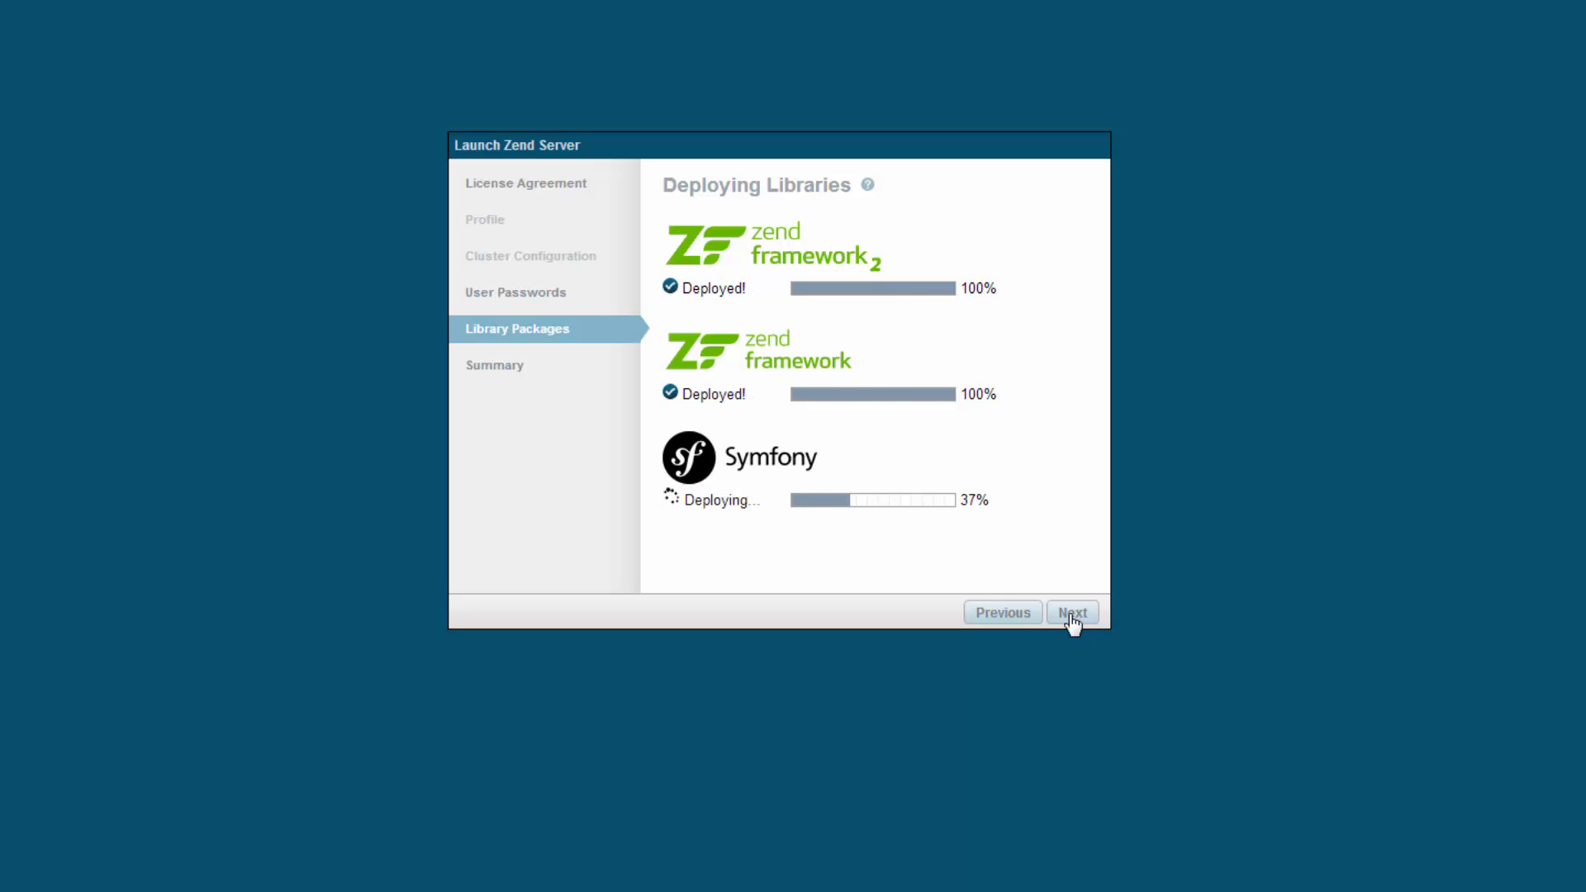
click(1071, 611)
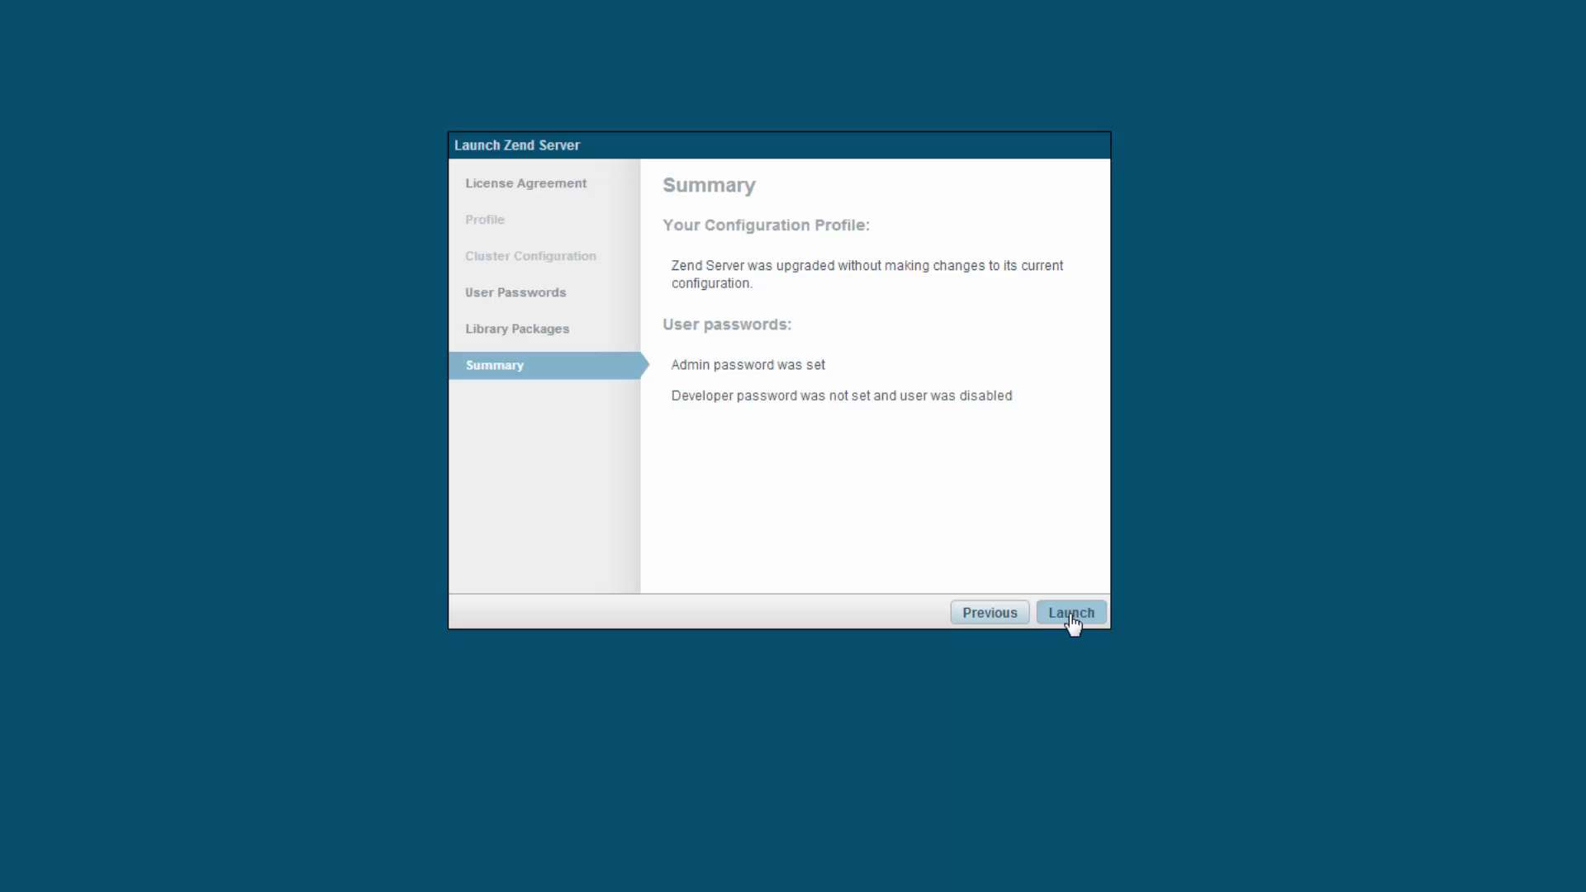
click(1071, 611)
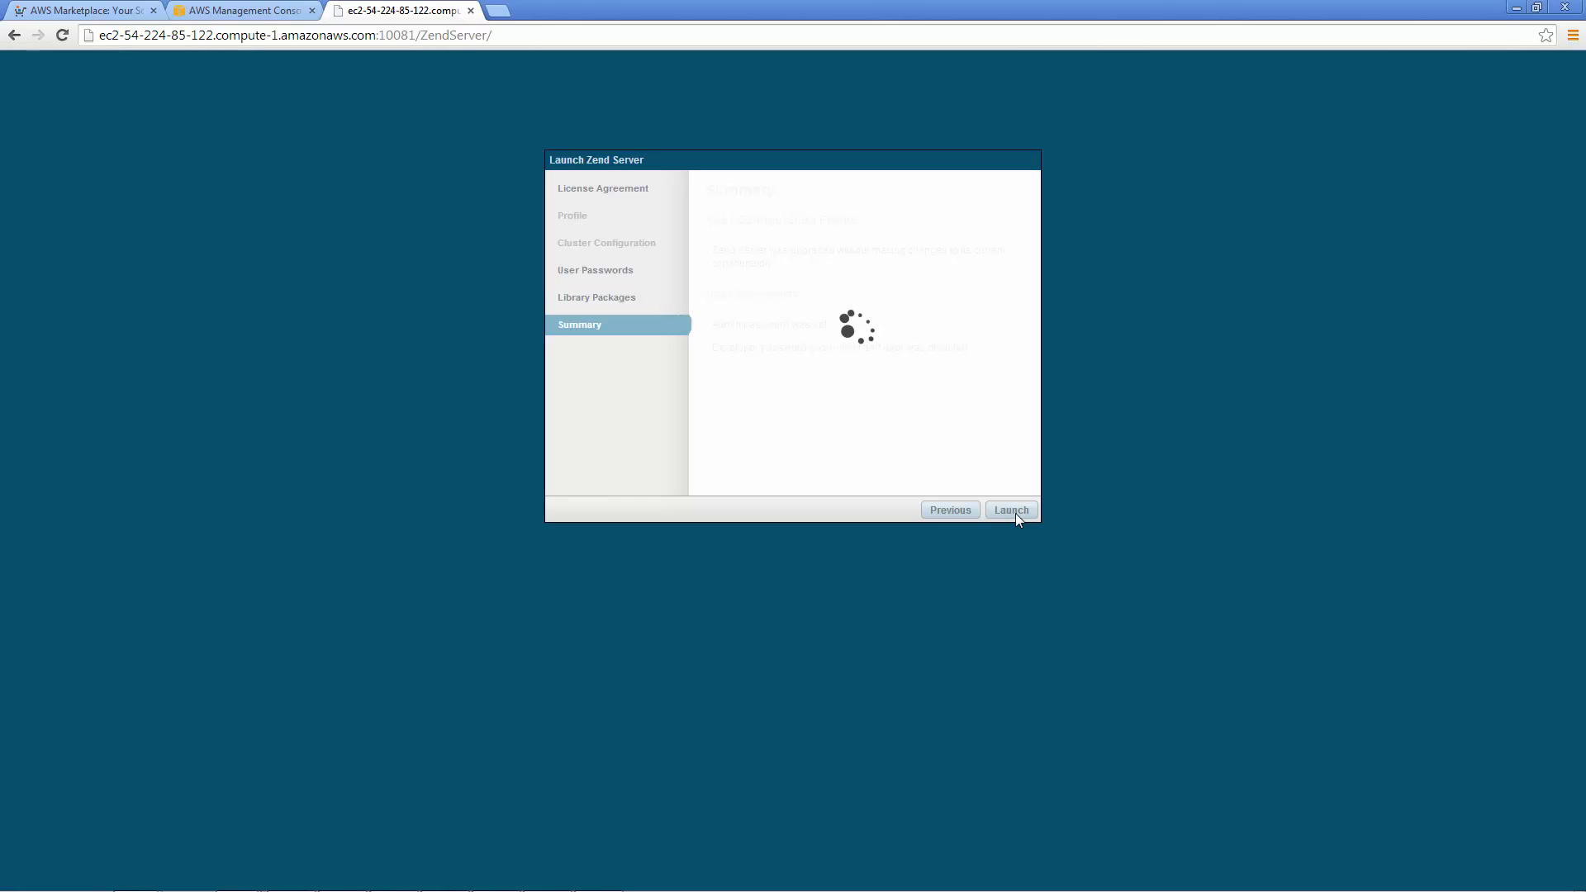
Deploy the sample application with URL path 'ma' and continue to its details
click(1011, 509)
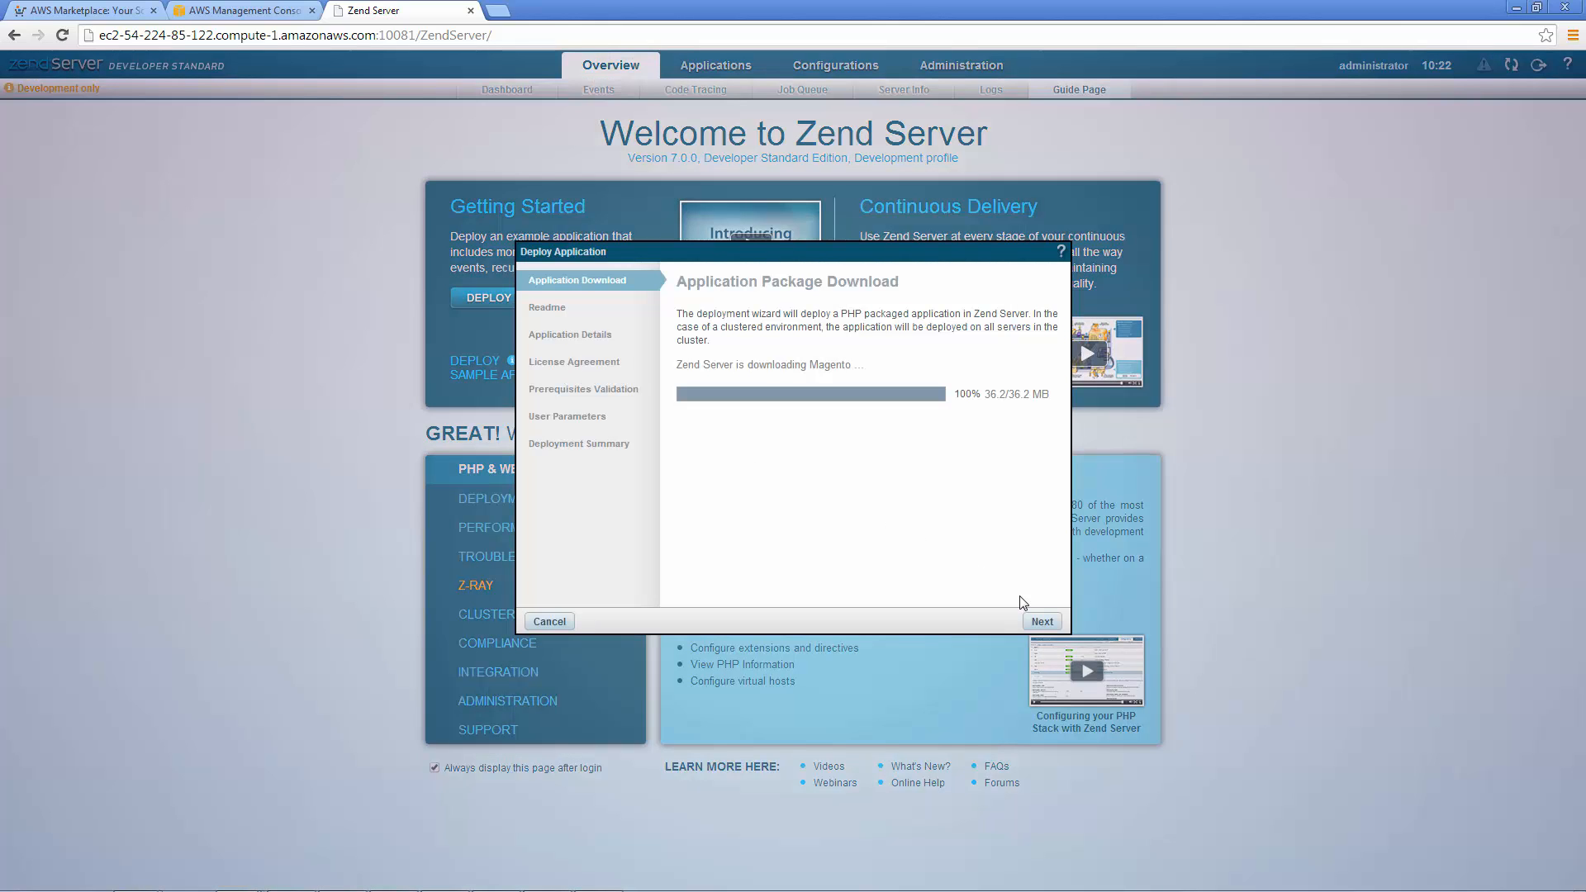
click(1041, 621)
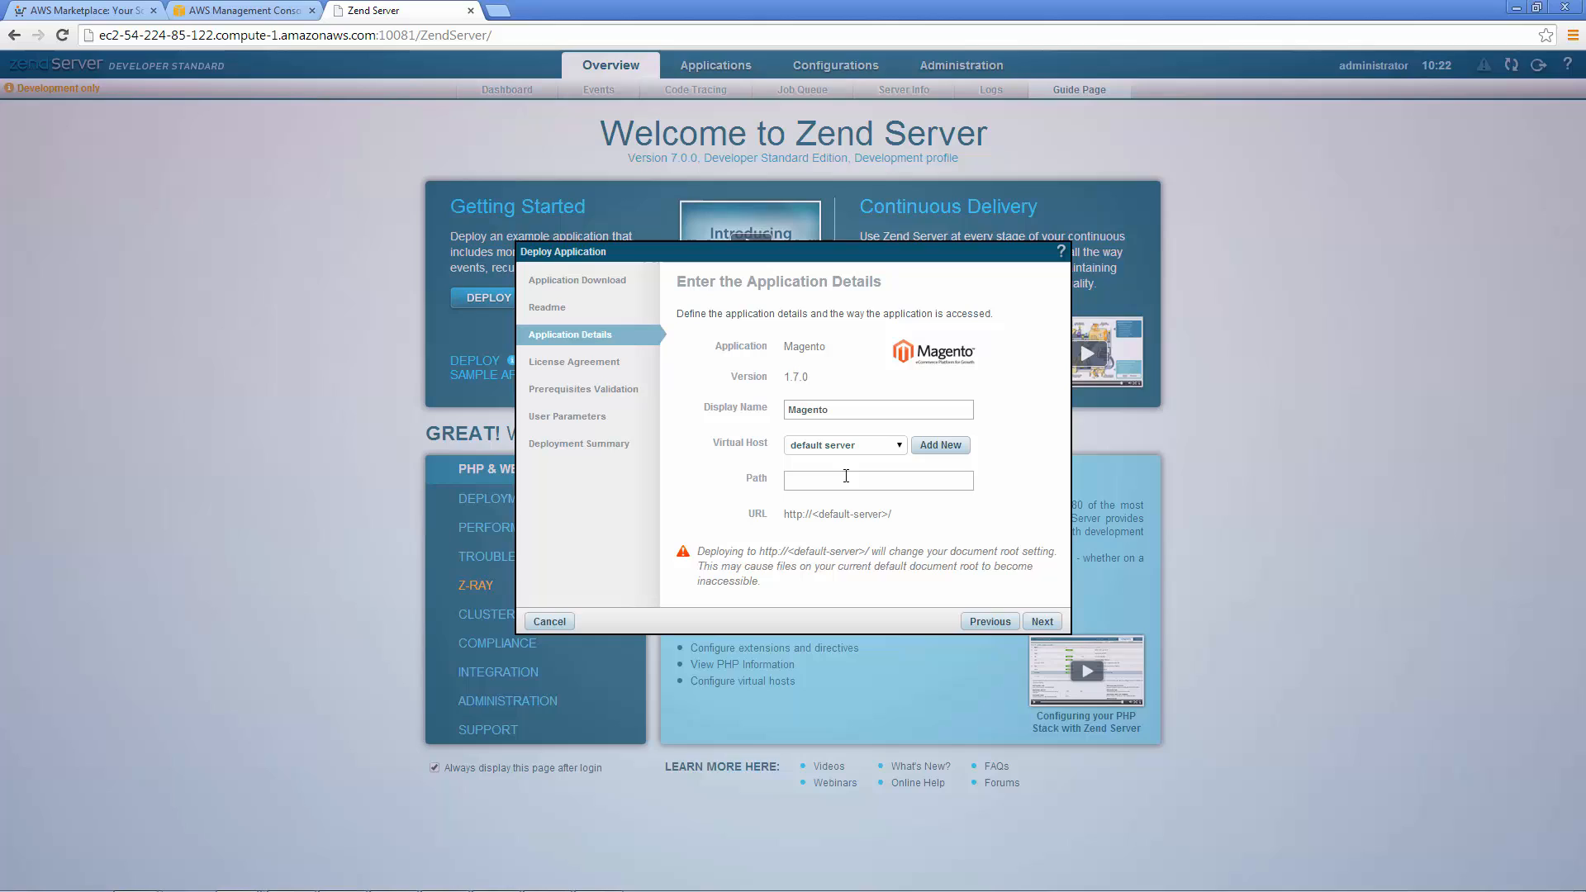
text(ma)
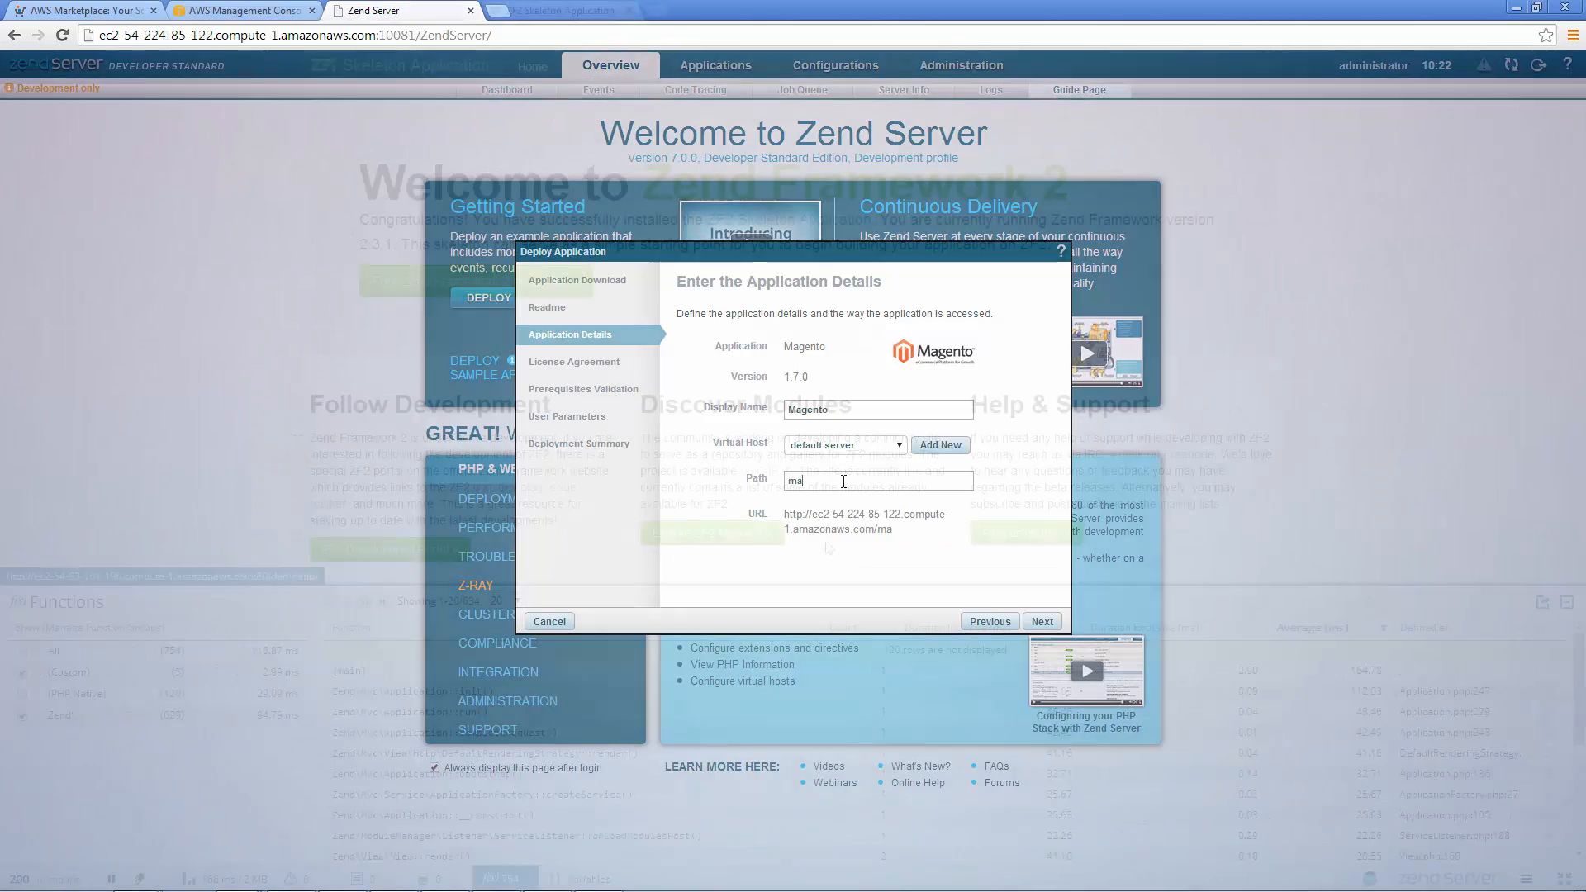
click(561, 10)
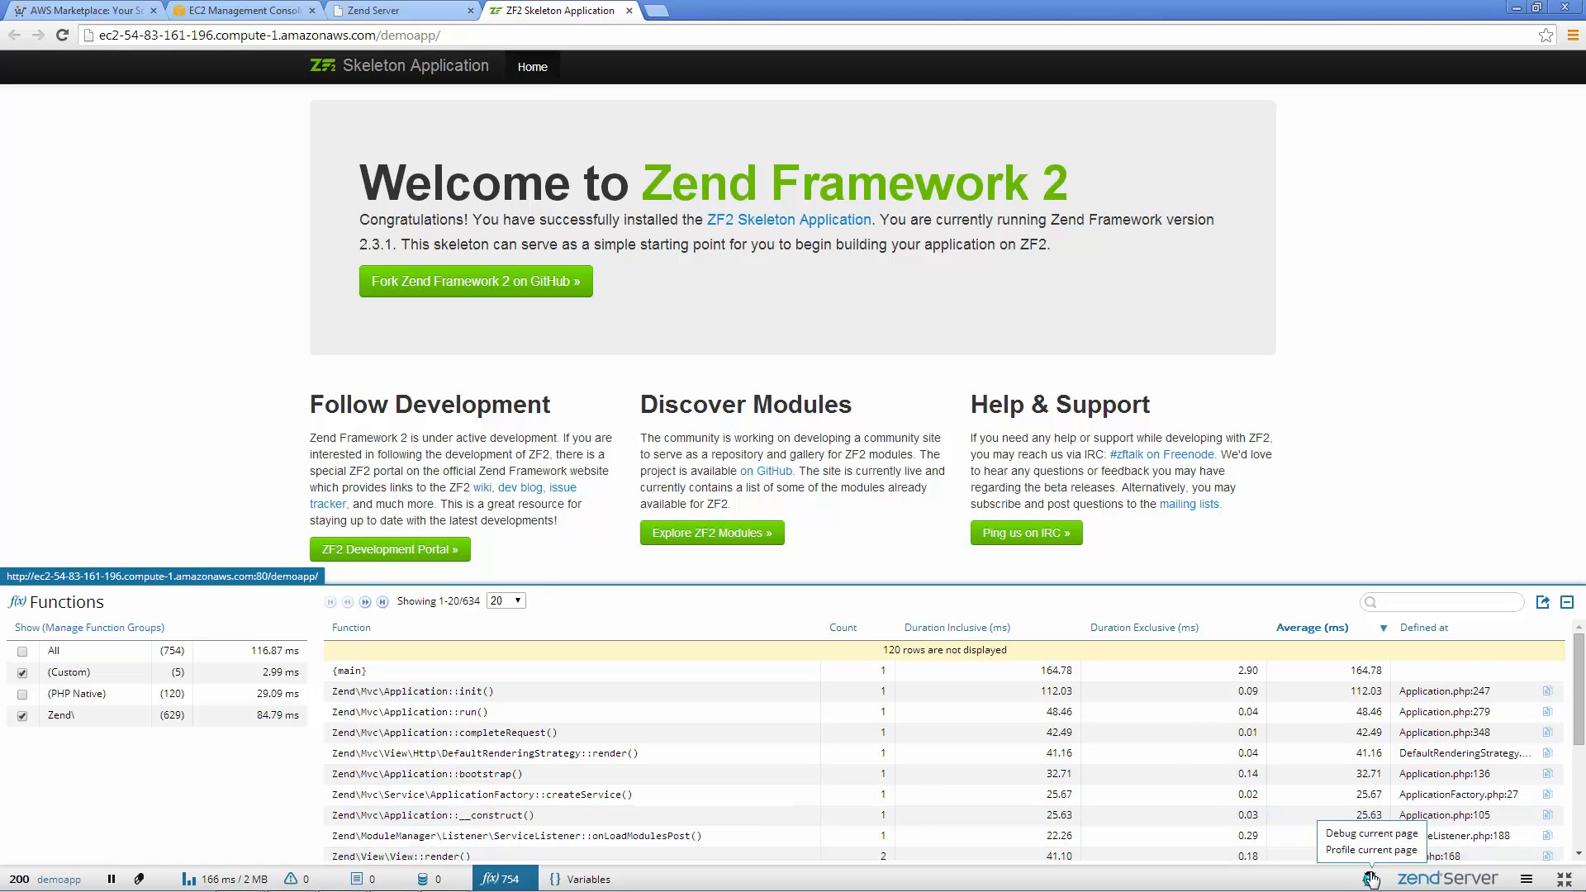
mouse_move(1326, 874)
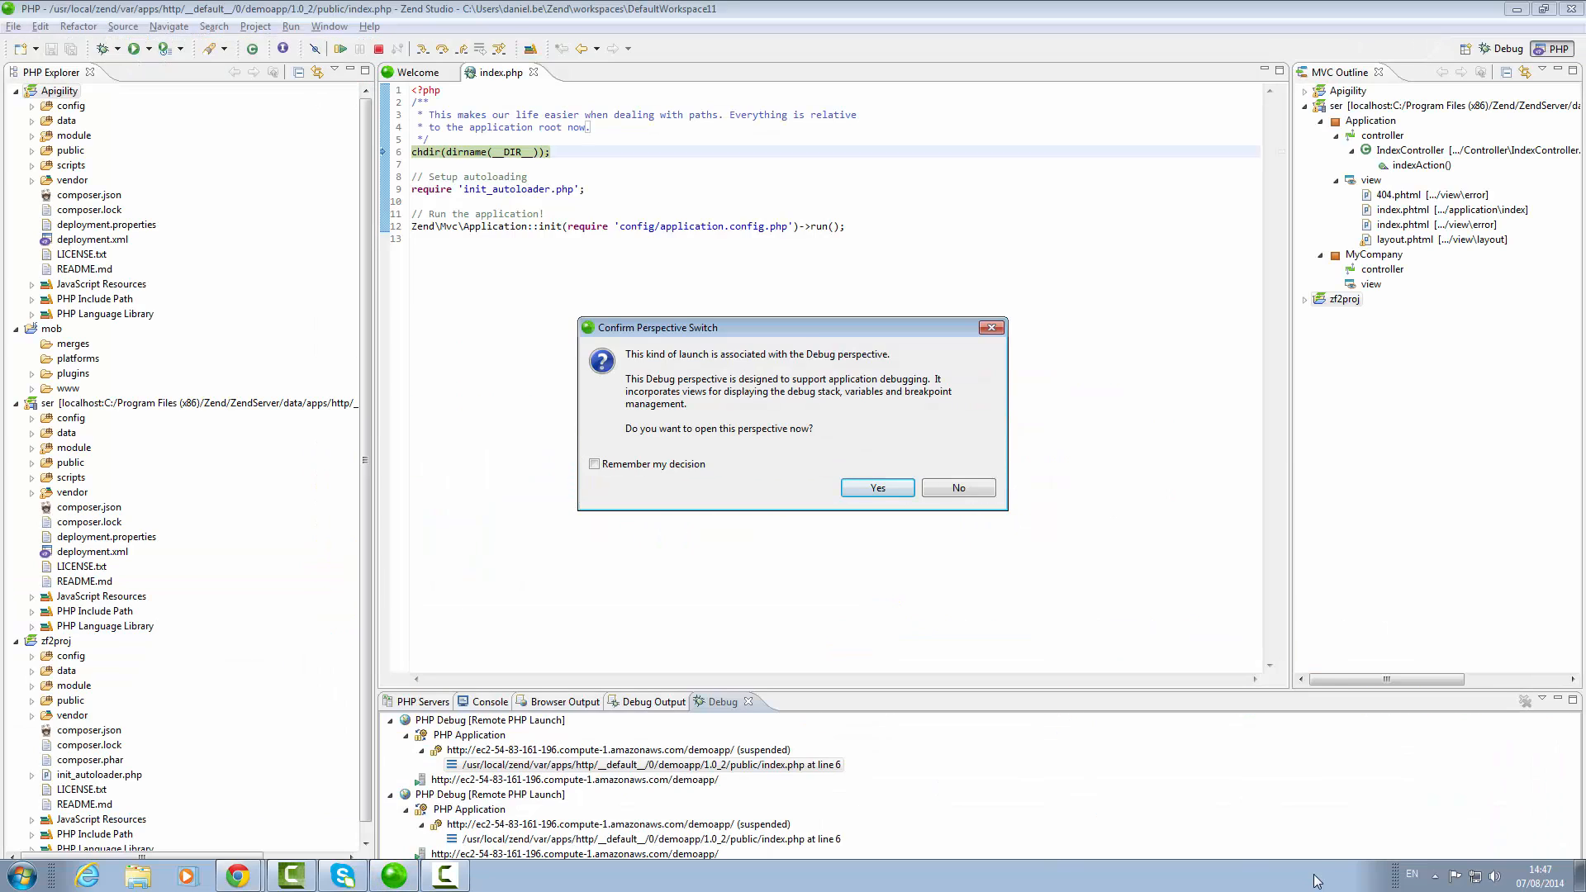
Confirm the perspective switch so the demoapp debug session pauses at index.php line 6
click(876, 487)
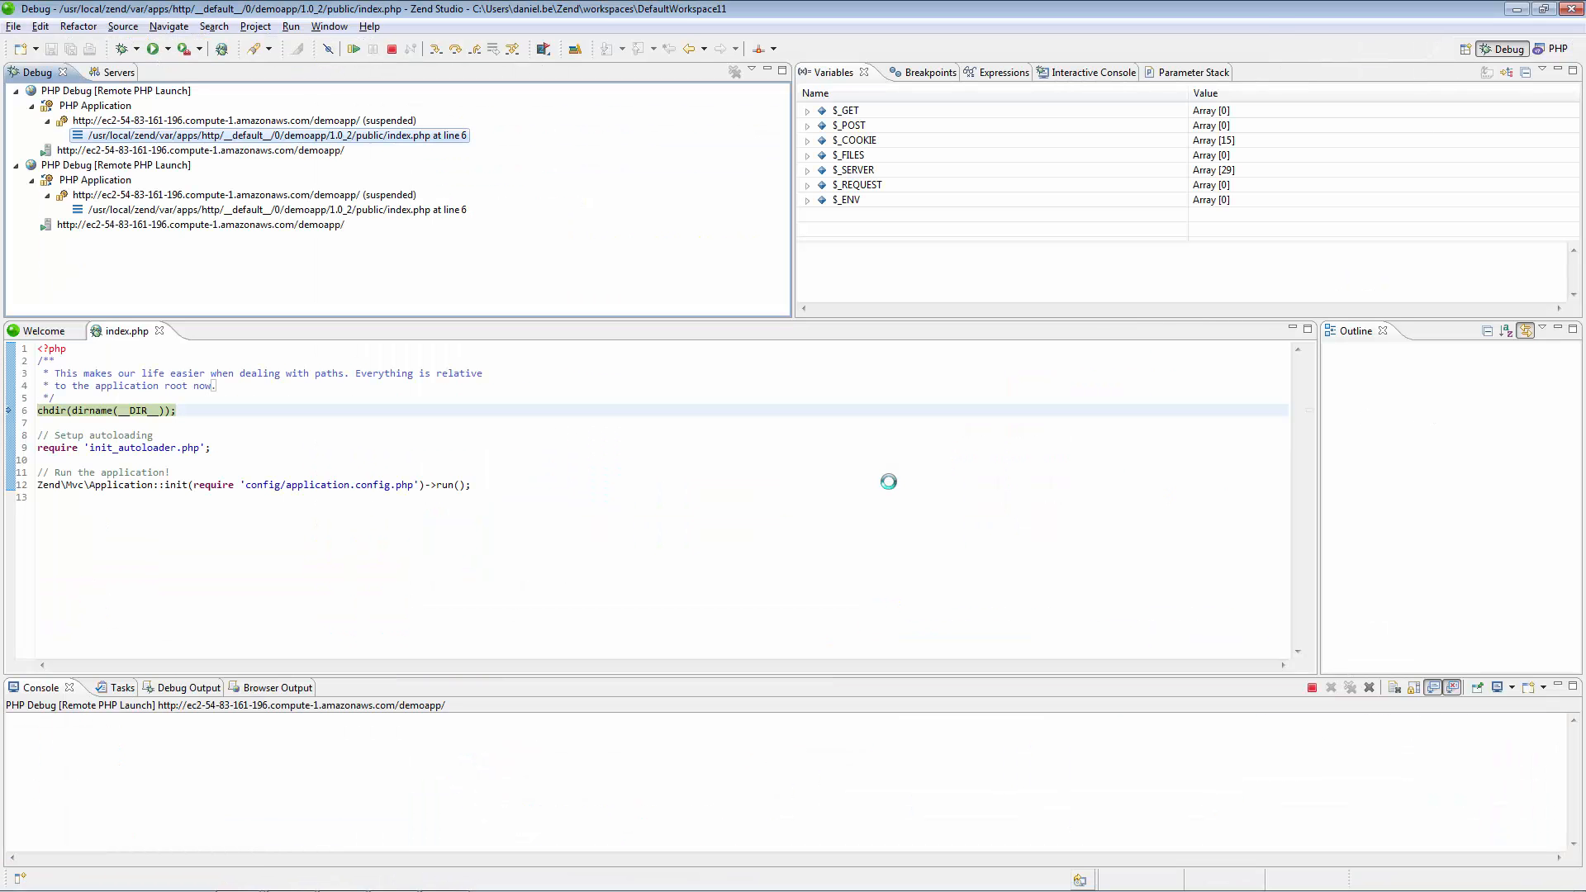